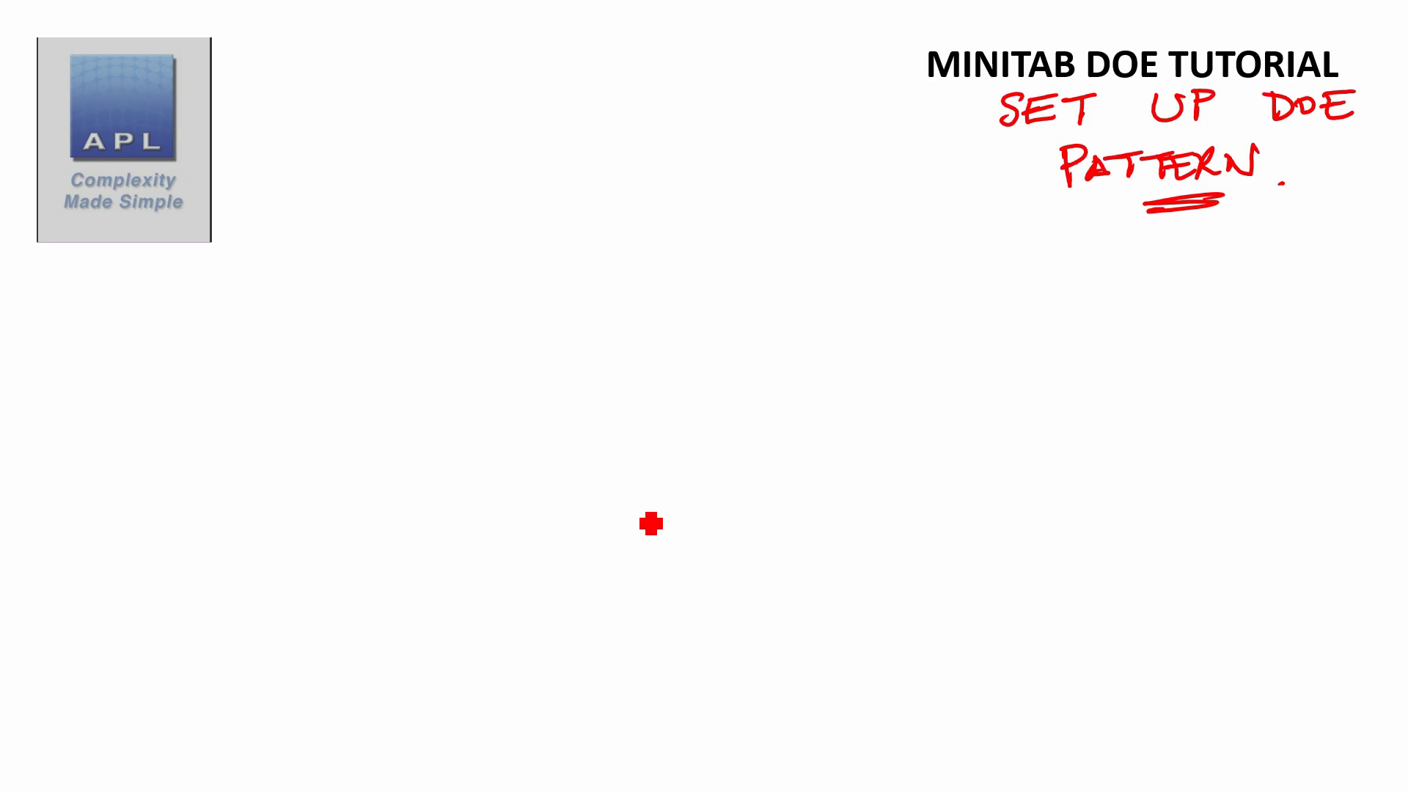
Handwrite and underline 'SET UP DOE PATTERN' beneath the slide title with the pen
{"action": "left_click_drag", "start_coordinate": [651, 524], "coordinate": [505, 544]}
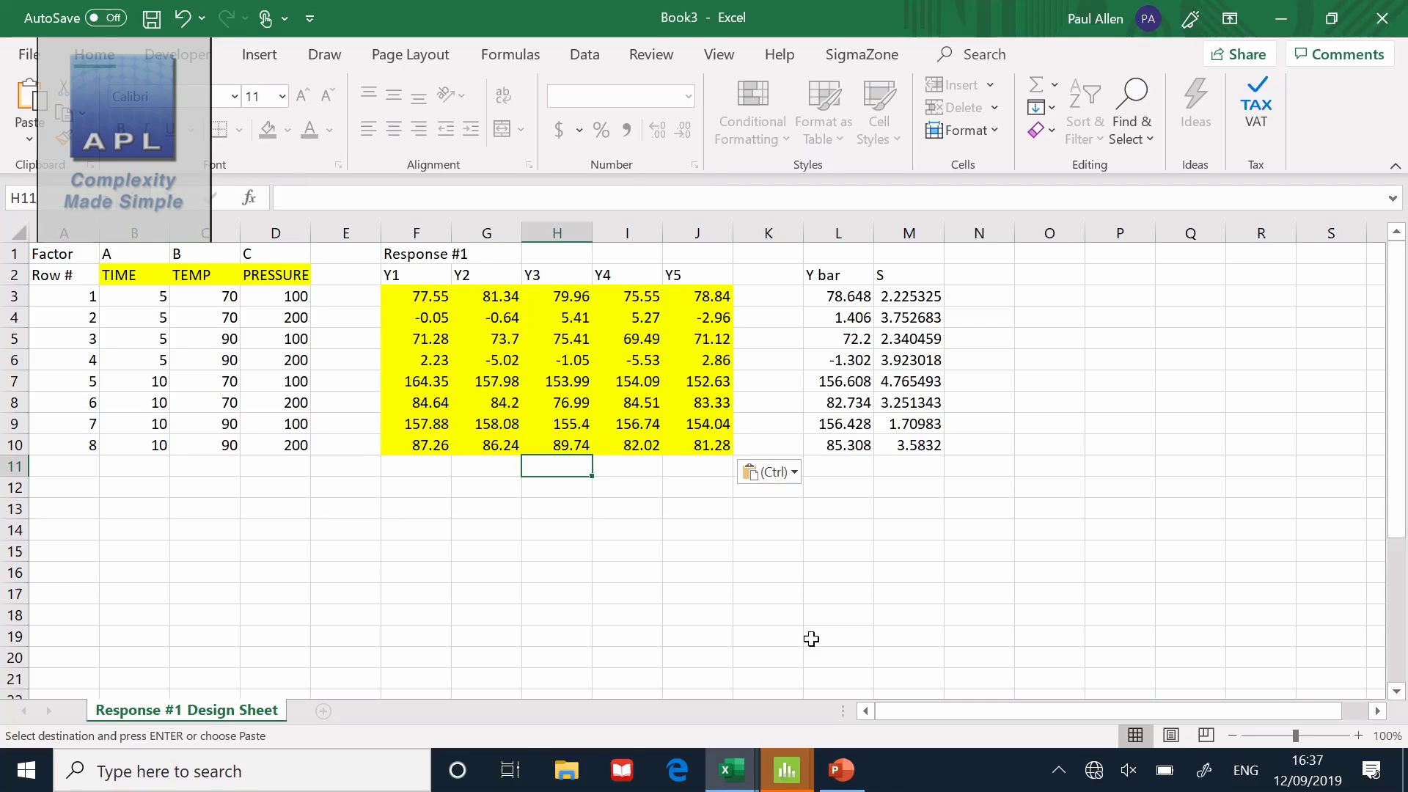
{"action": "mouse_move", "coordinate": [160, 305]}
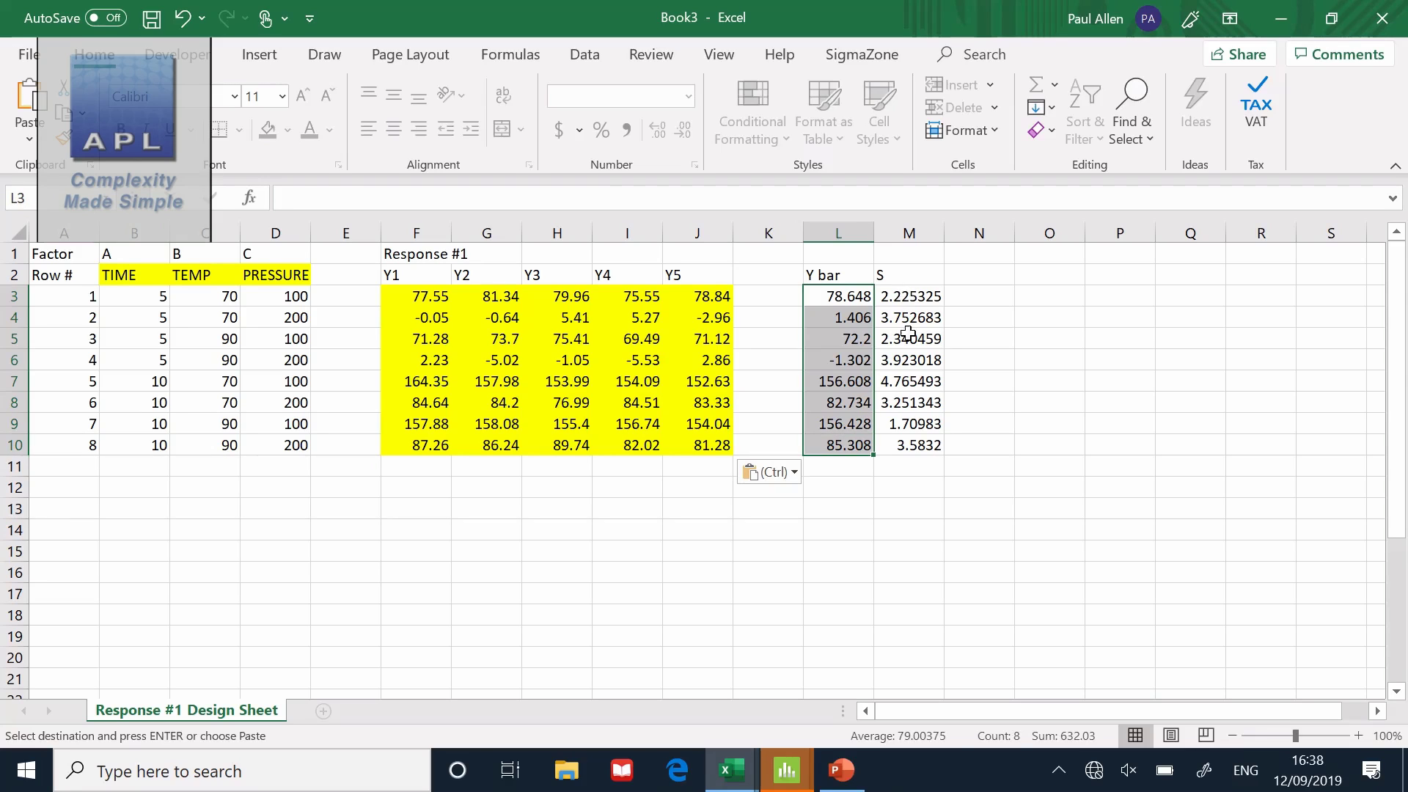
Review the S values in column M, then bring Minitab to the front
{"action": "left_click", "coordinate": [907, 295]}
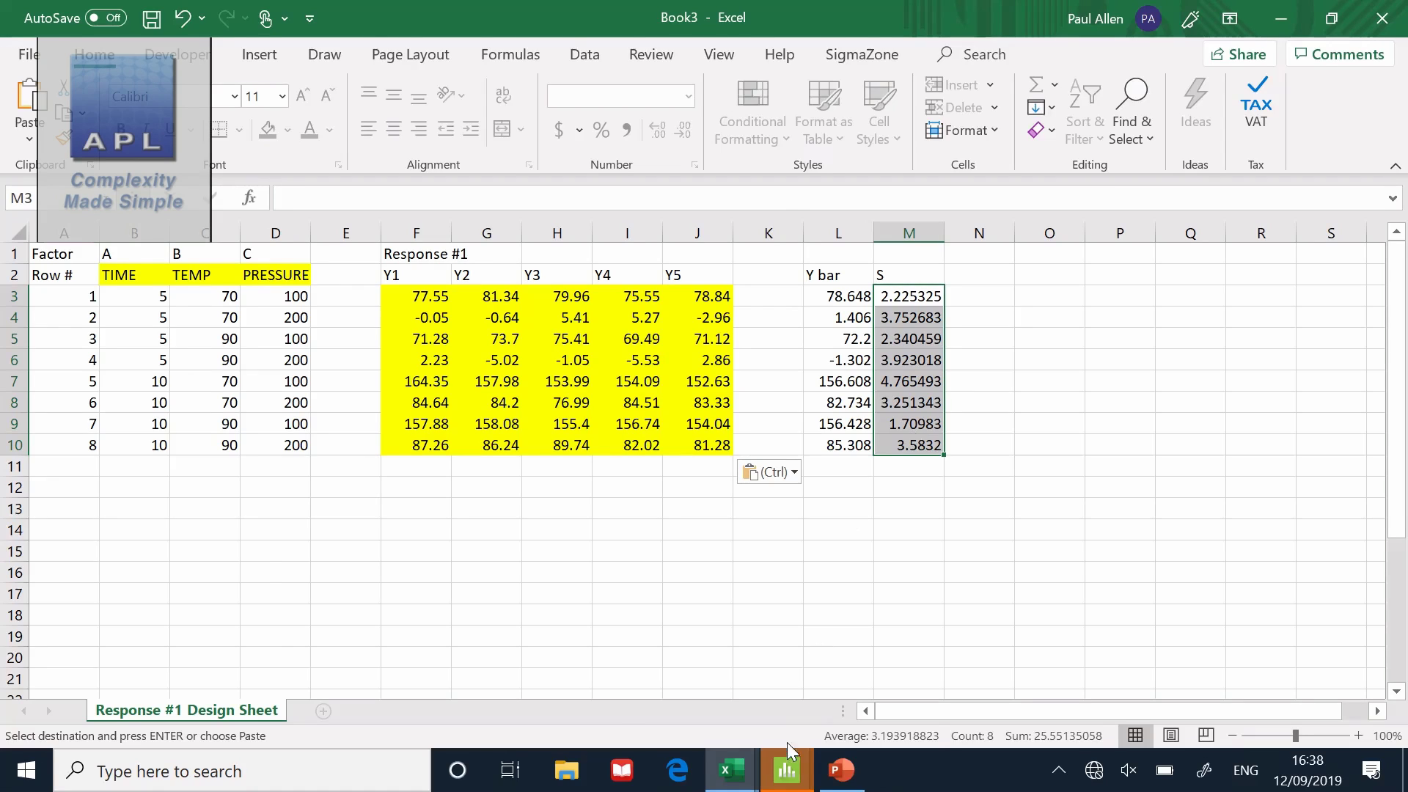
{"action": "left_click", "coordinate": [785, 770]}
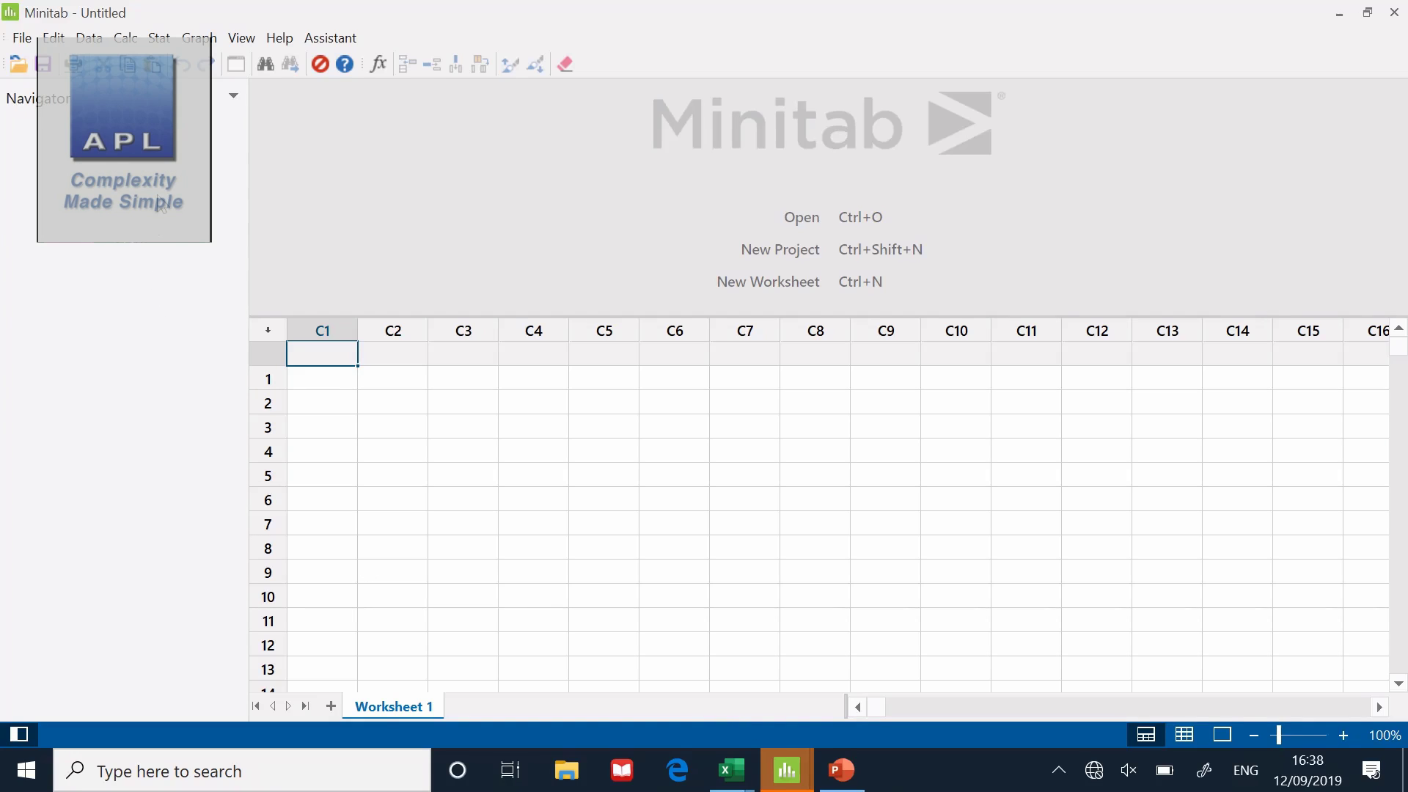
Start Create Factorial Design from the Stat > DOE > Factorial menu
{"action": "left_click", "coordinate": [159, 37]}
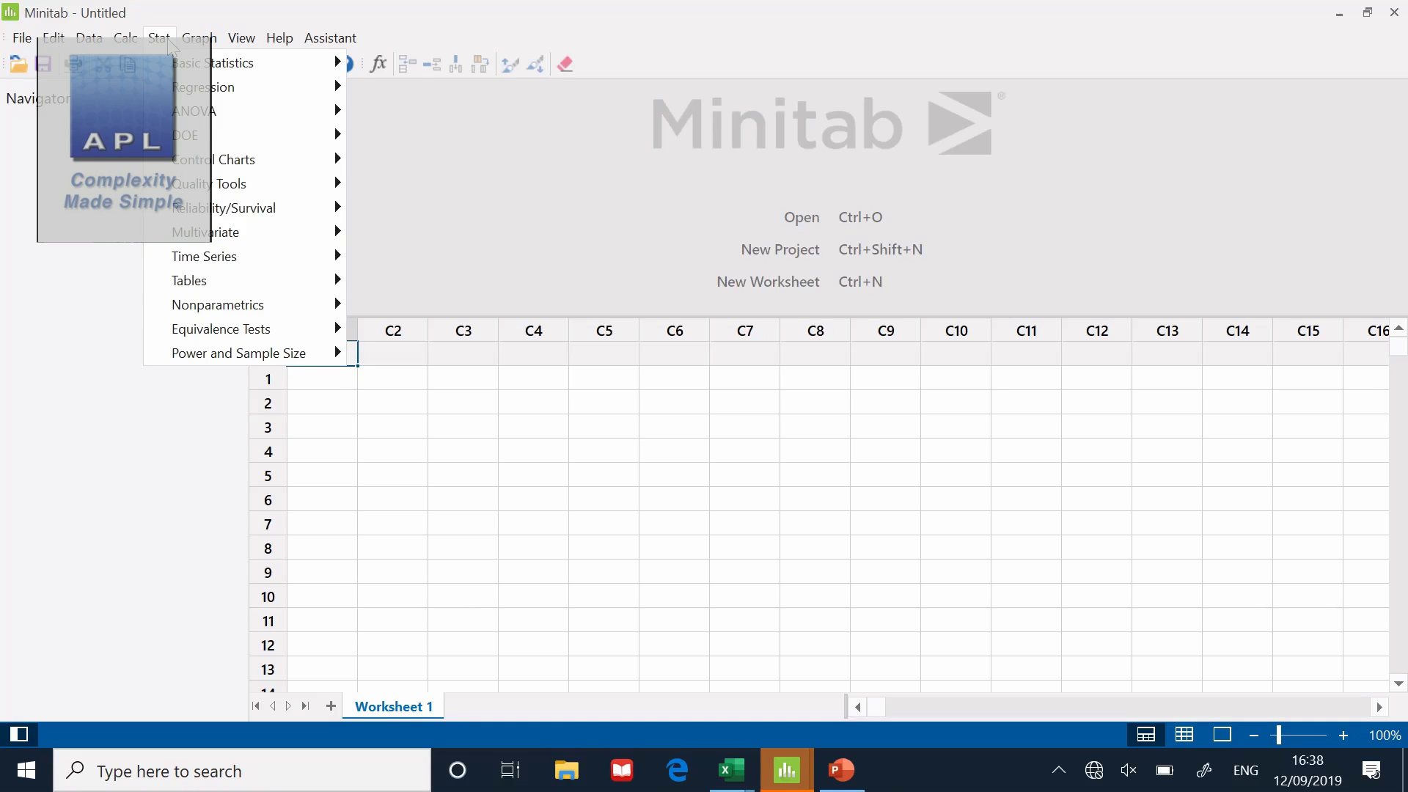
{"action": "mouse_move", "coordinate": [187, 135]}
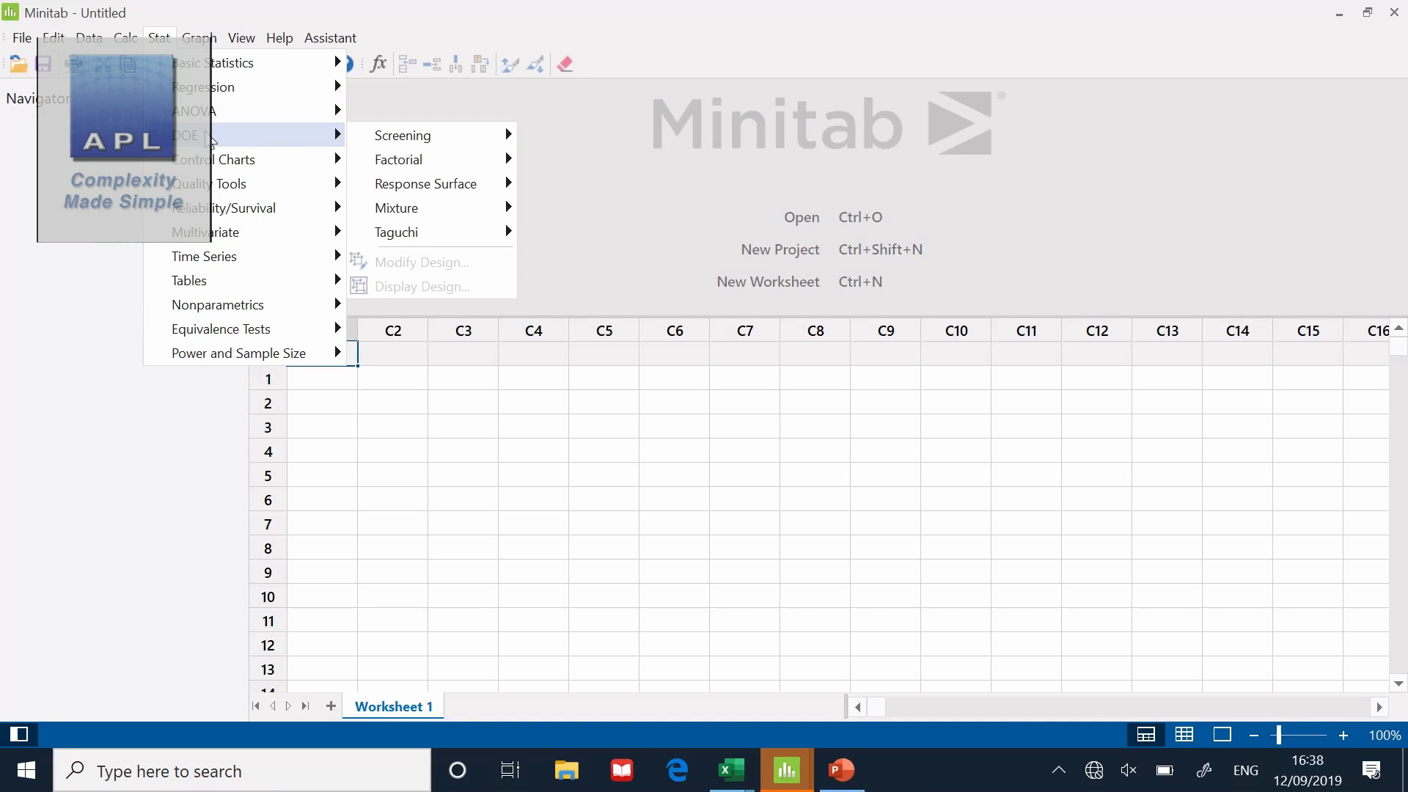
{"action": "mouse_move", "coordinate": [219, 140]}
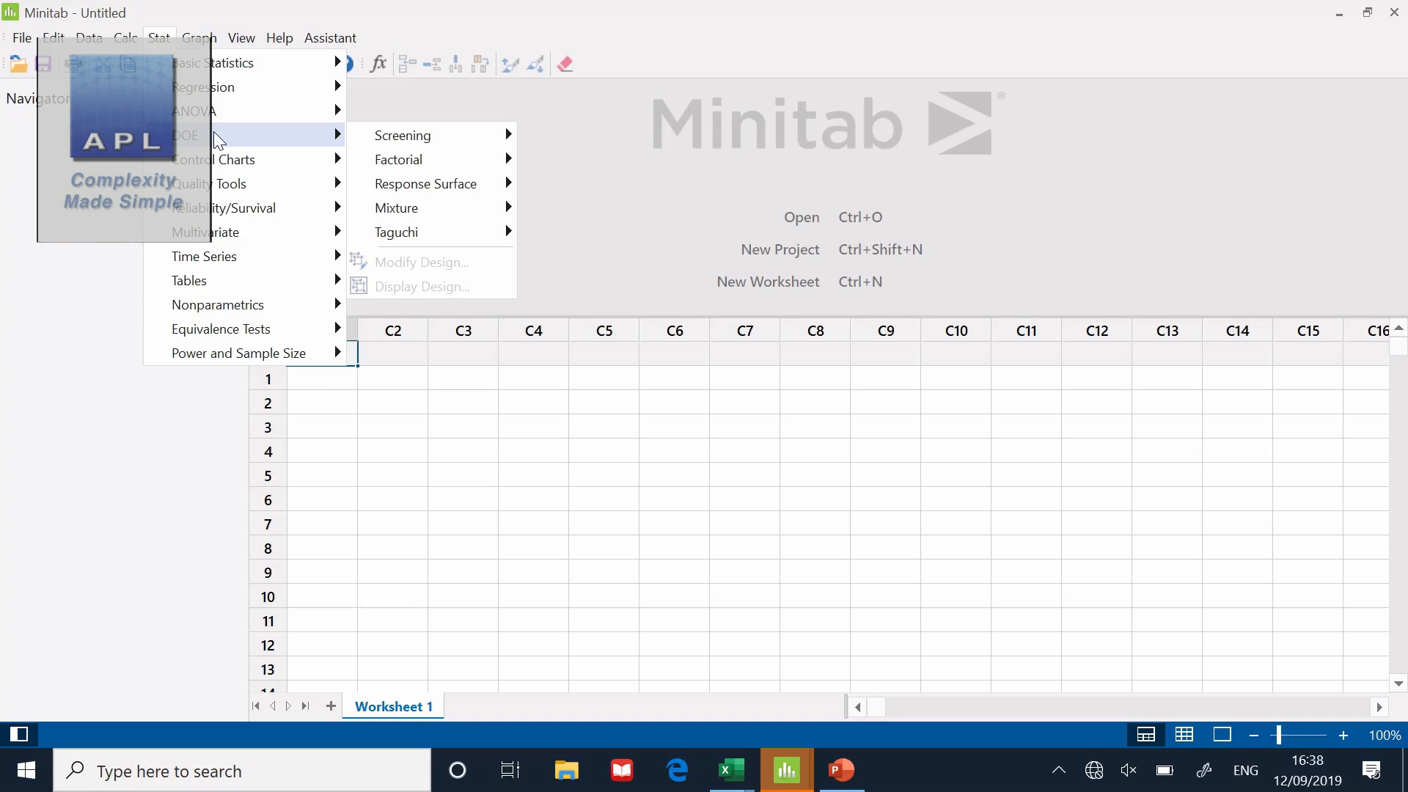
{"action": "mouse_move", "coordinate": [403, 135]}
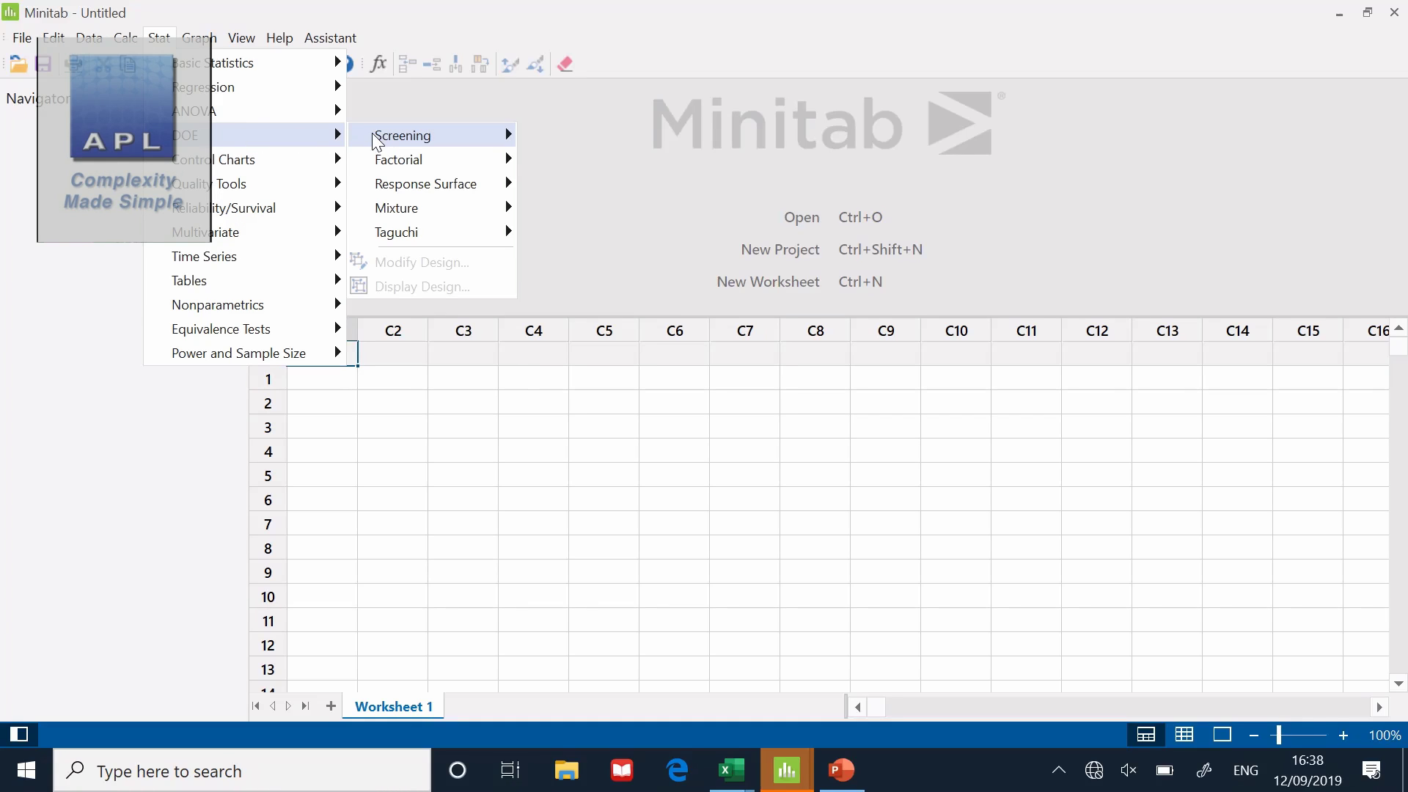
{"action": "mouse_move", "coordinate": [398, 159]}
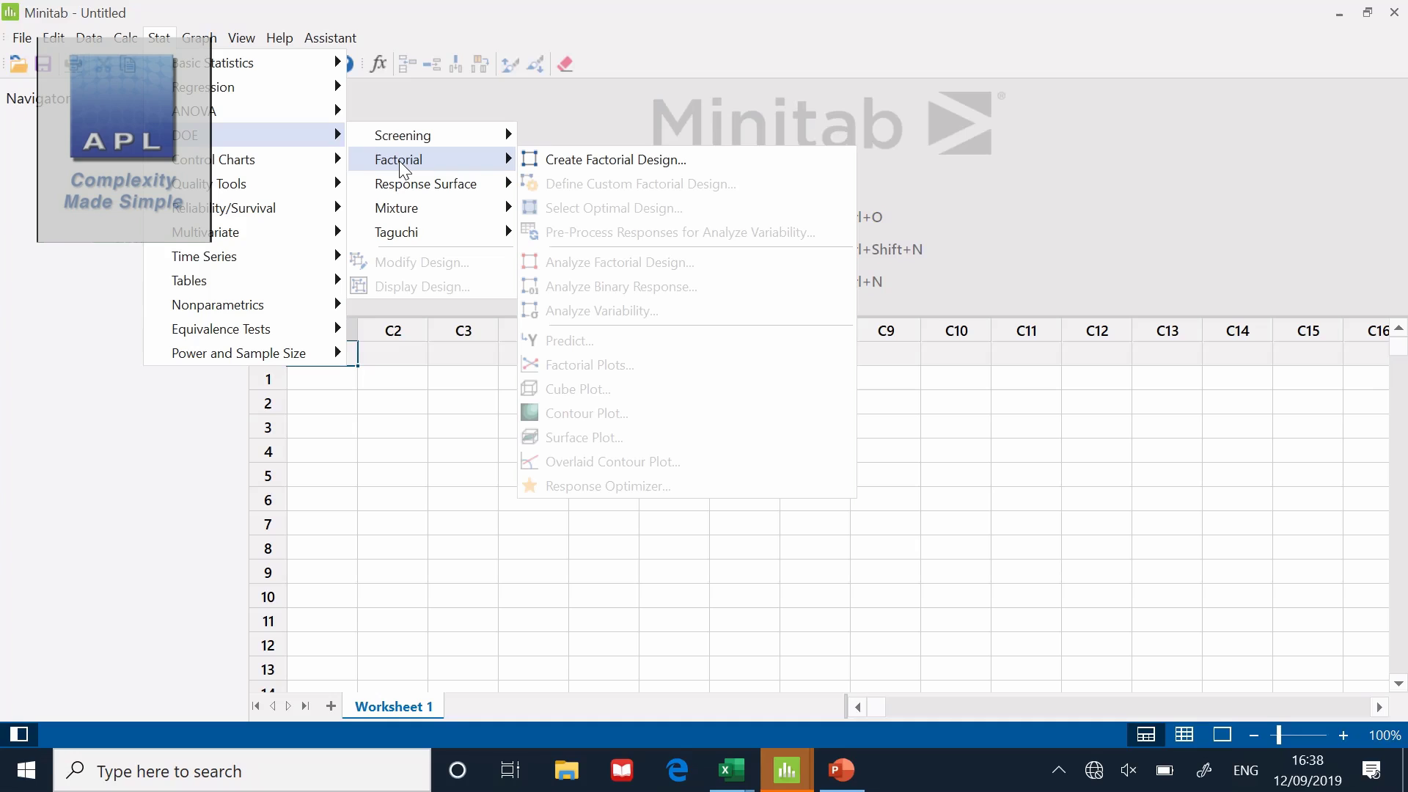
{"action": "mouse_move", "coordinate": [565, 171]}
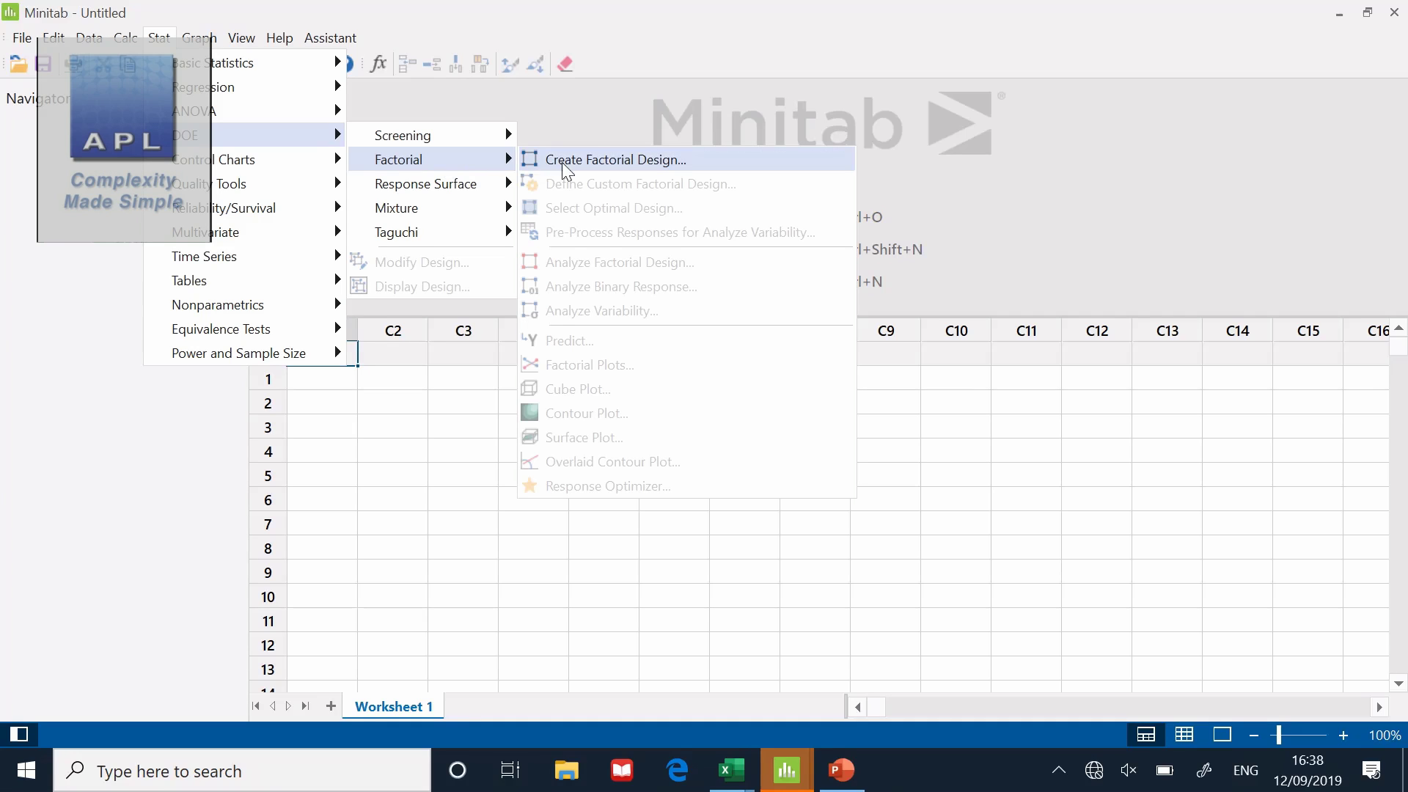
{"action": "mouse_move", "coordinate": [615, 159]}
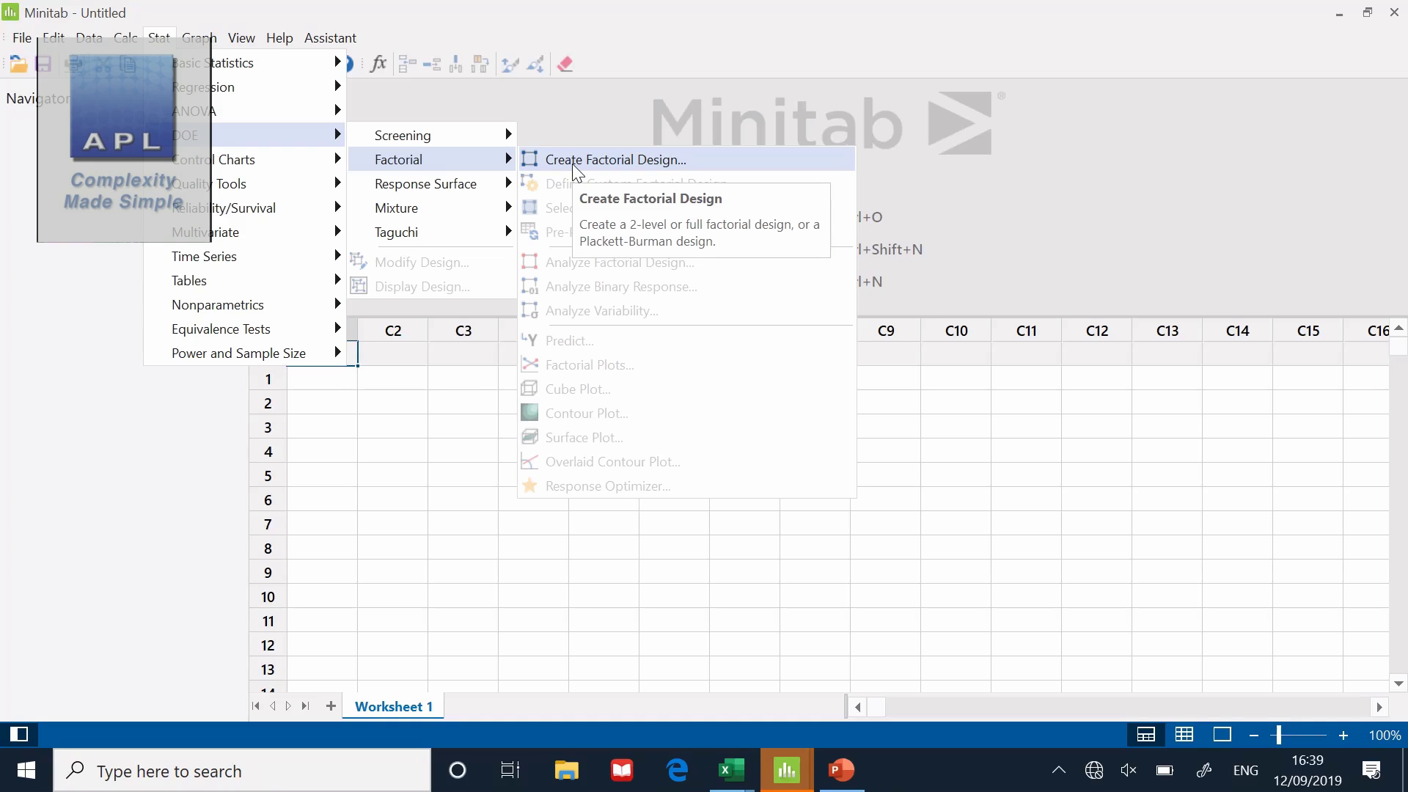
{"action": "left_click", "coordinate": [615, 160]}
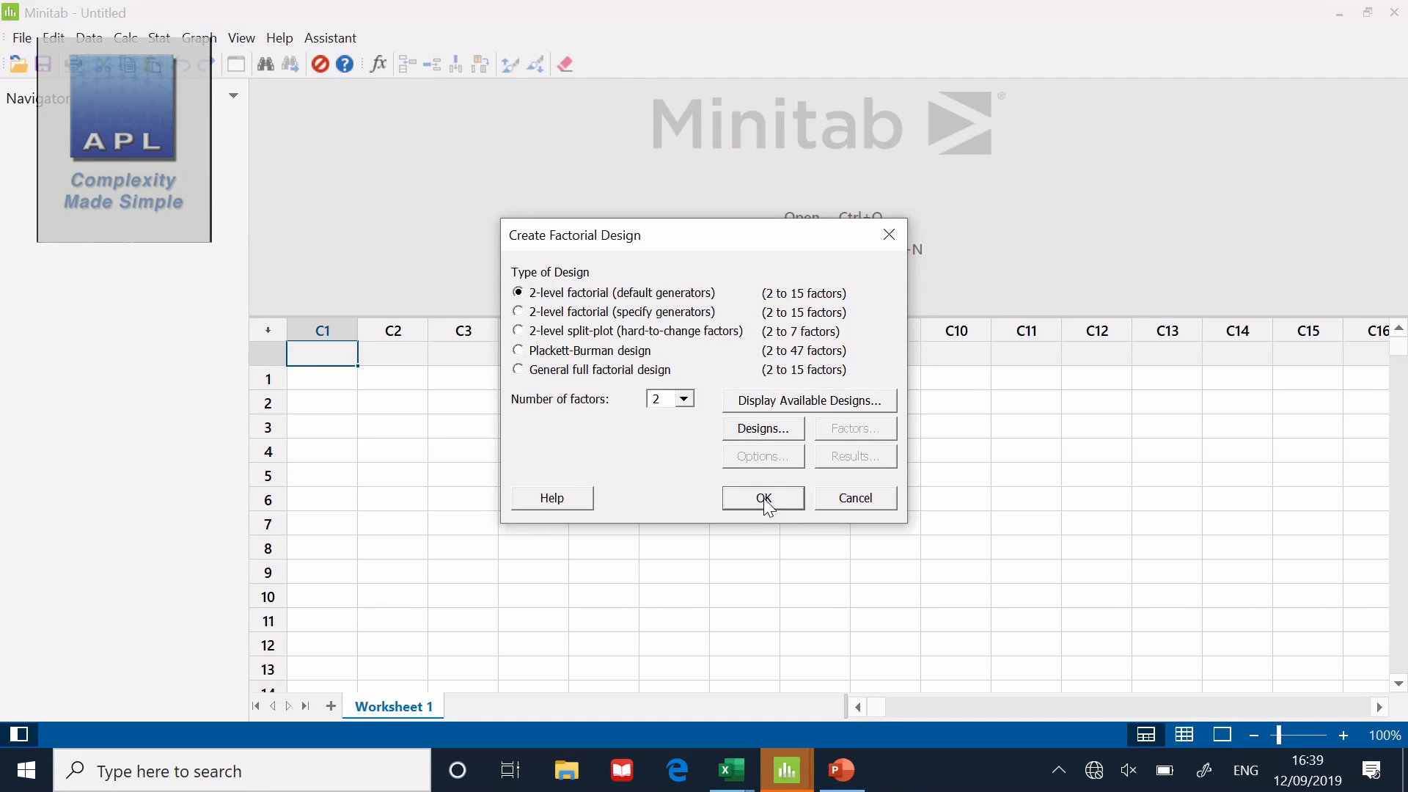
{"action": "mouse_move", "coordinate": [535, 325]}
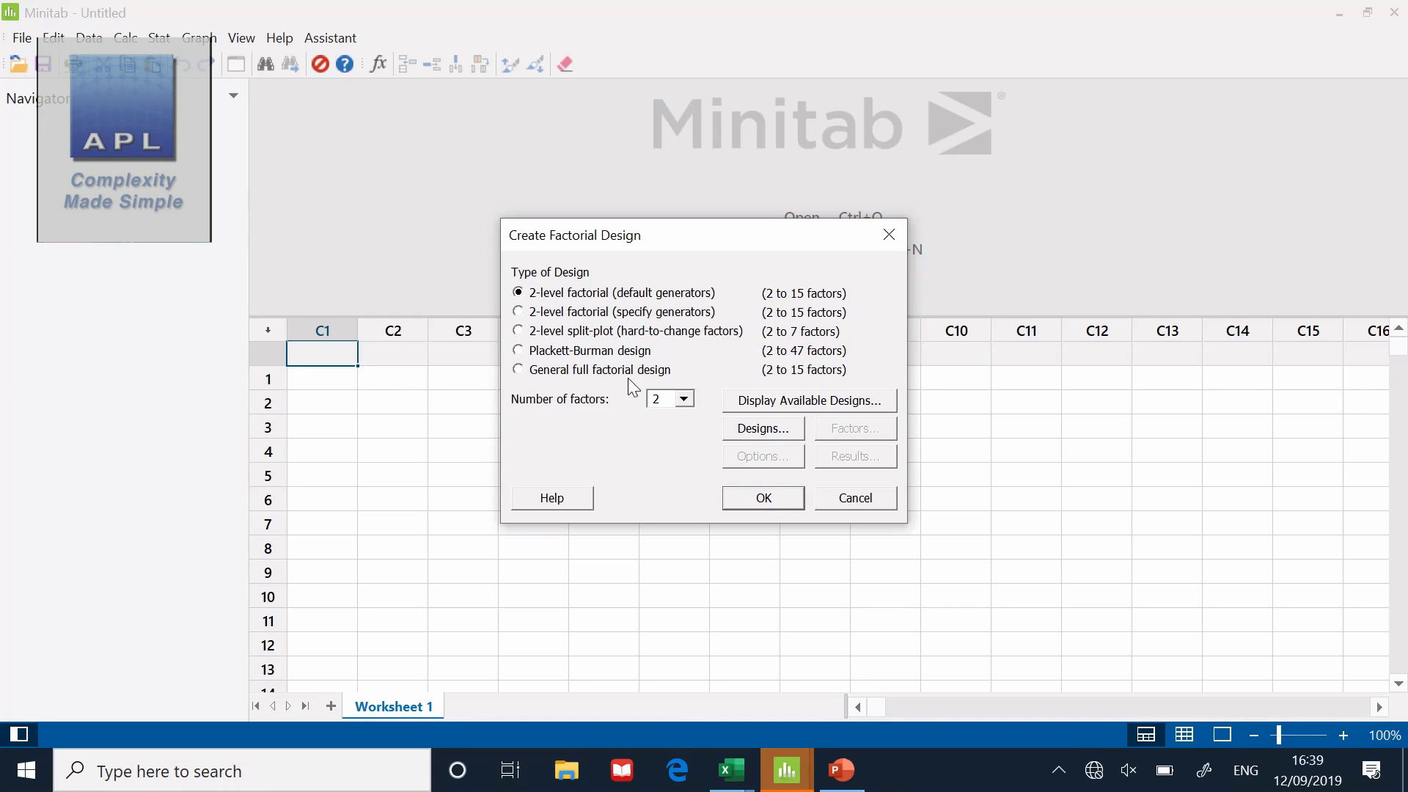
Set the number of factors to 3 and bring up the available designs
{"action": "left_click", "coordinate": [683, 399]}
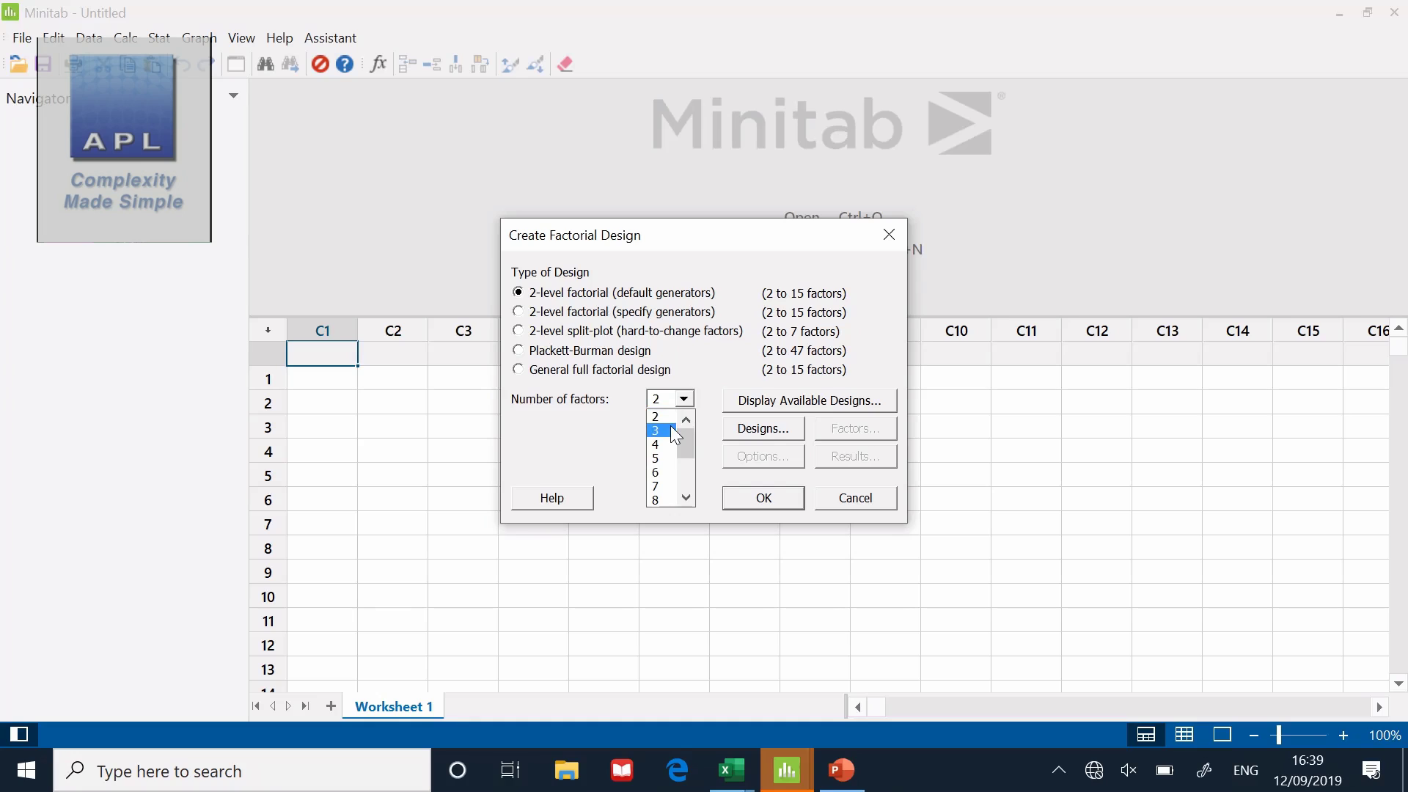
{"action": "left_click", "coordinate": [655, 431]}
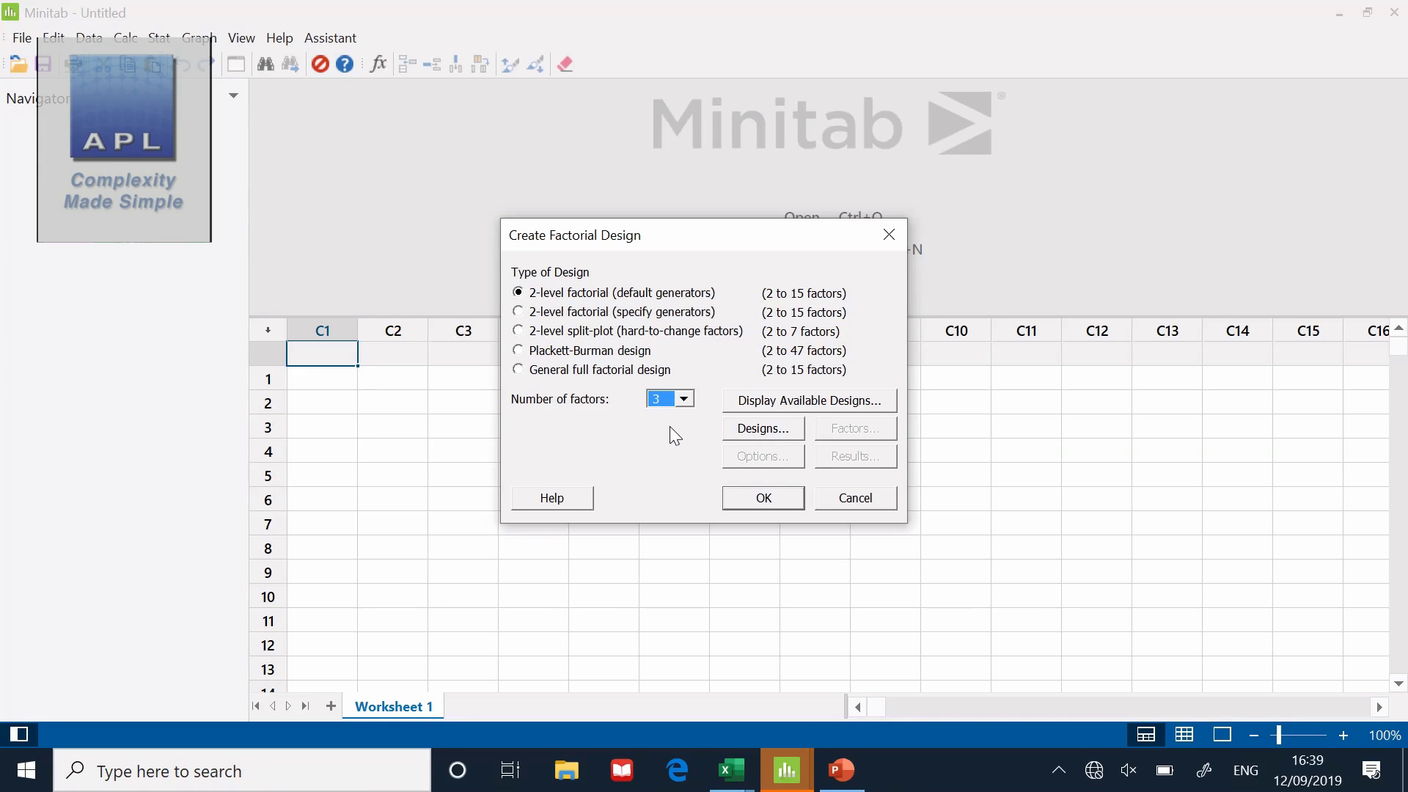
{"action": "left_click", "coordinate": [762, 428]}
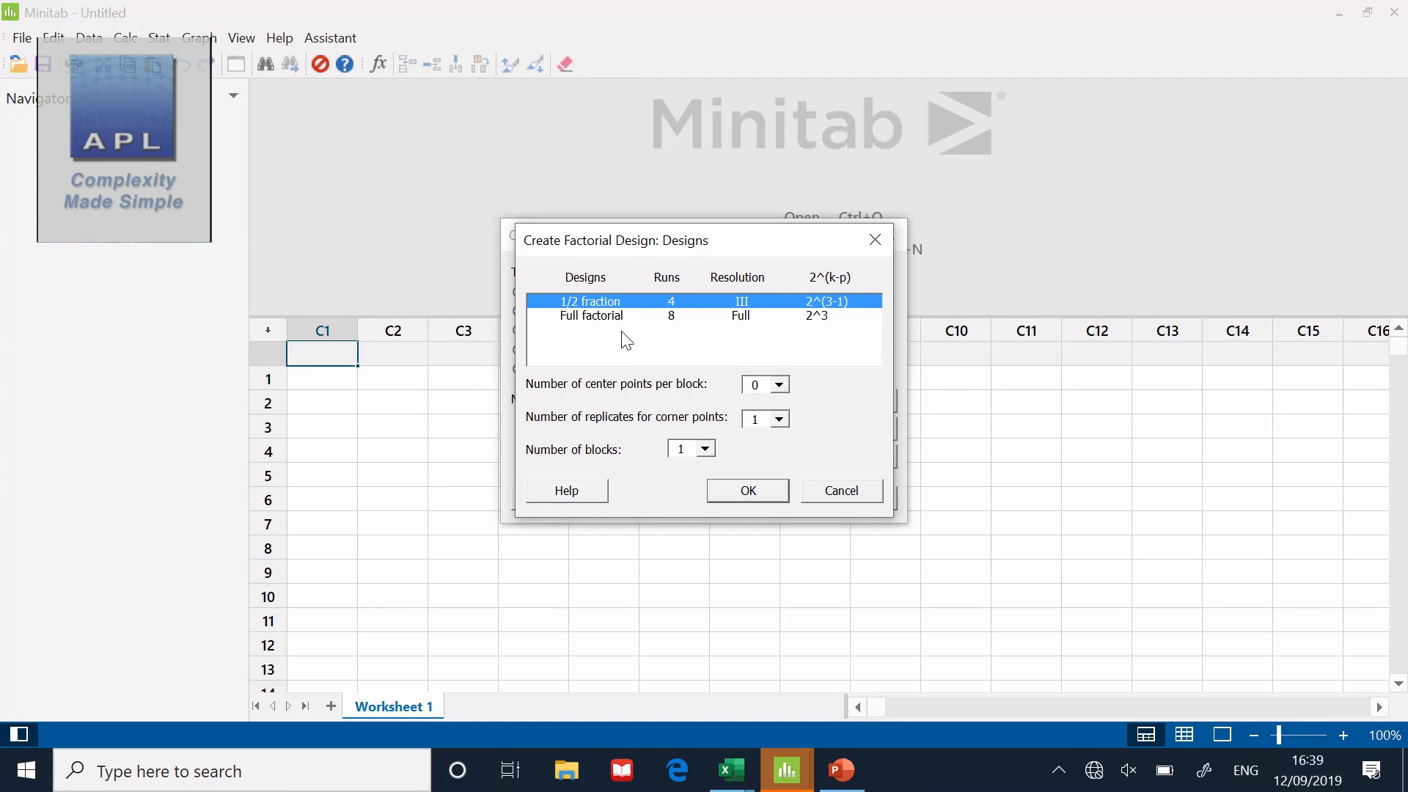
{"action": "mouse_move", "coordinate": [611, 325]}
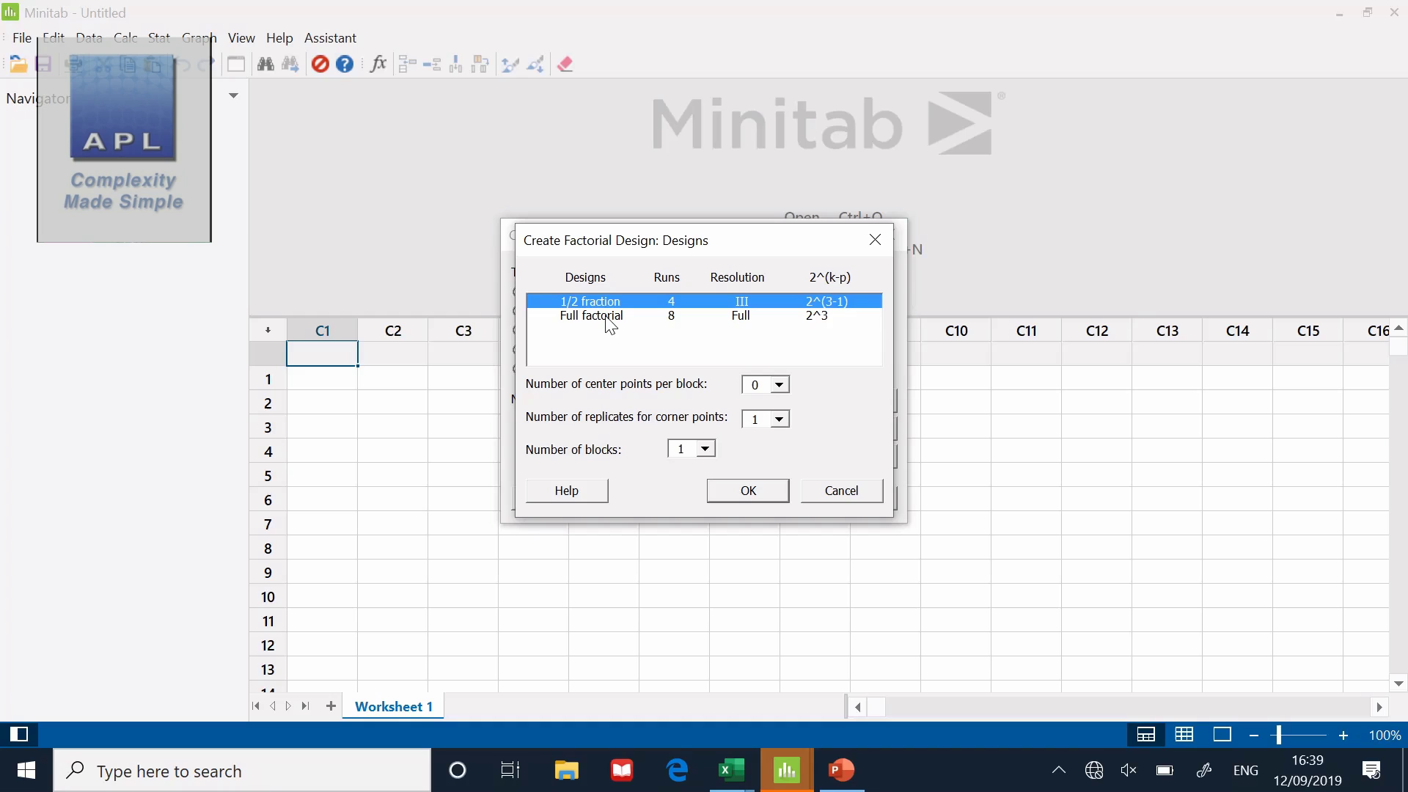
Choose the 8-run full factorial with 1 replicate and 1 block and confirm
{"action": "left_click", "coordinate": [591, 315]}
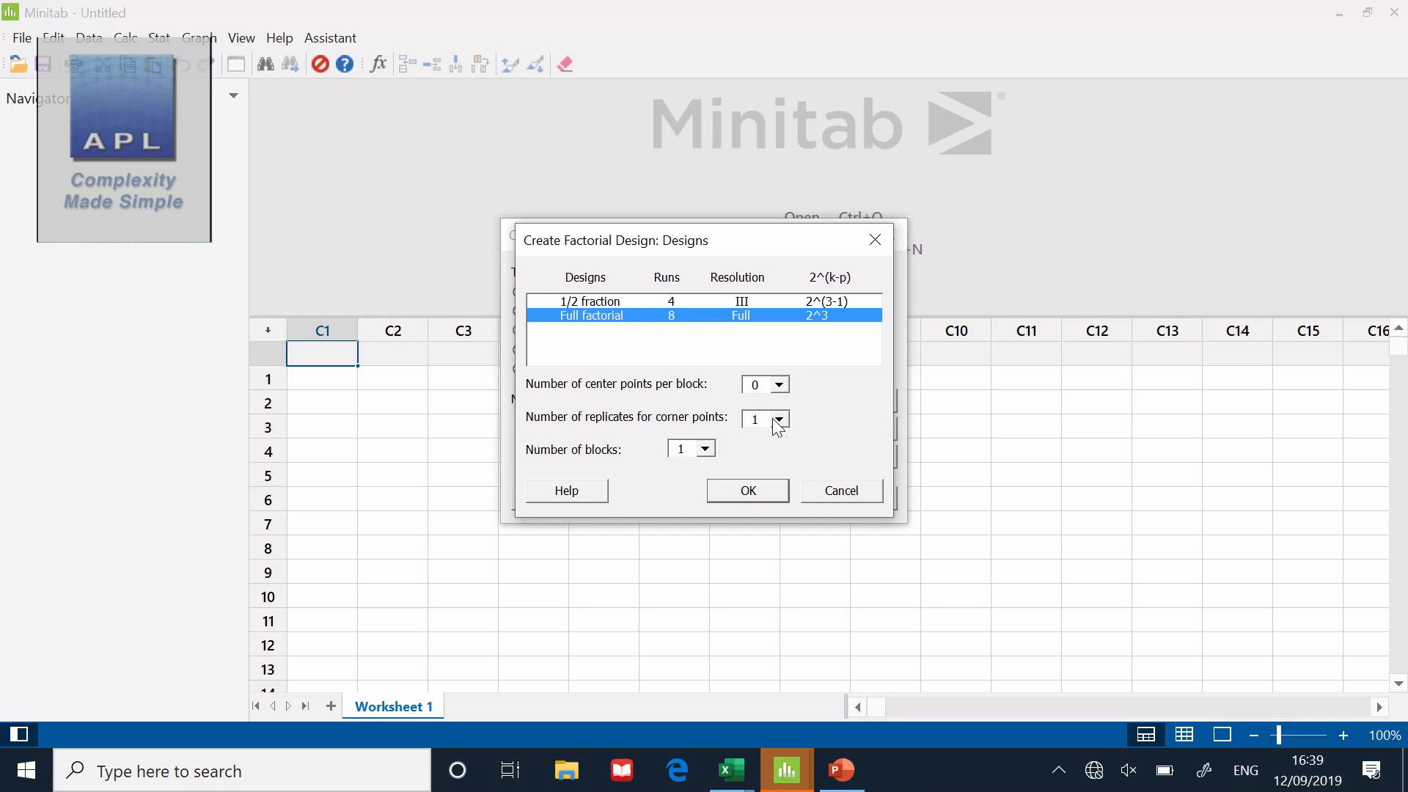
{"action": "mouse_move", "coordinate": [778, 429]}
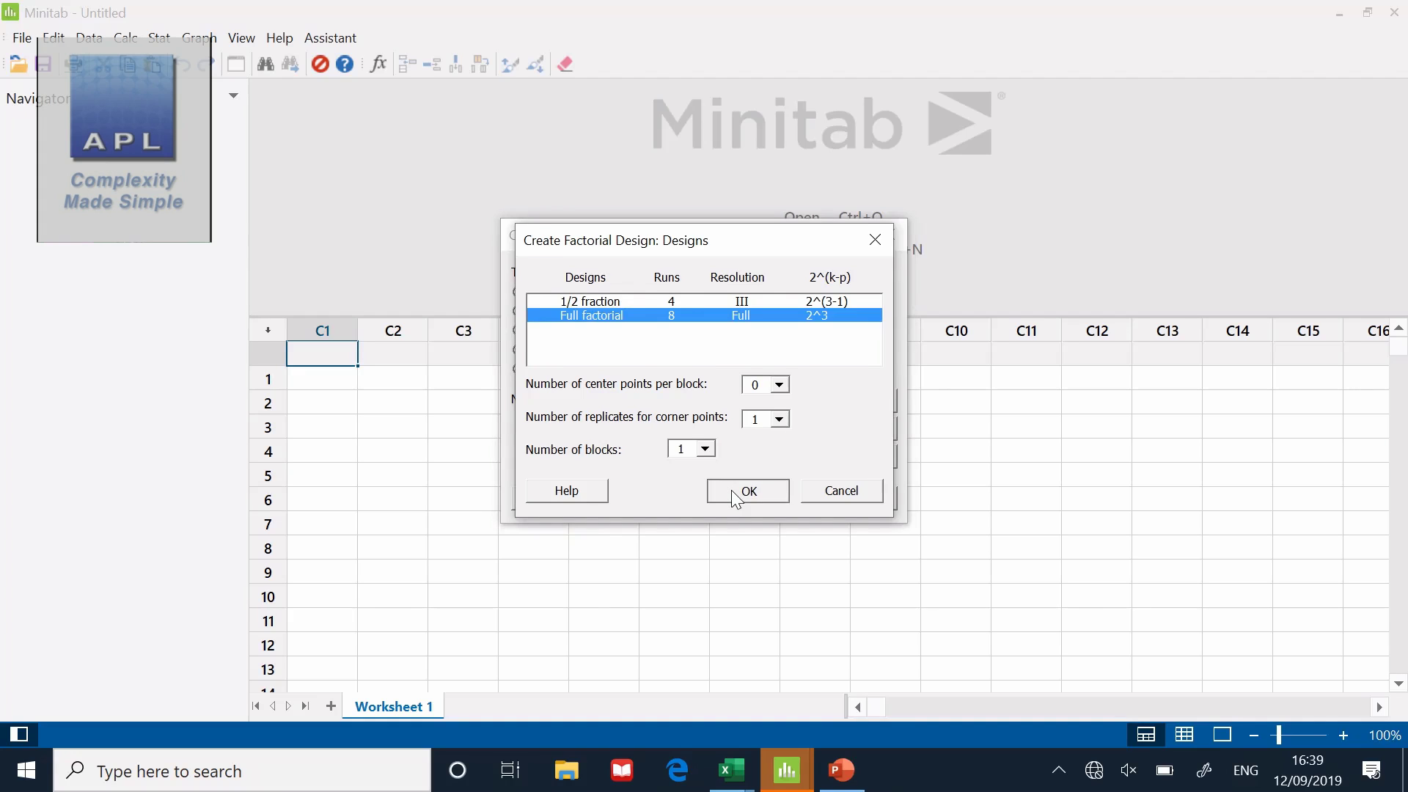
{"action": "left_click", "coordinate": [747, 491]}
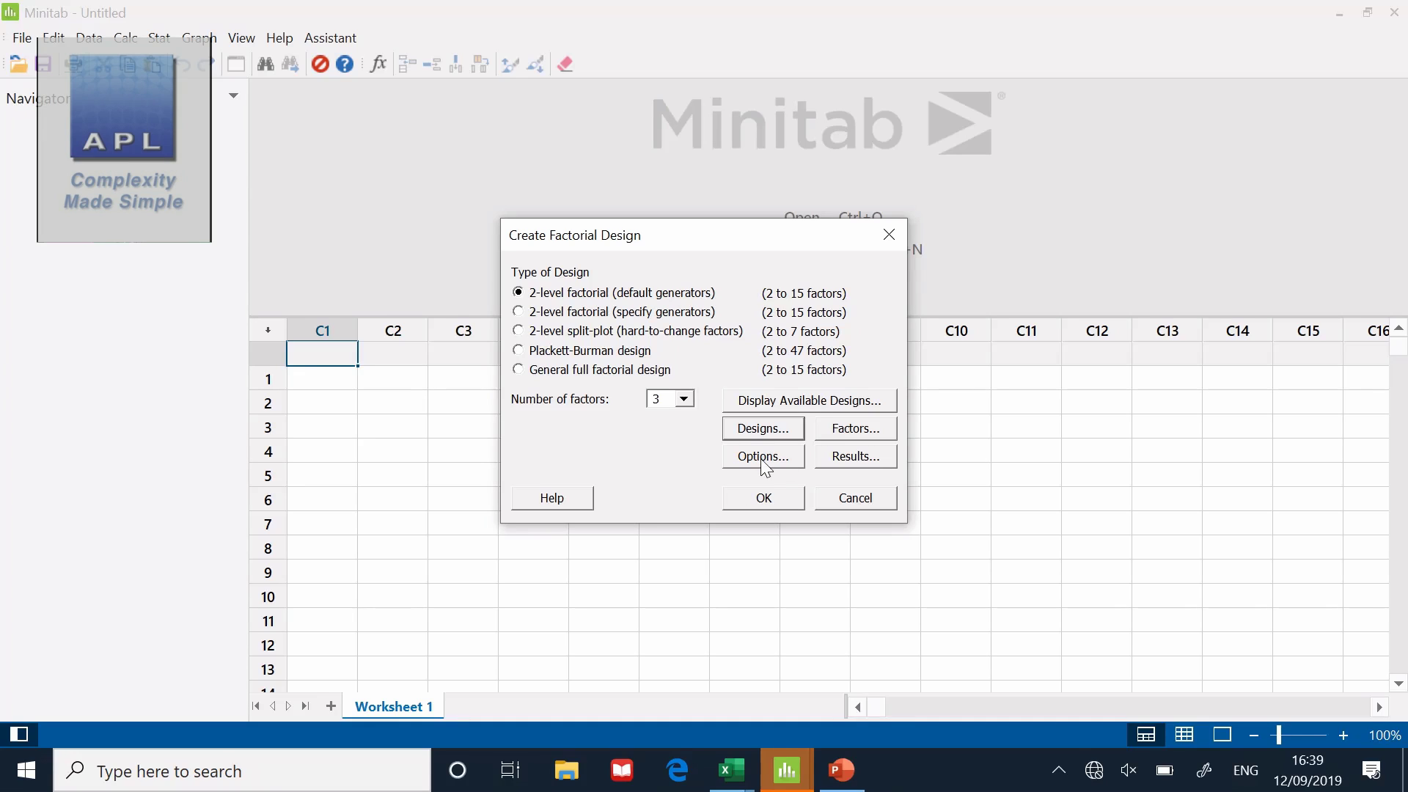
{"action": "mouse_move", "coordinate": [869, 468]}
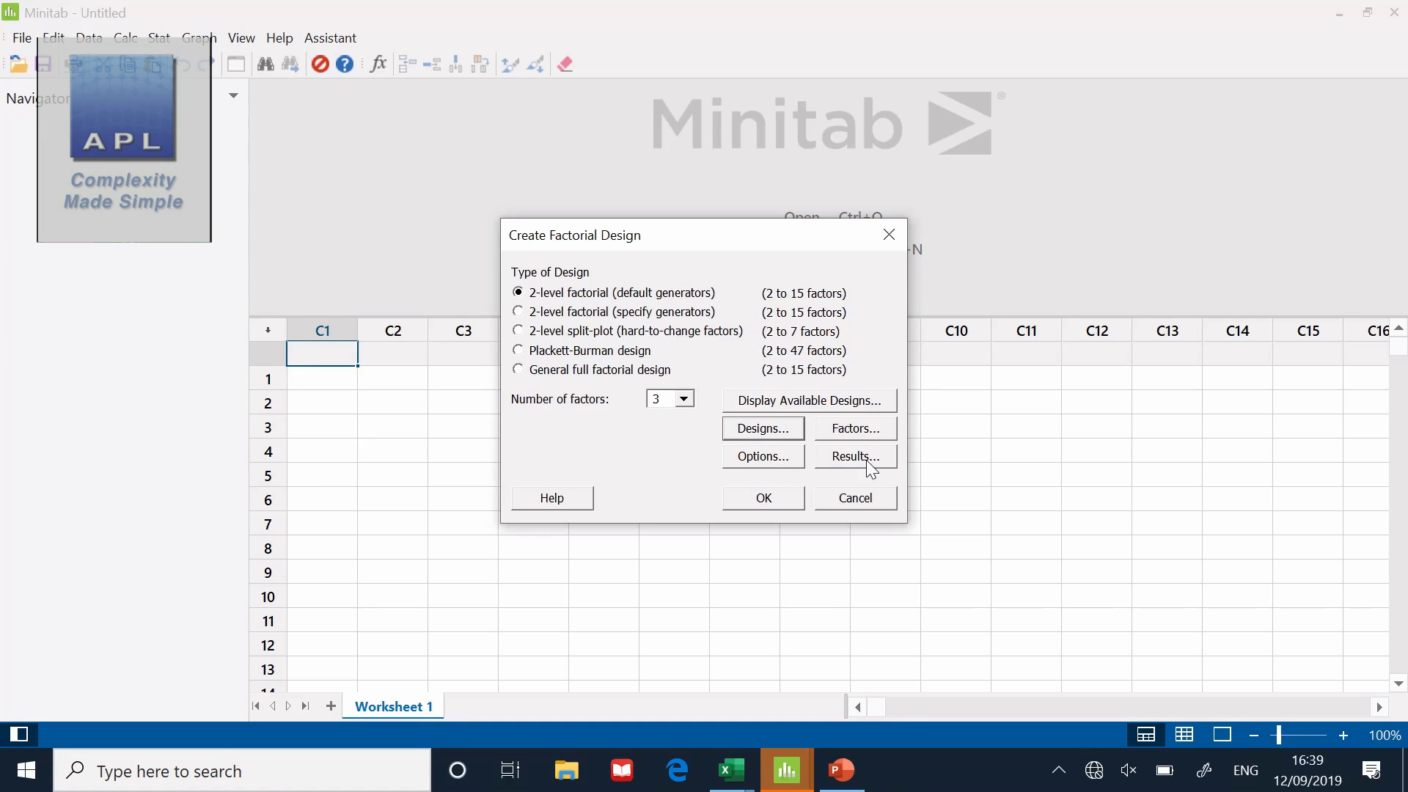
{"action": "mouse_move", "coordinate": [784, 464]}
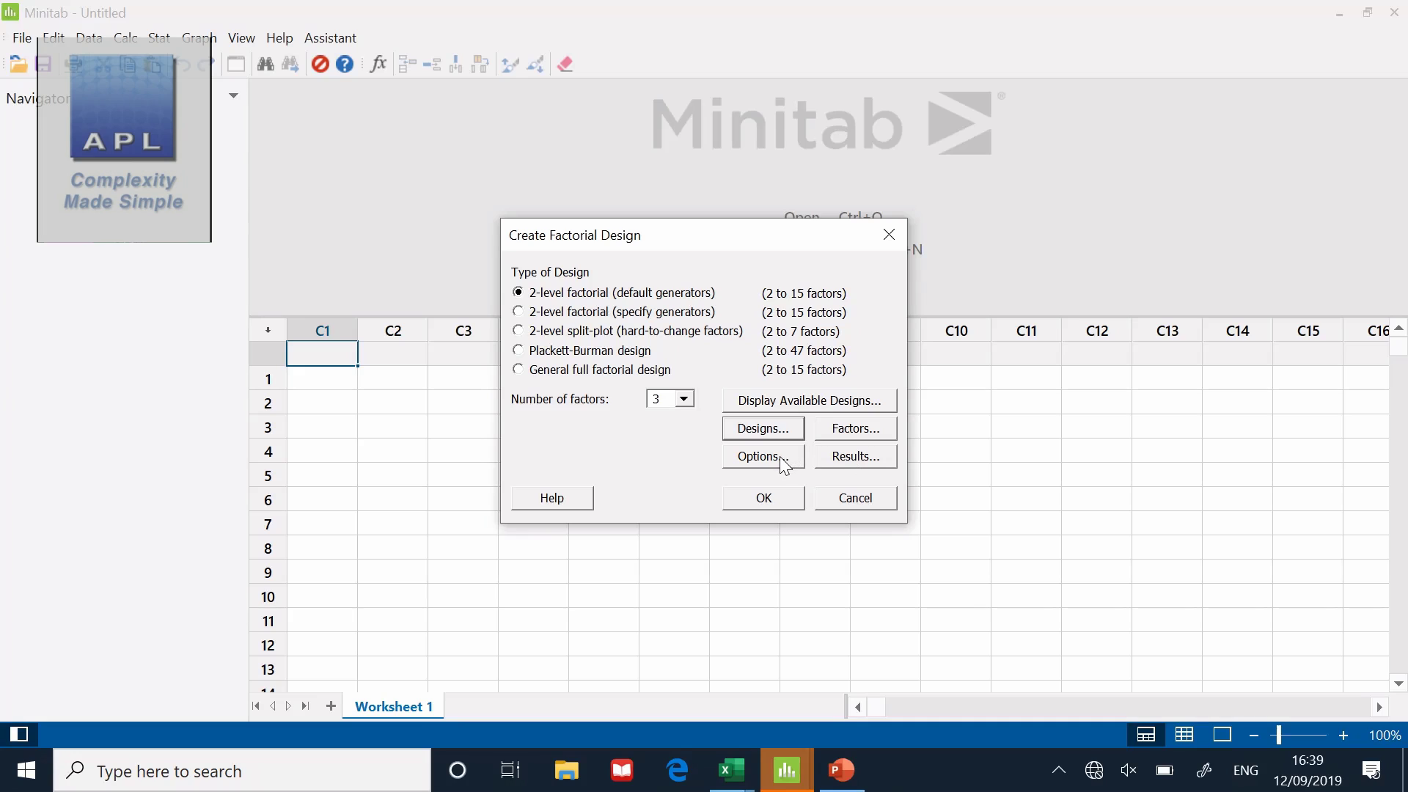
{"action": "mouse_move", "coordinate": [777, 462]}
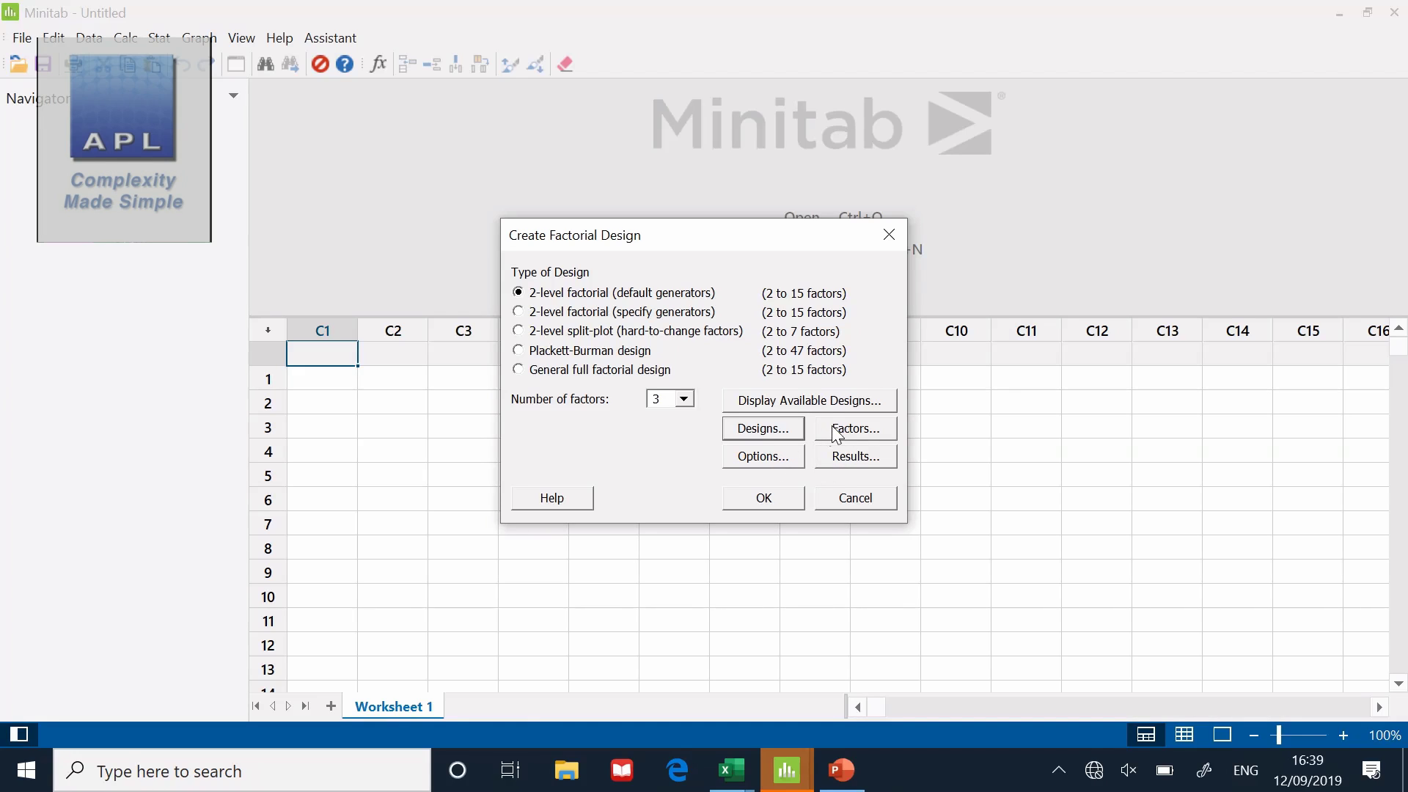
Name the first factor TIME with low level 5 and high level 10
{"action": "left_click", "coordinate": [853, 428]}
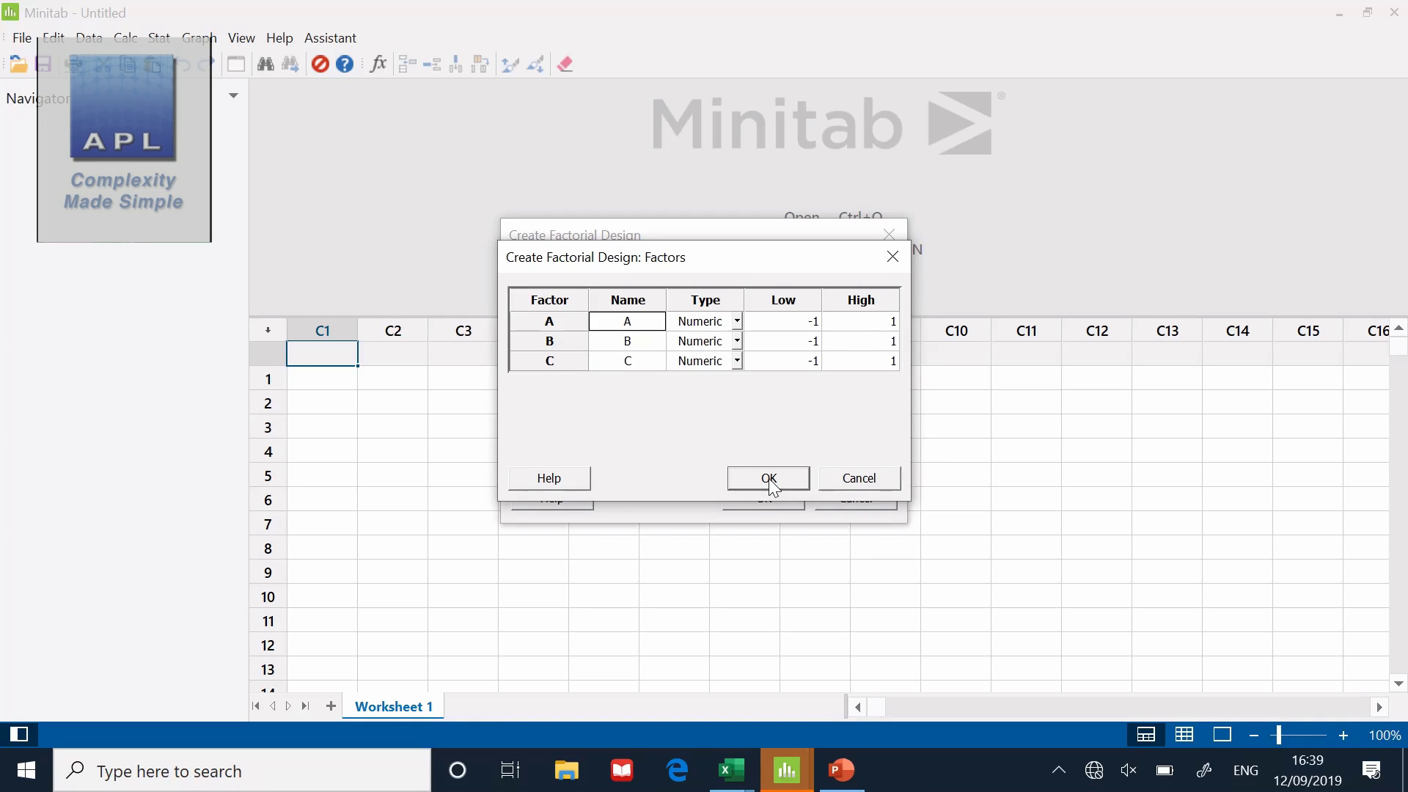
{"action": "type", "text": "TIME"}
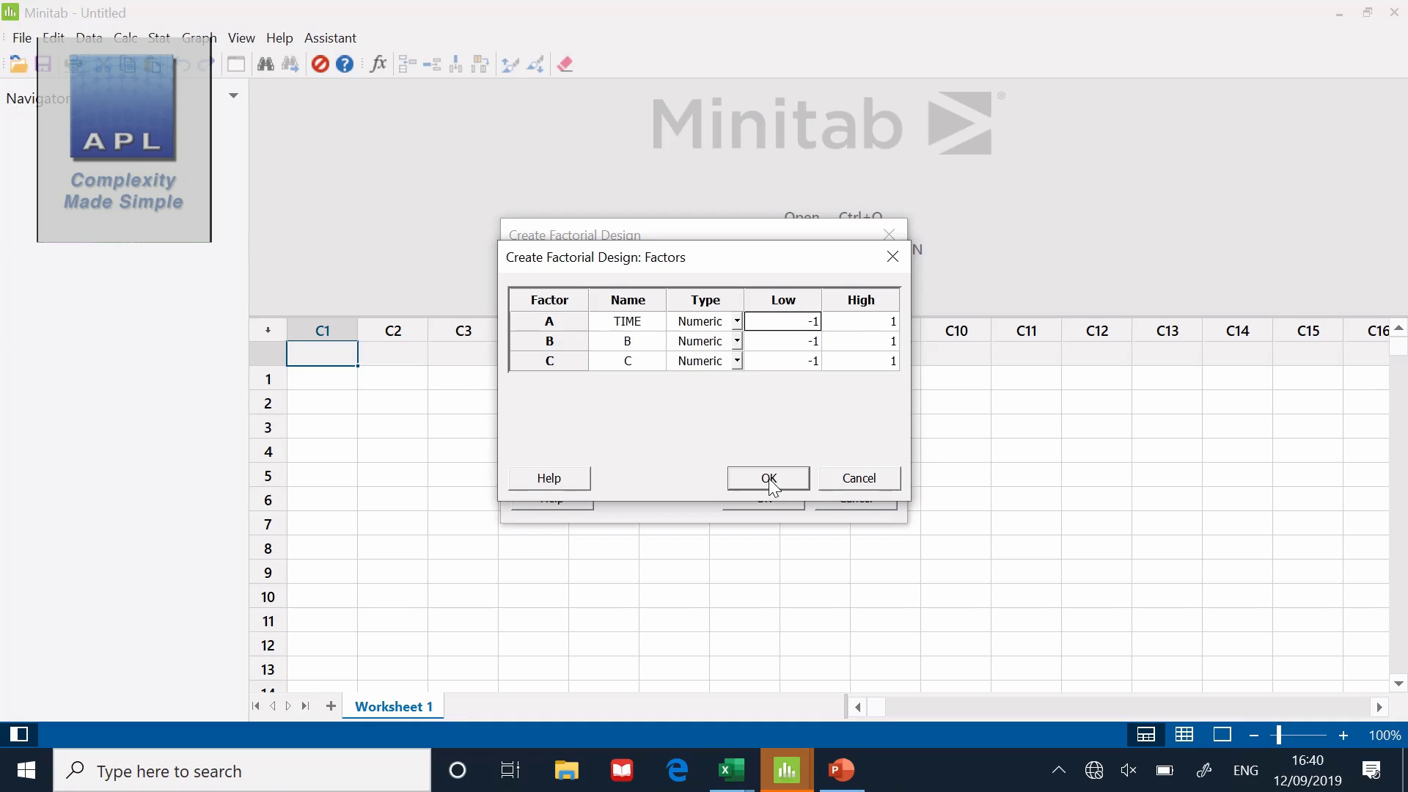
{"action": "type", "text": "5"}
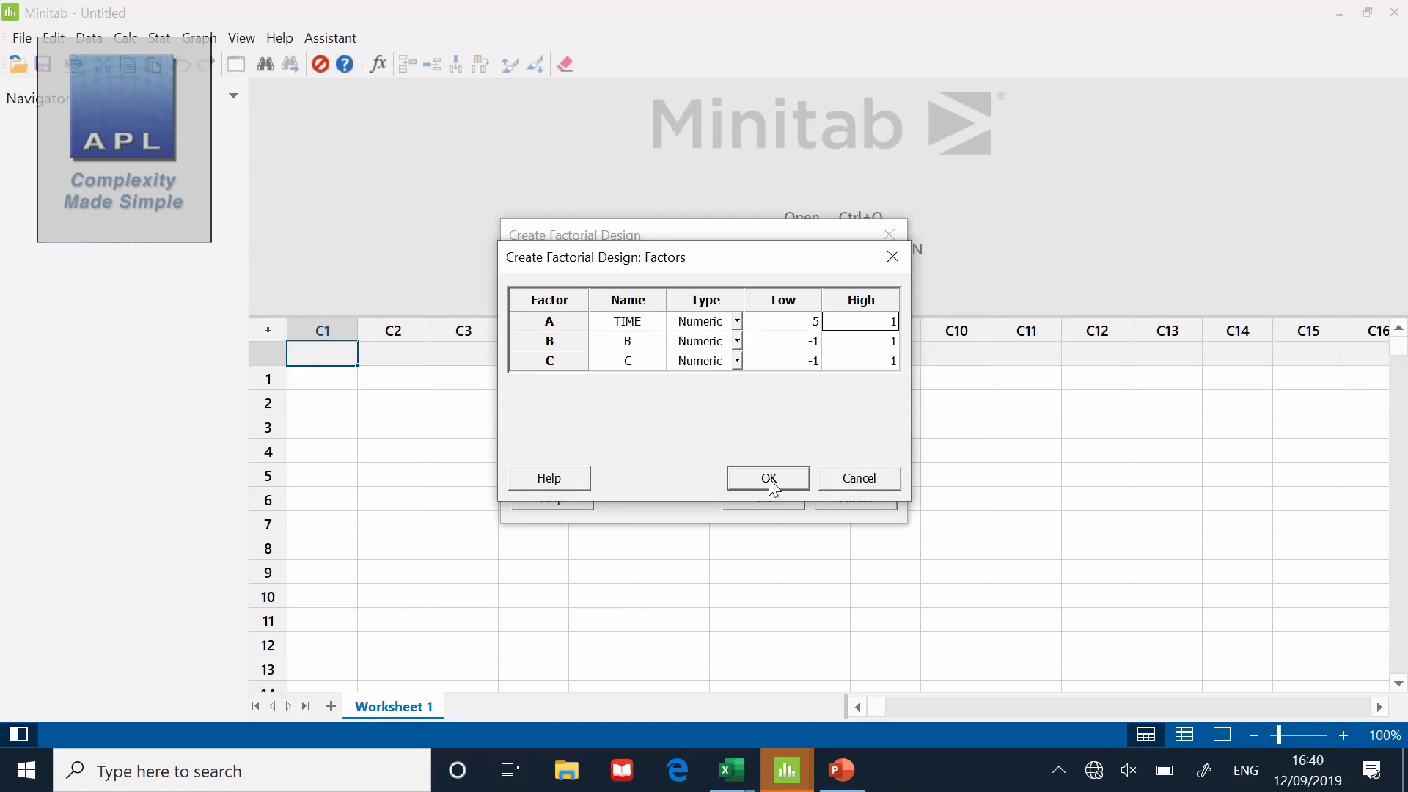
{"action": "type", "text": "0"}
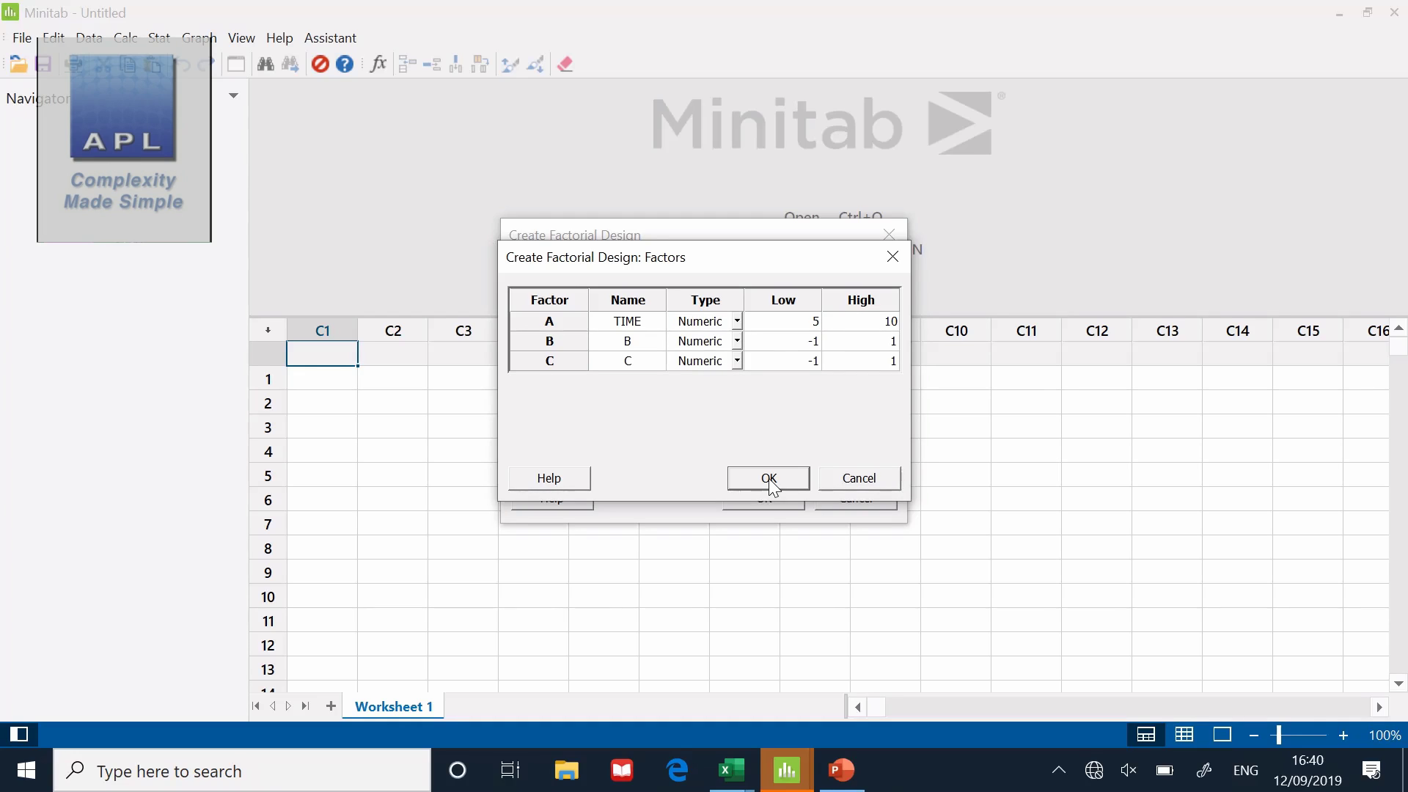
{"action": "mouse_move", "coordinate": [744, 327]}
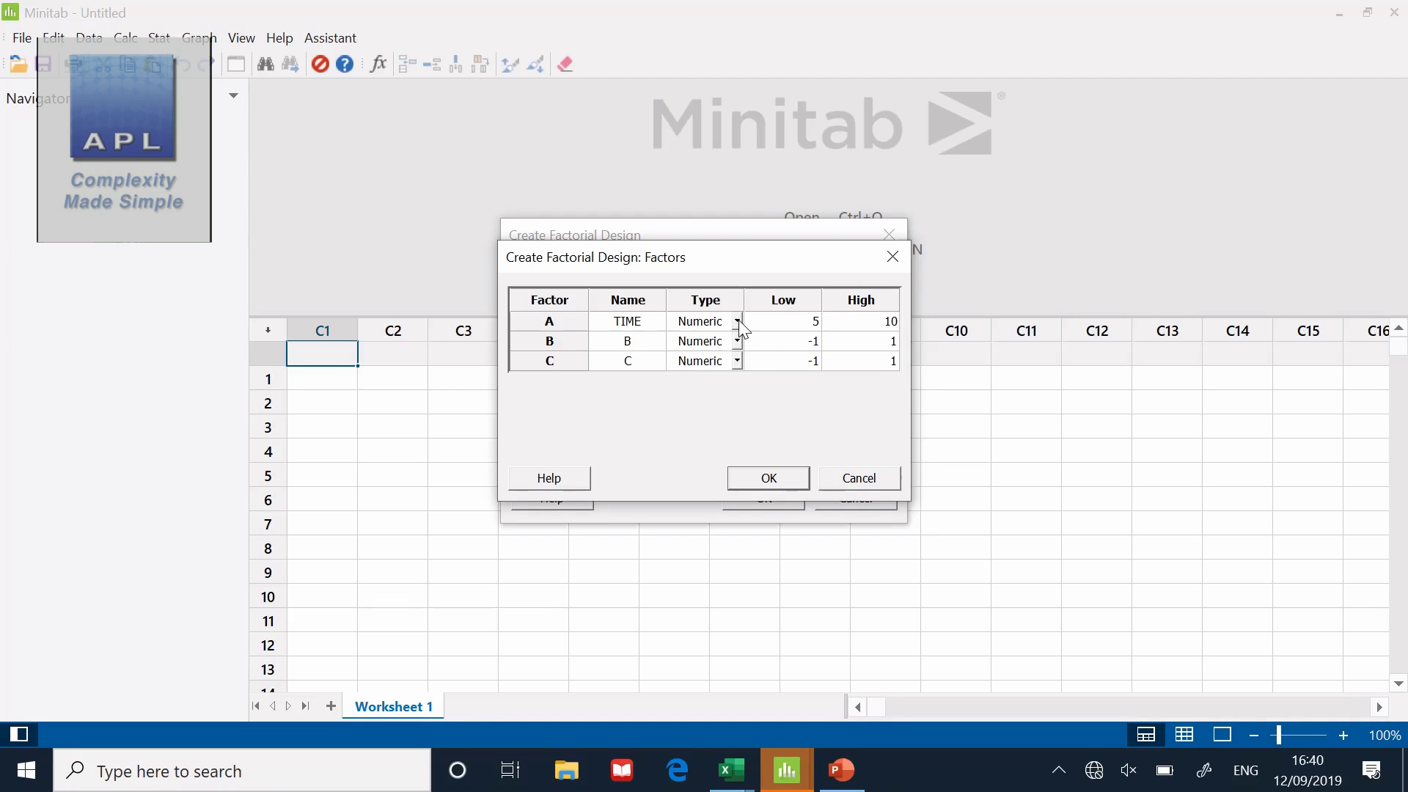
{"action": "left_click", "coordinate": [703, 321]}
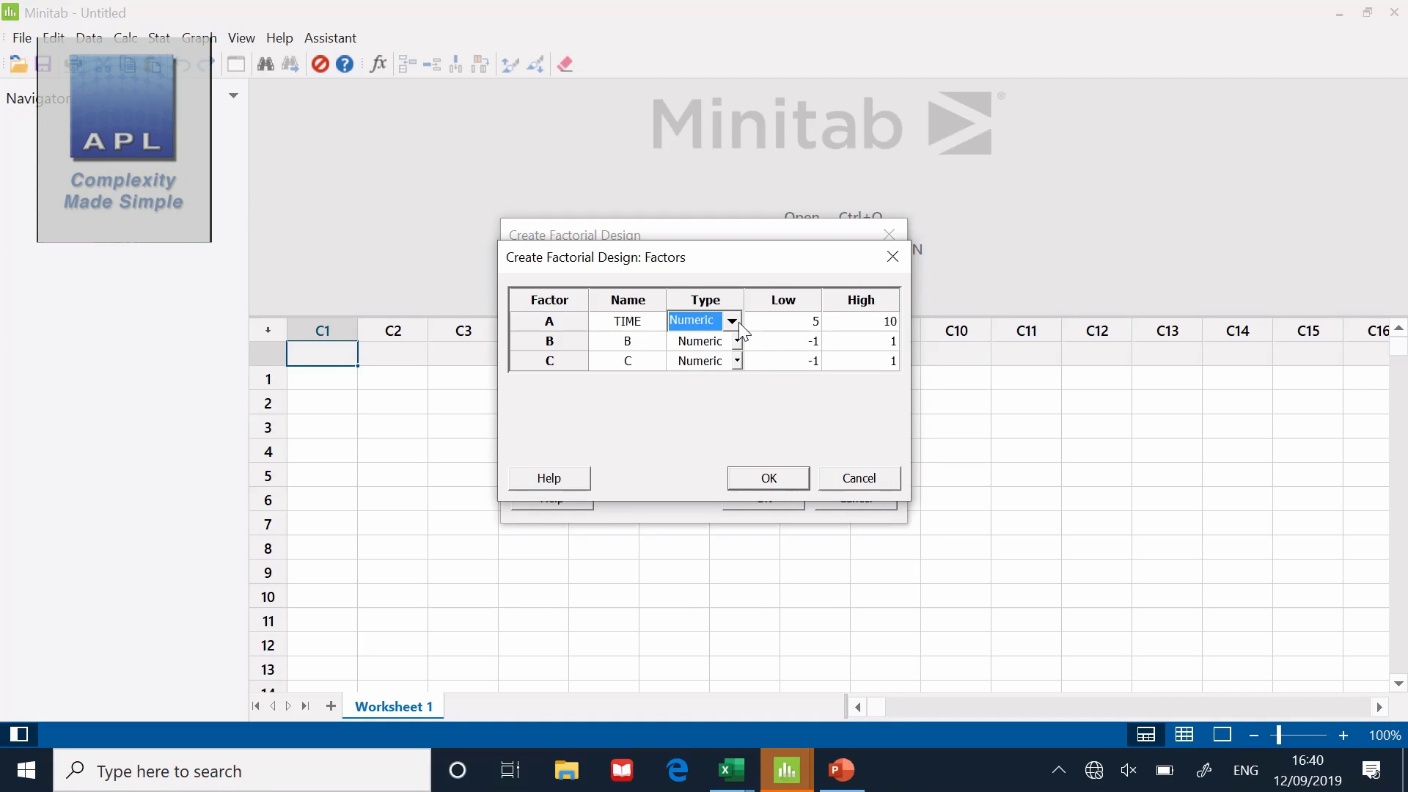
{"action": "left_click", "coordinate": [627, 341]}
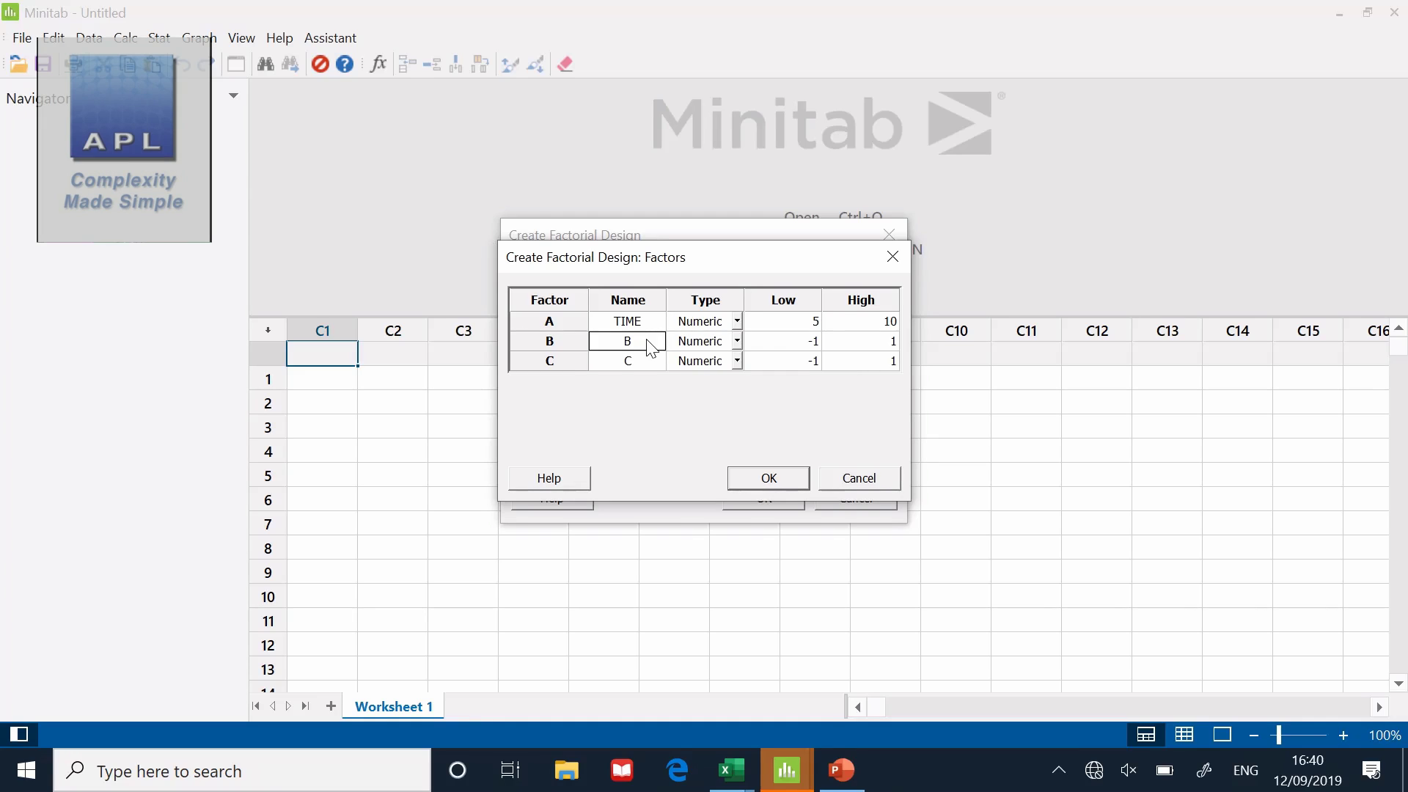
Name factors TEMP (70–90) and PRESSURE (100–200) and confirm the levels
{"action": "type", "text": "TEMP"}
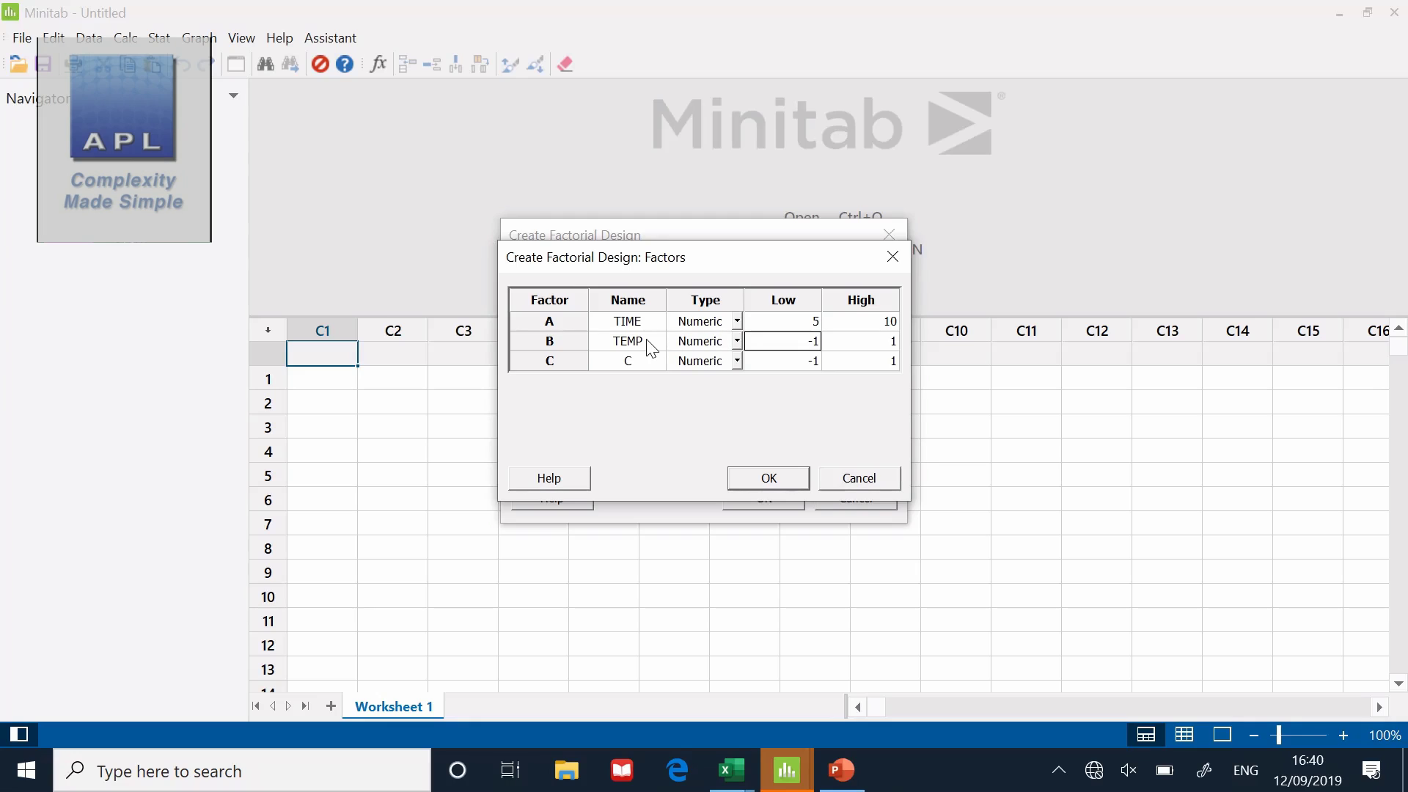
{"action": "type", "text": "70"}
{"action": "left_click", "coordinate": [860, 341]}
{"action": "type", "text": "90"}
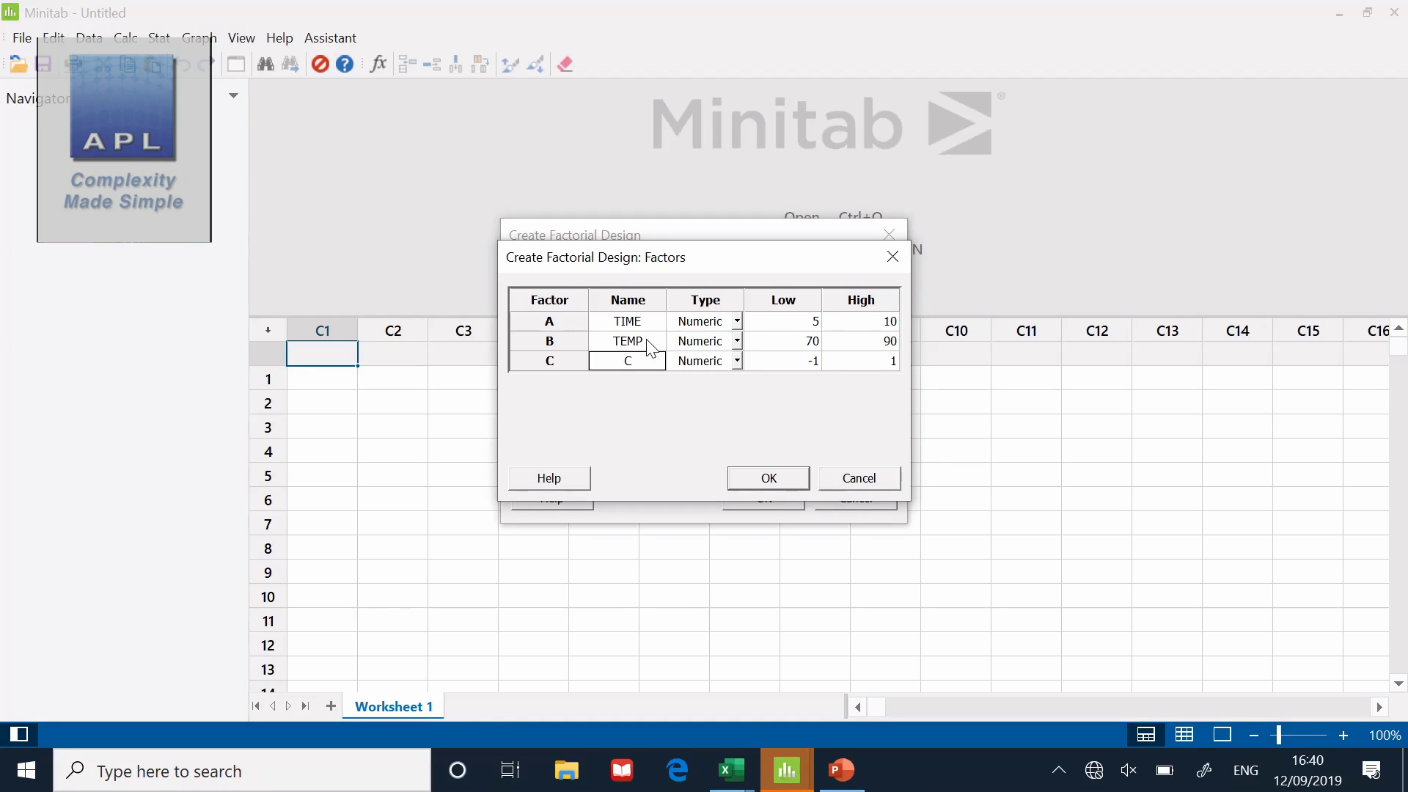
{"action": "type", "text": "PRESSU"}
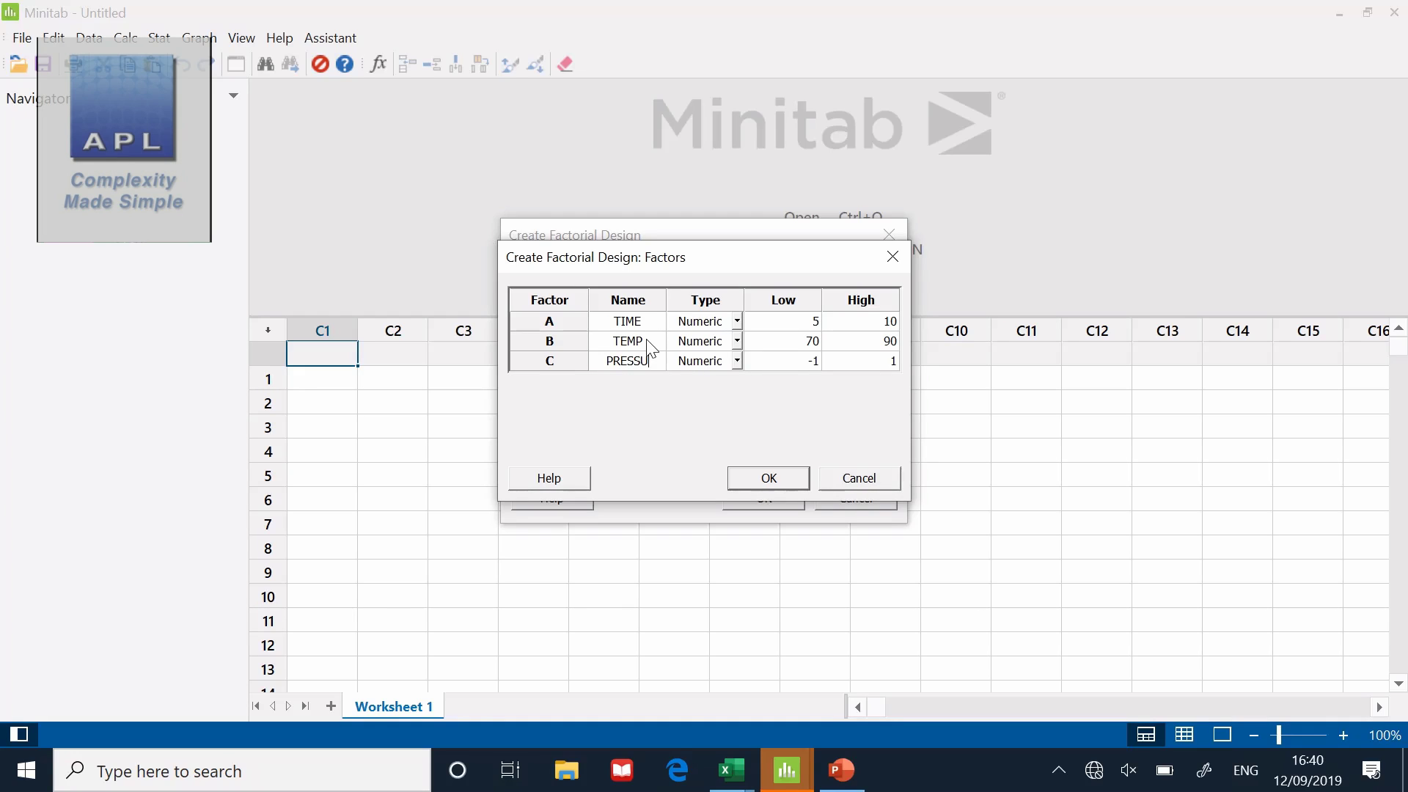
{"action": "left_click", "coordinate": [780, 360]}
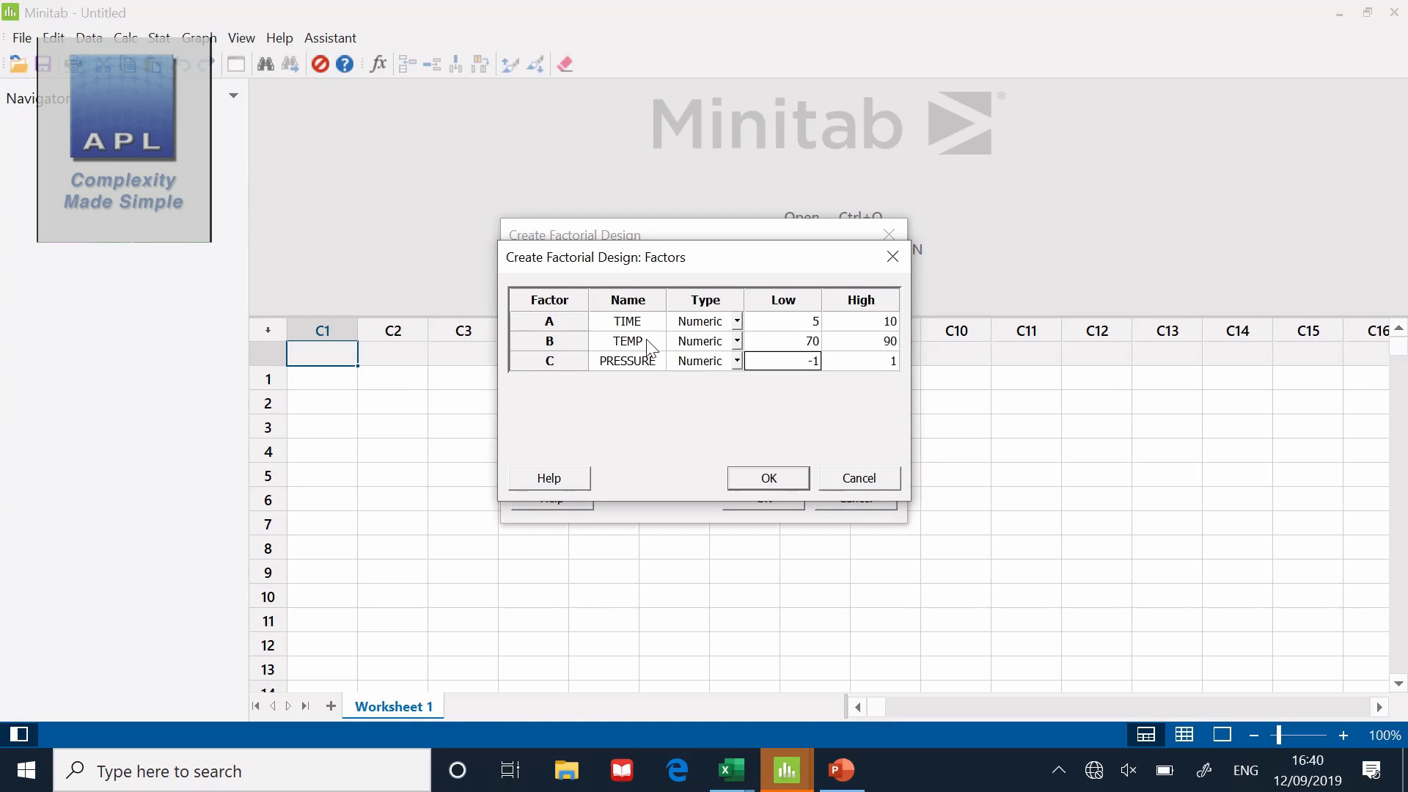
{"action": "type", "text": "100"}
{"action": "left_click", "coordinate": [861, 362]}
{"action": "type", "text": "200"}
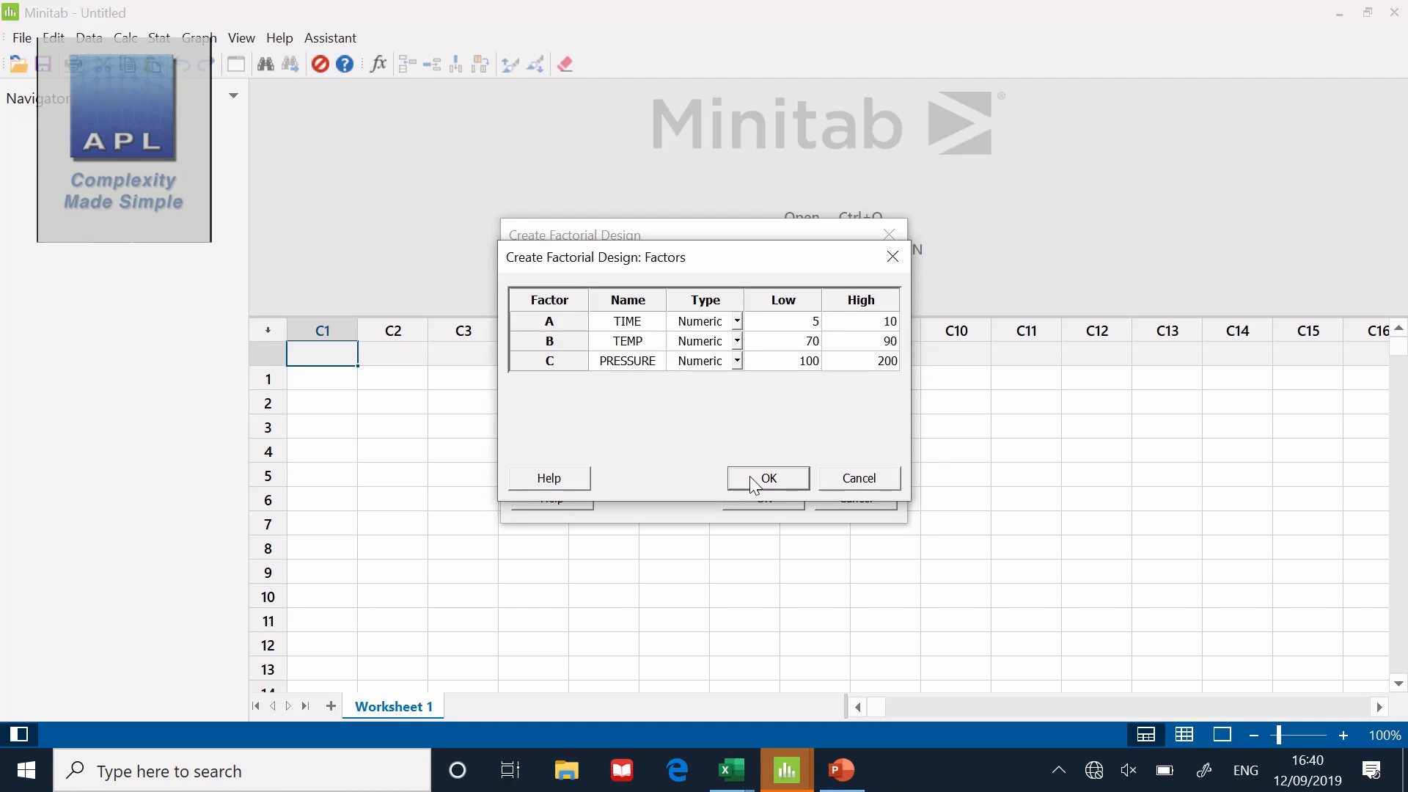
{"action": "left_click", "coordinate": [767, 478]}
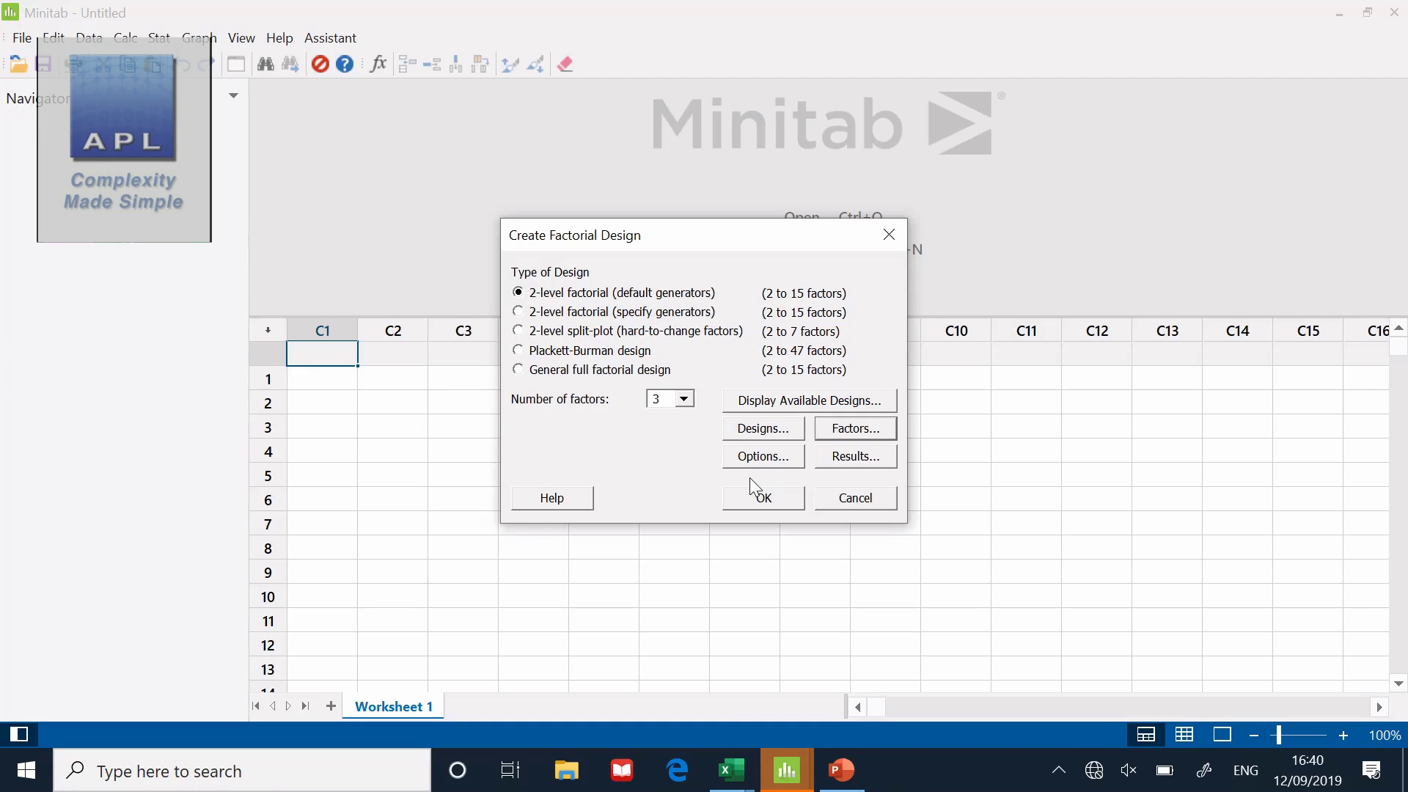
Turn off Randomize runs and create the 8-run design in the worksheet
{"action": "left_click", "coordinate": [762, 456]}
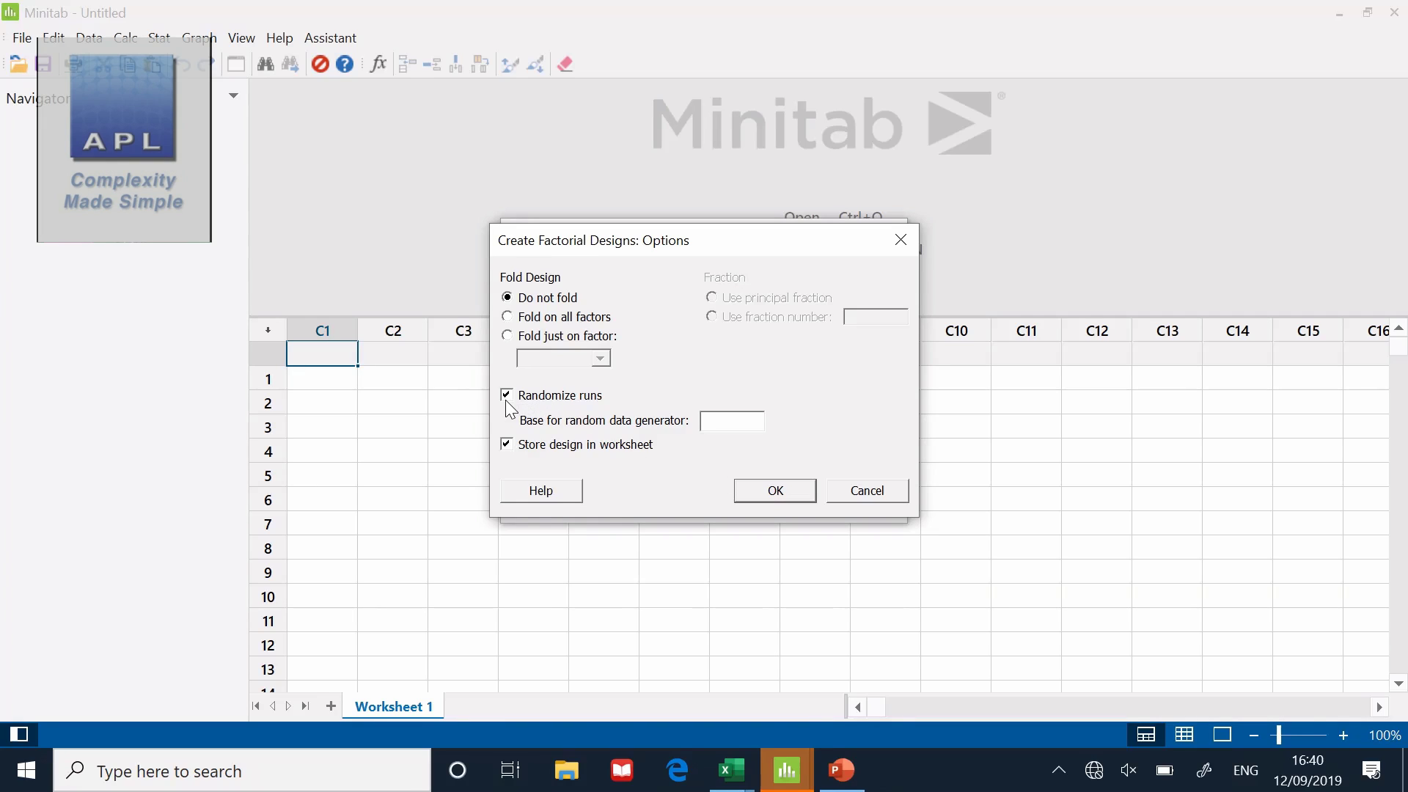
{"action": "left_click", "coordinate": [507, 395]}
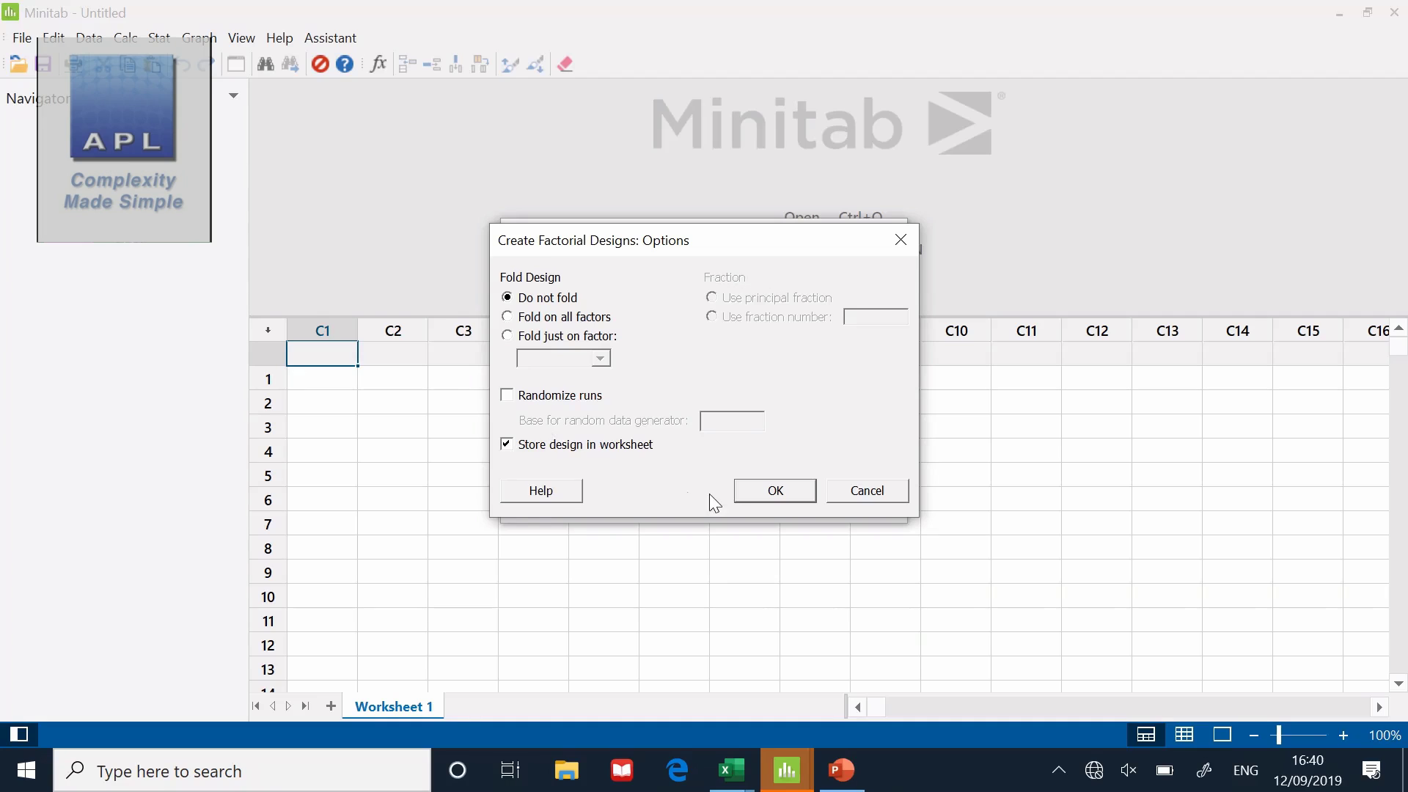
{"action": "left_click", "coordinate": [772, 490]}
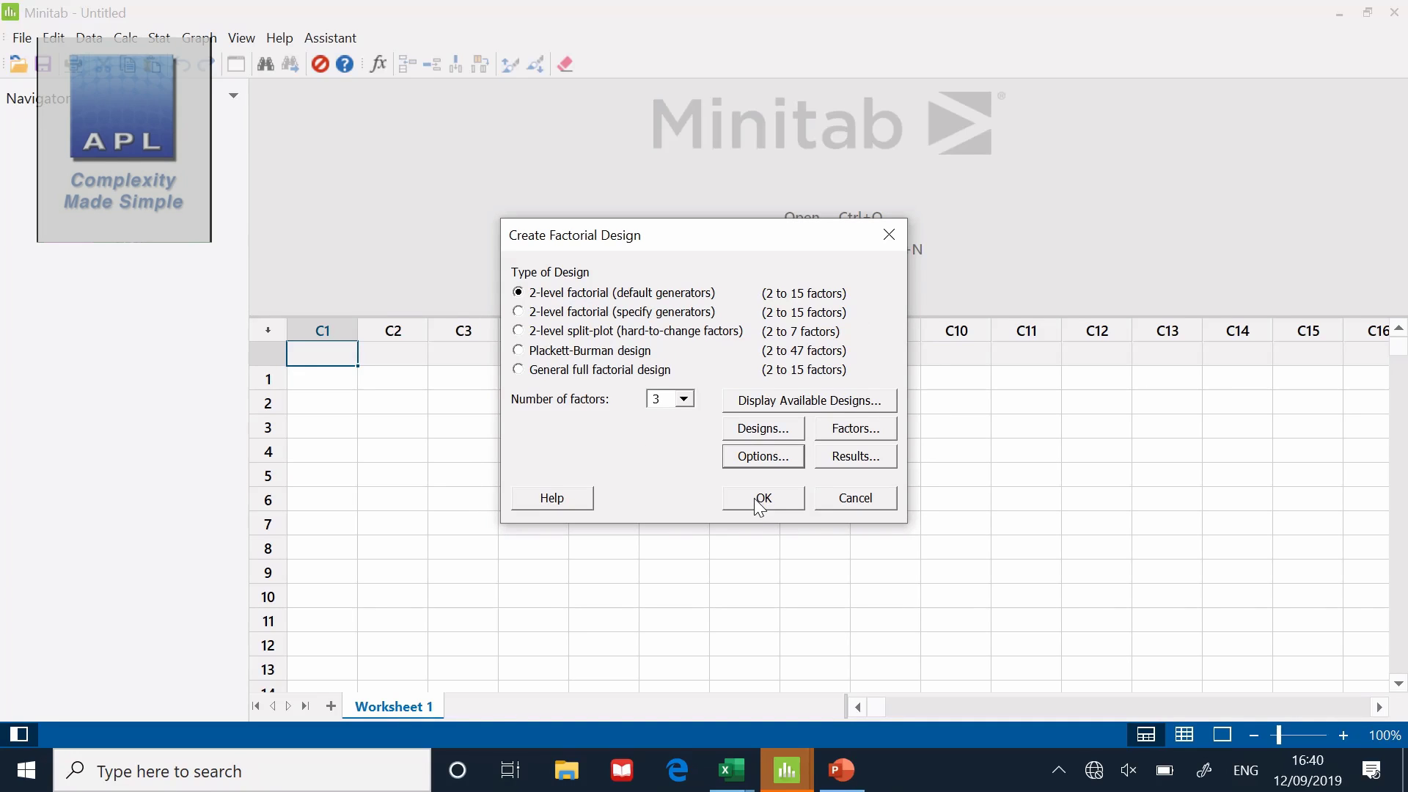
{"action": "left_click", "coordinate": [763, 497]}
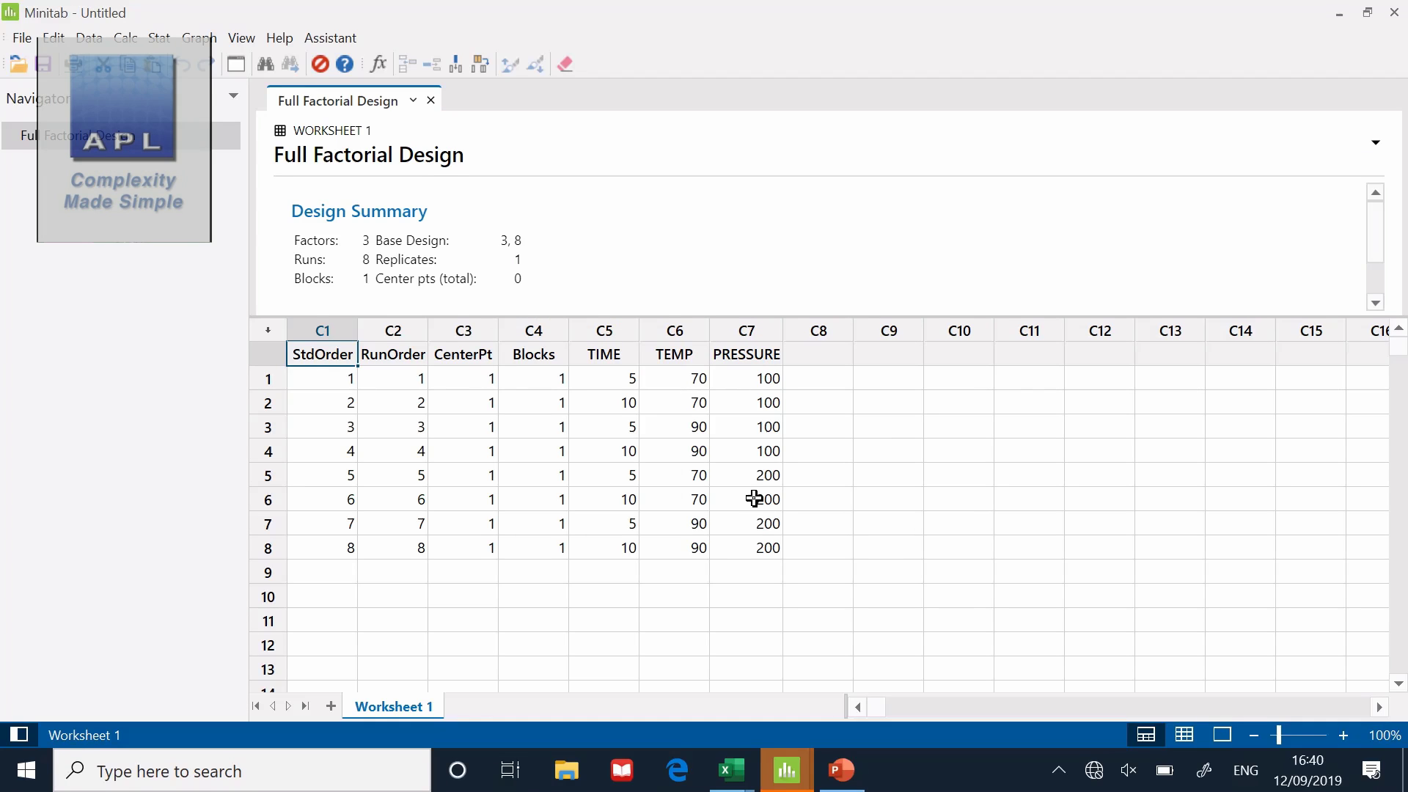
{"action": "mouse_move", "coordinate": [611, 380]}
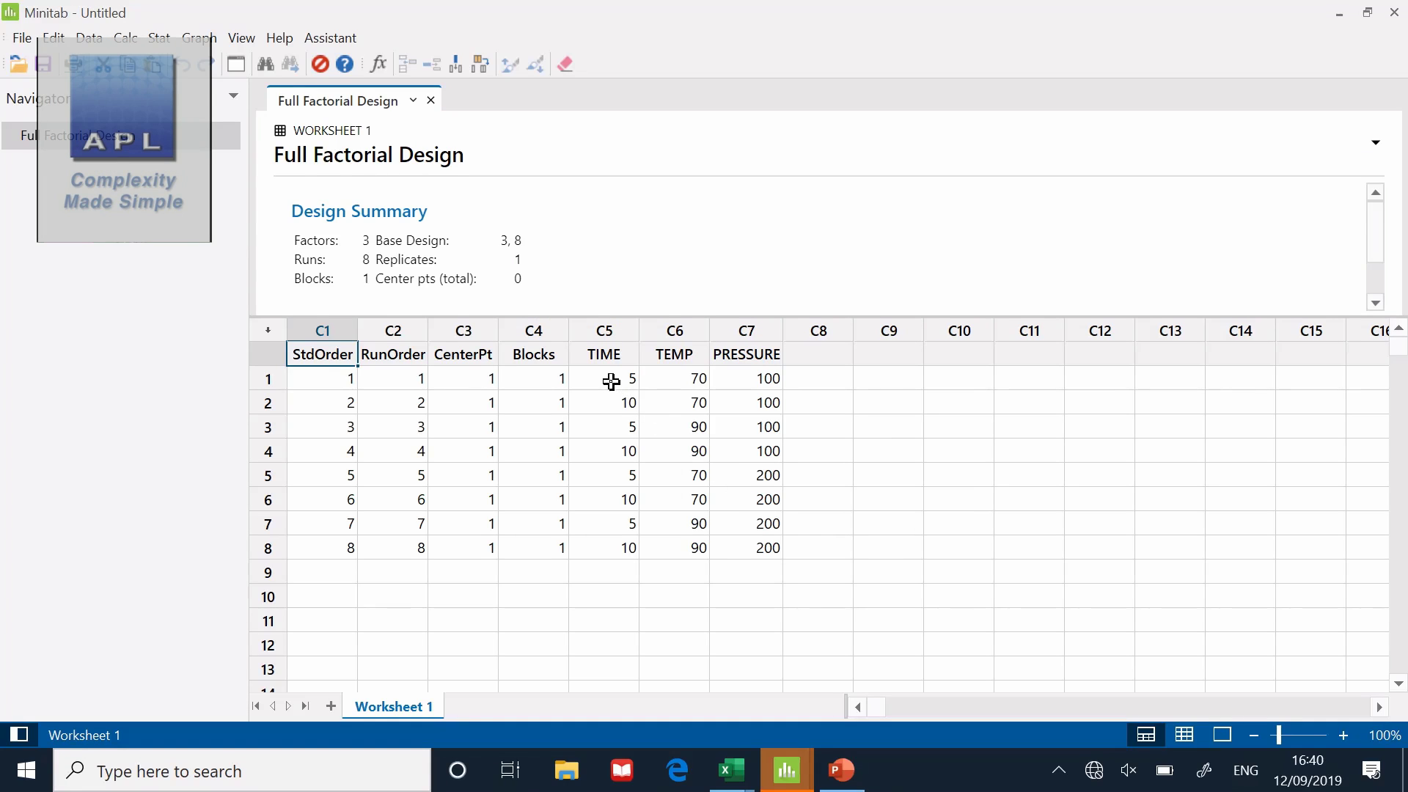
{"action": "left_click_drag", "start_coordinate": [604, 379], "coordinate": [746, 523]}
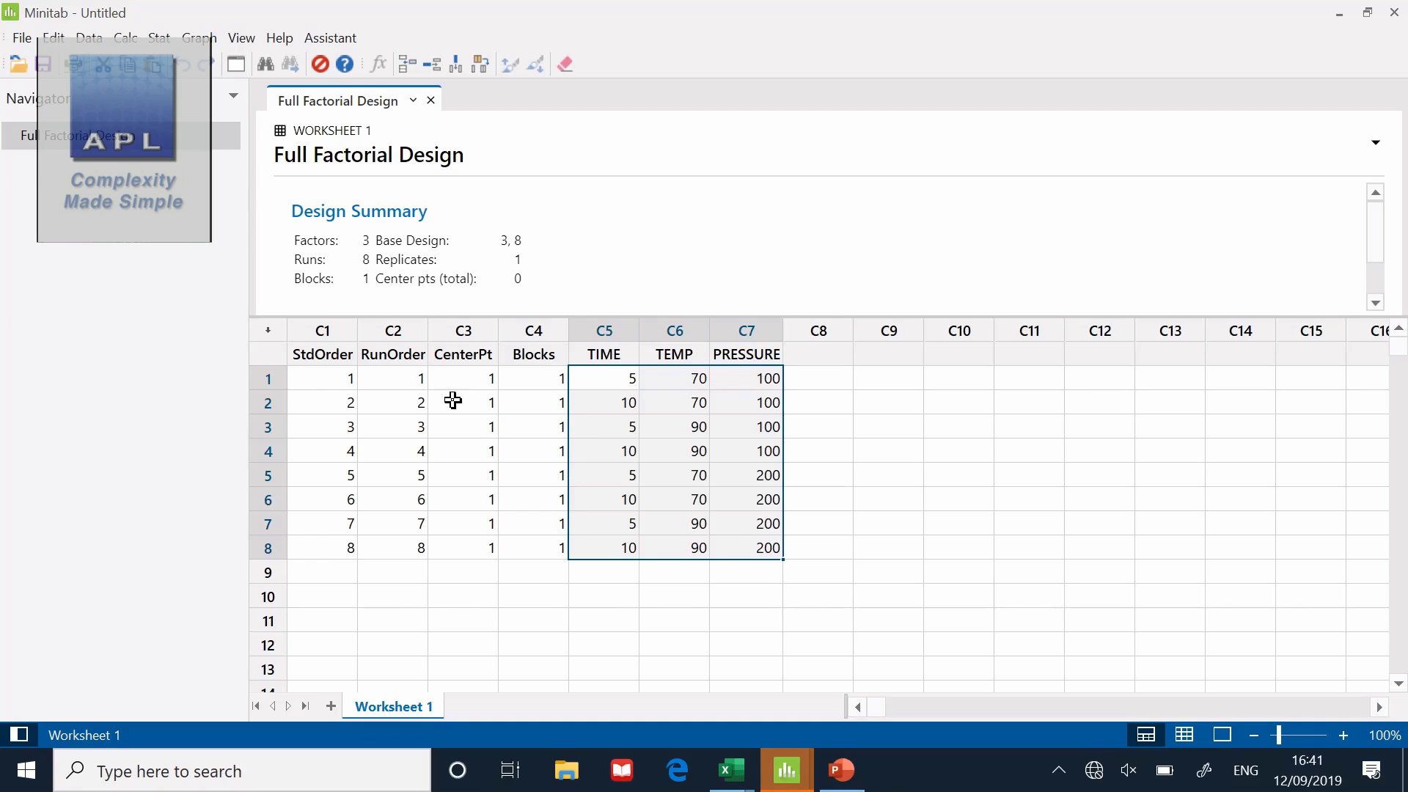
{"action": "mouse_move", "coordinate": [405, 531]}
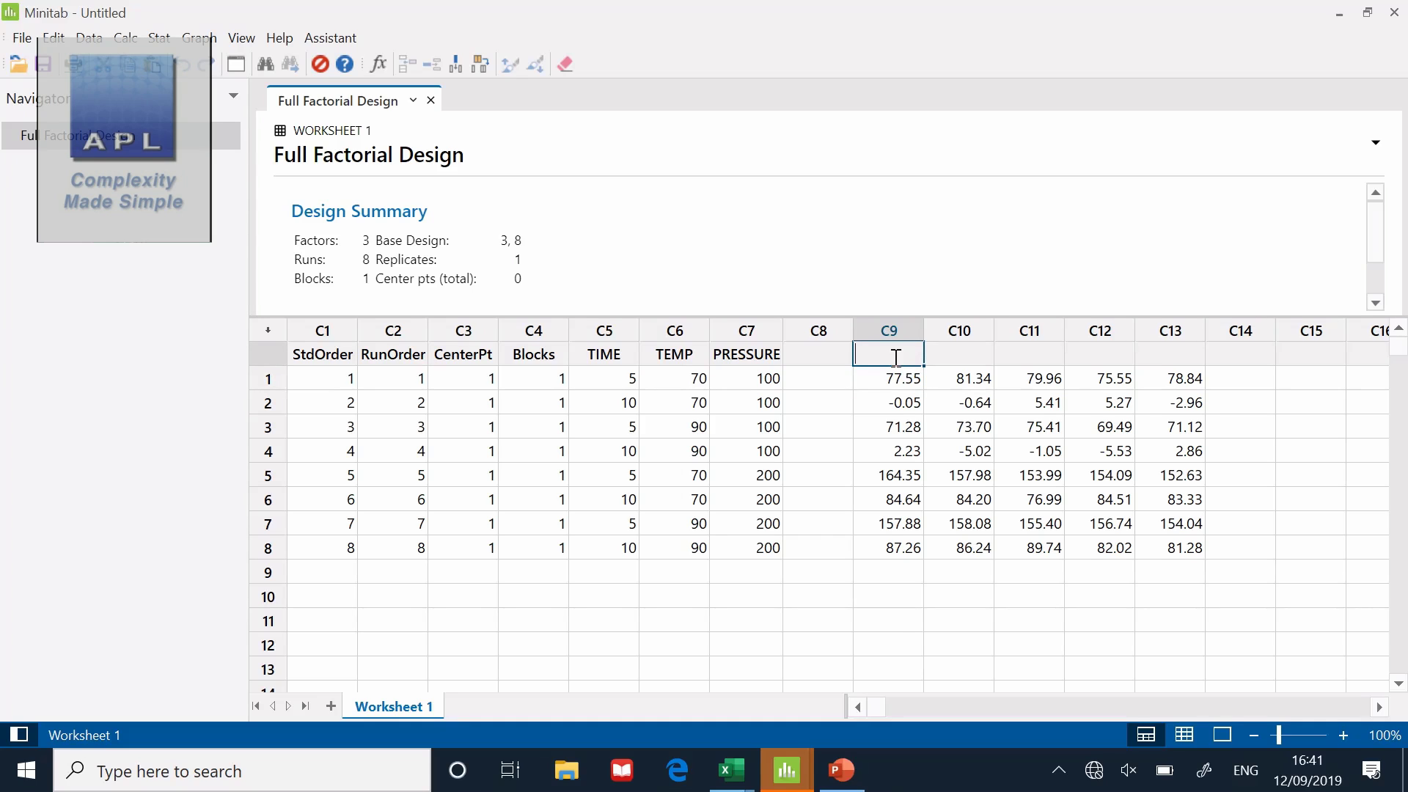
Label the response columns Y1–Y5 and add empty MEAN and SD headers
{"action": "type", "text": "Y1"}
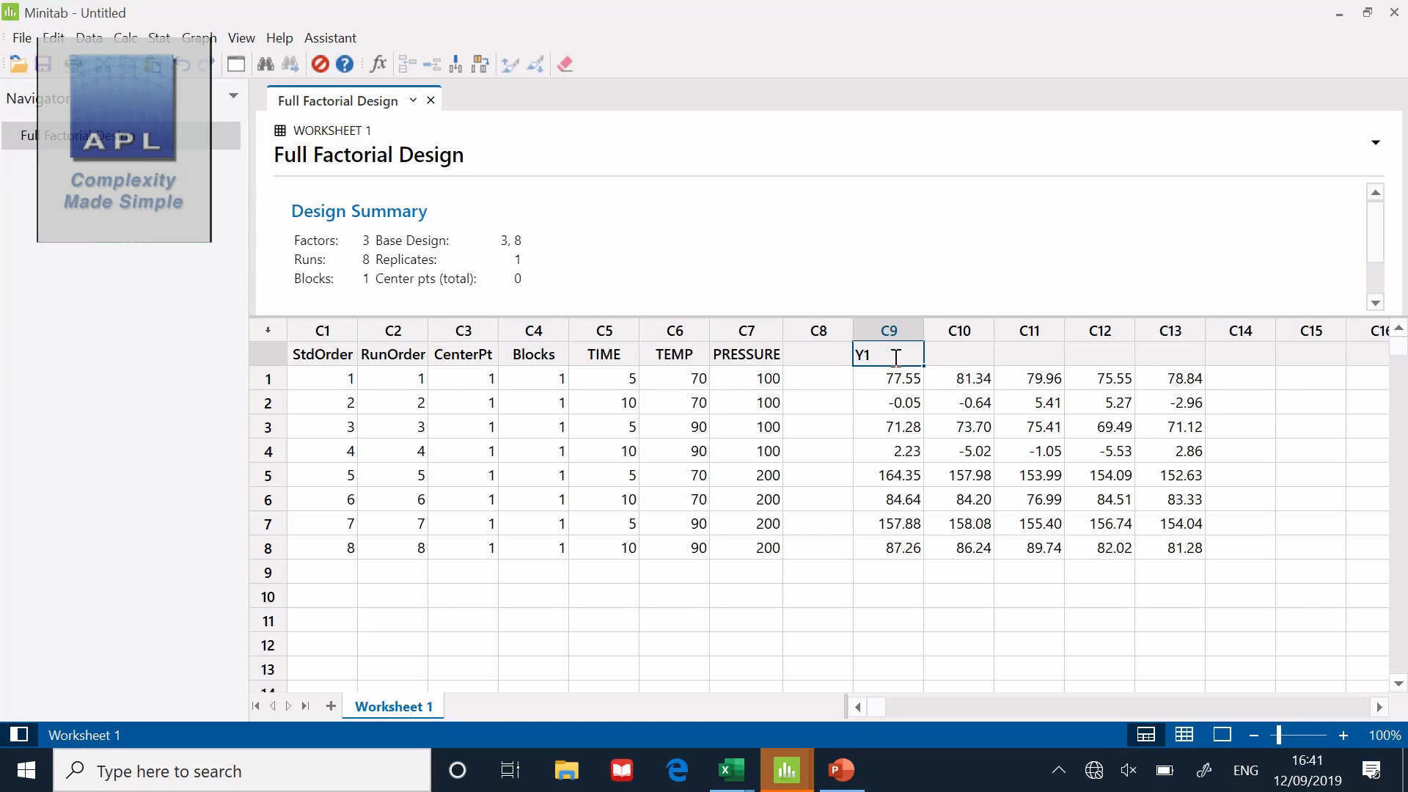
{"action": "type", "text": "Y2"}
{"action": "left_click", "coordinate": [1170, 355]}
{"action": "type", "text": "Y"}
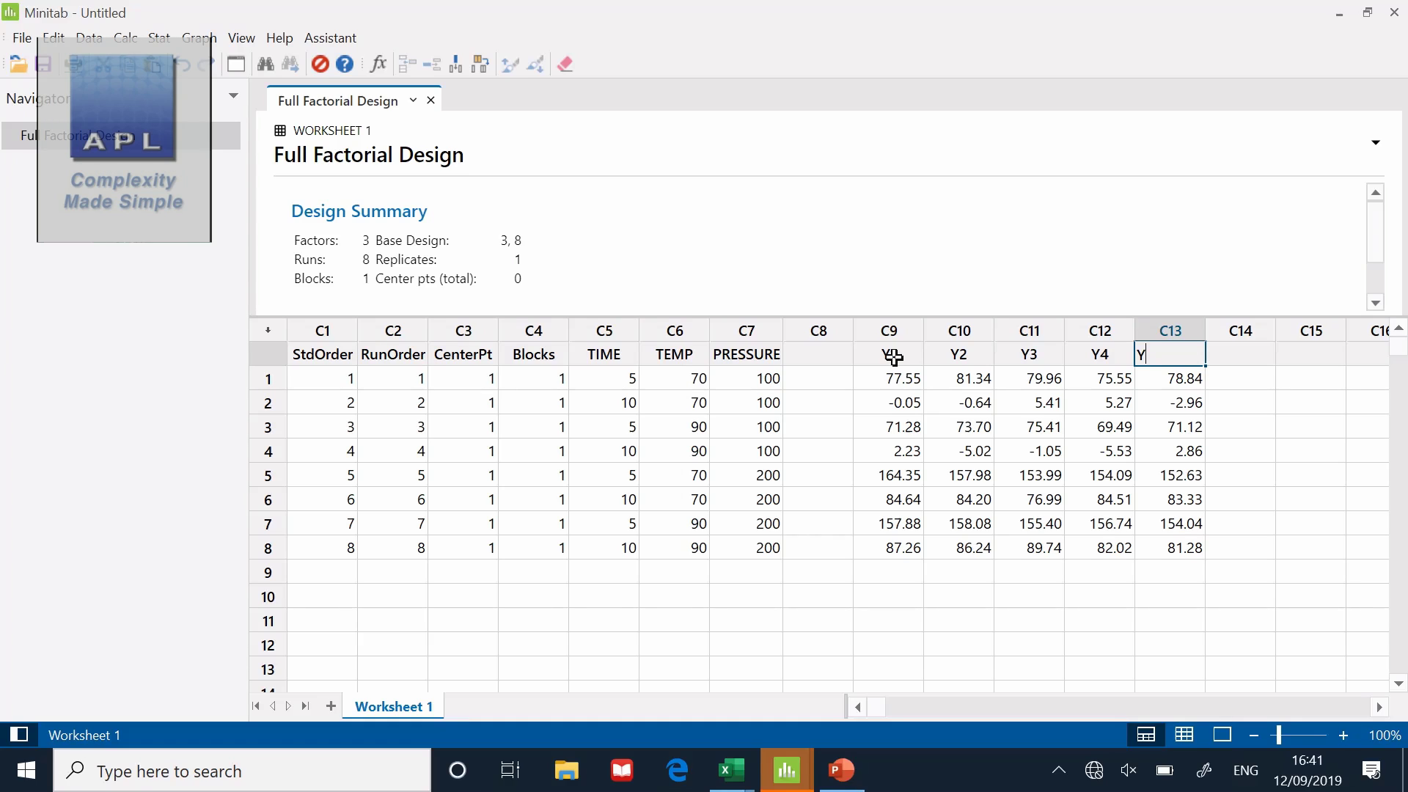
{"action": "type", "text": "5"}
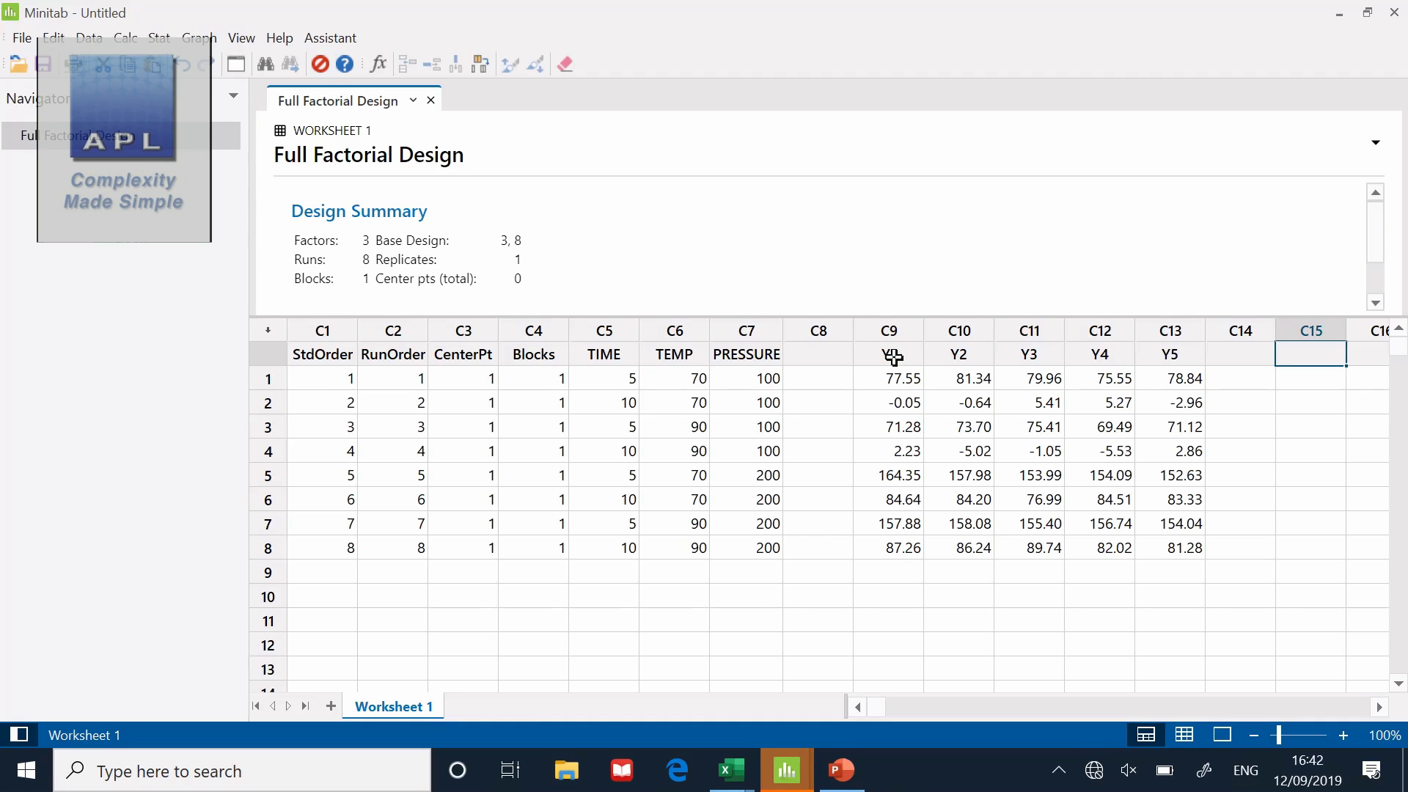
{"action": "type", "text": "MEAN"}
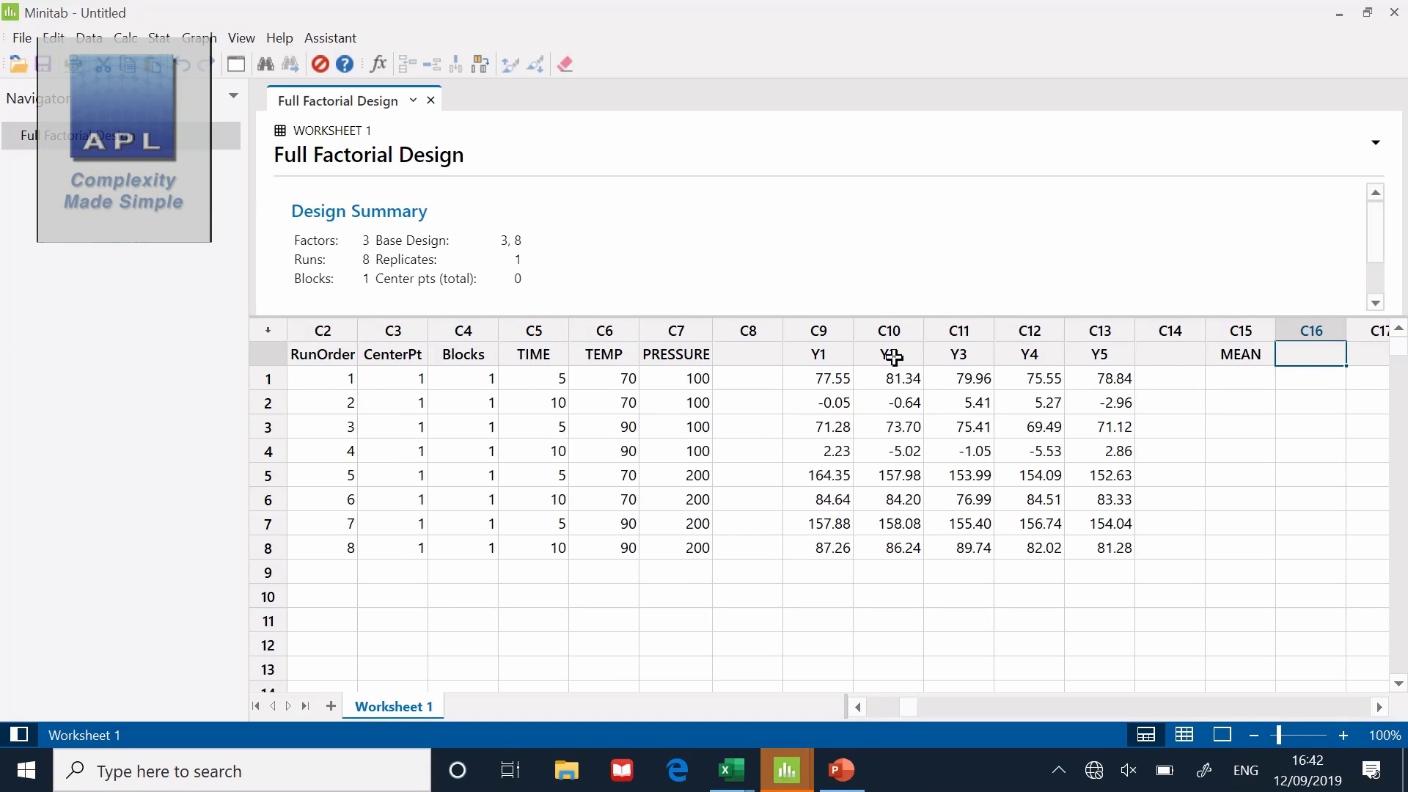
{"action": "type", "text": "SD"}
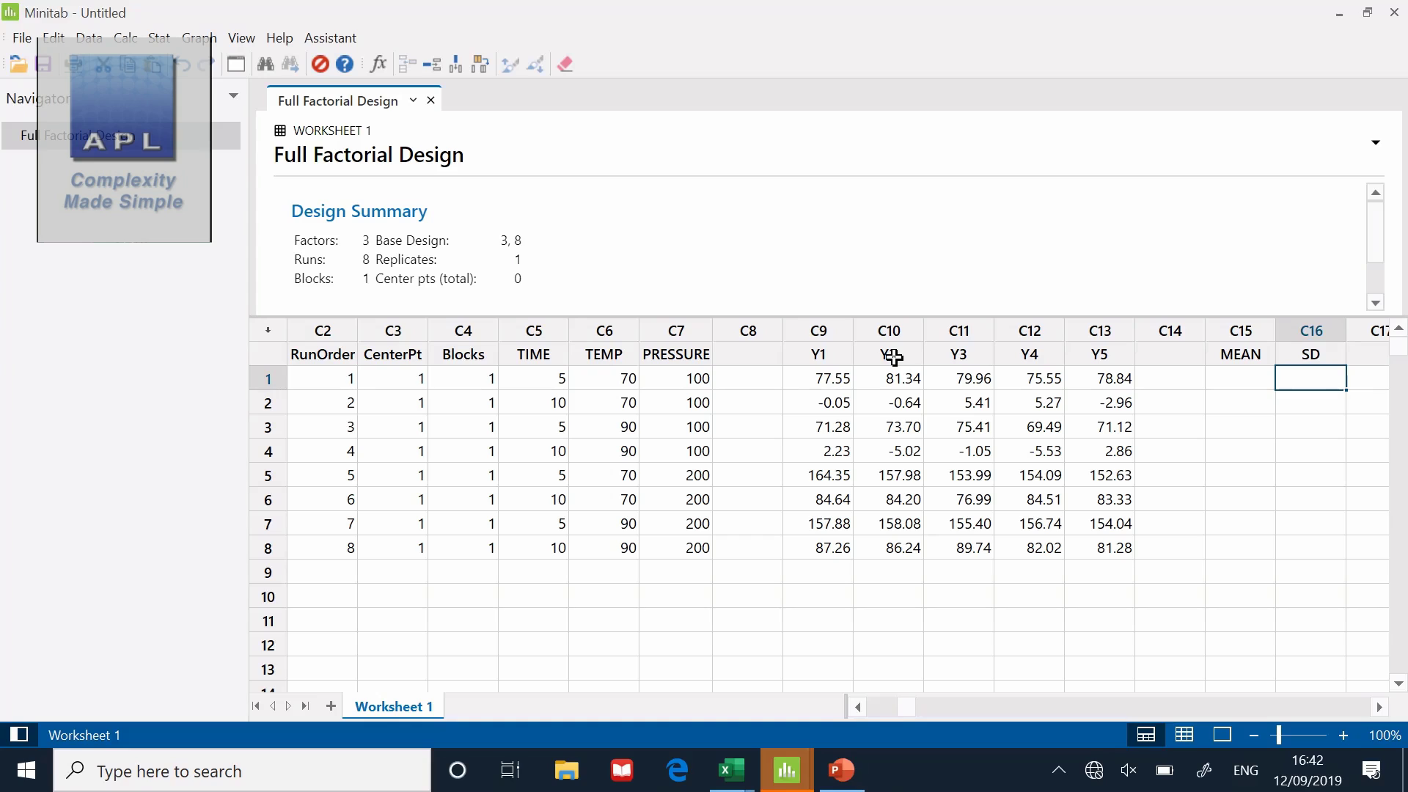
{"action": "mouse_move", "coordinate": [868, 530]}
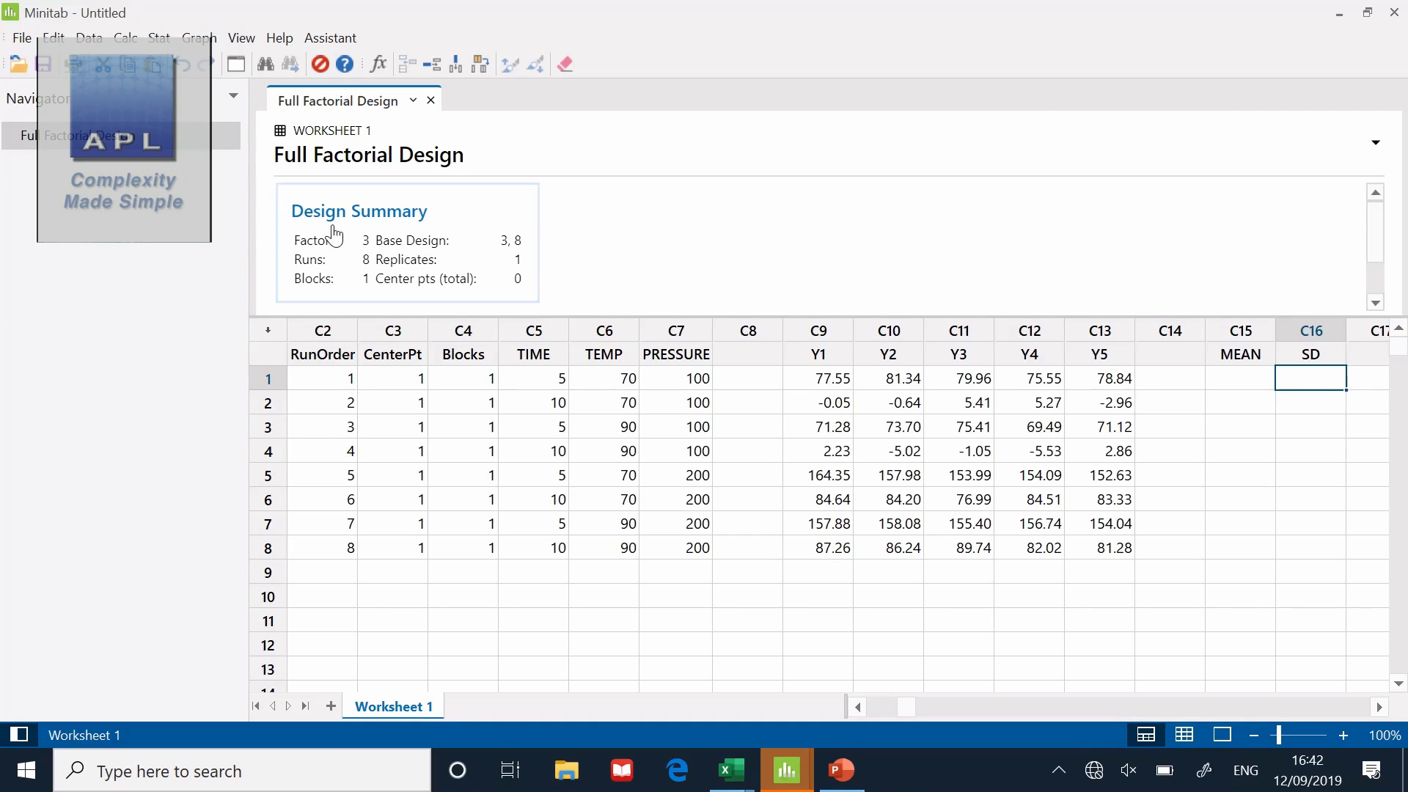
Compute row means of Y1–Y5 into the MEAN column via Row Statistics
{"action": "left_click", "coordinate": [159, 38]}
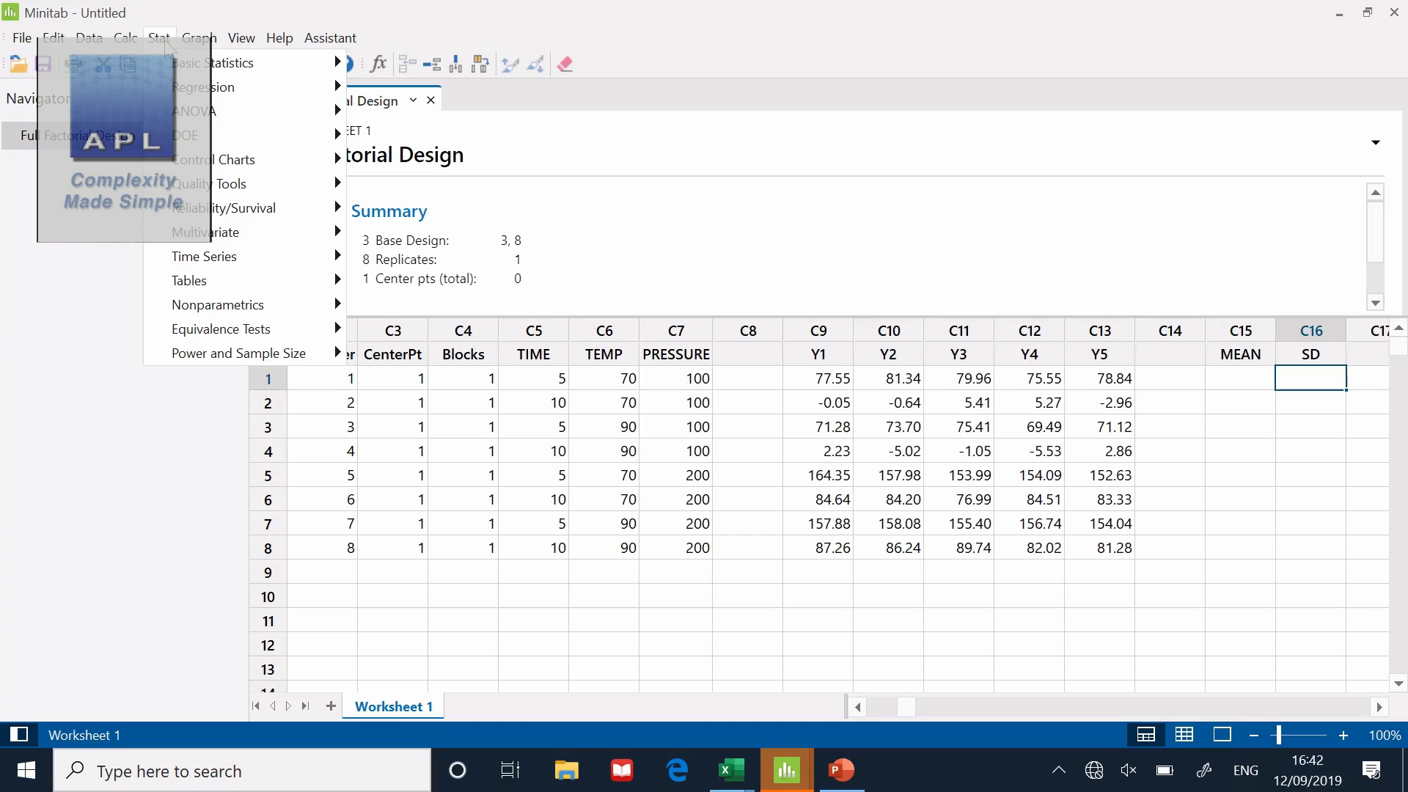
{"action": "left_click", "coordinate": [125, 38]}
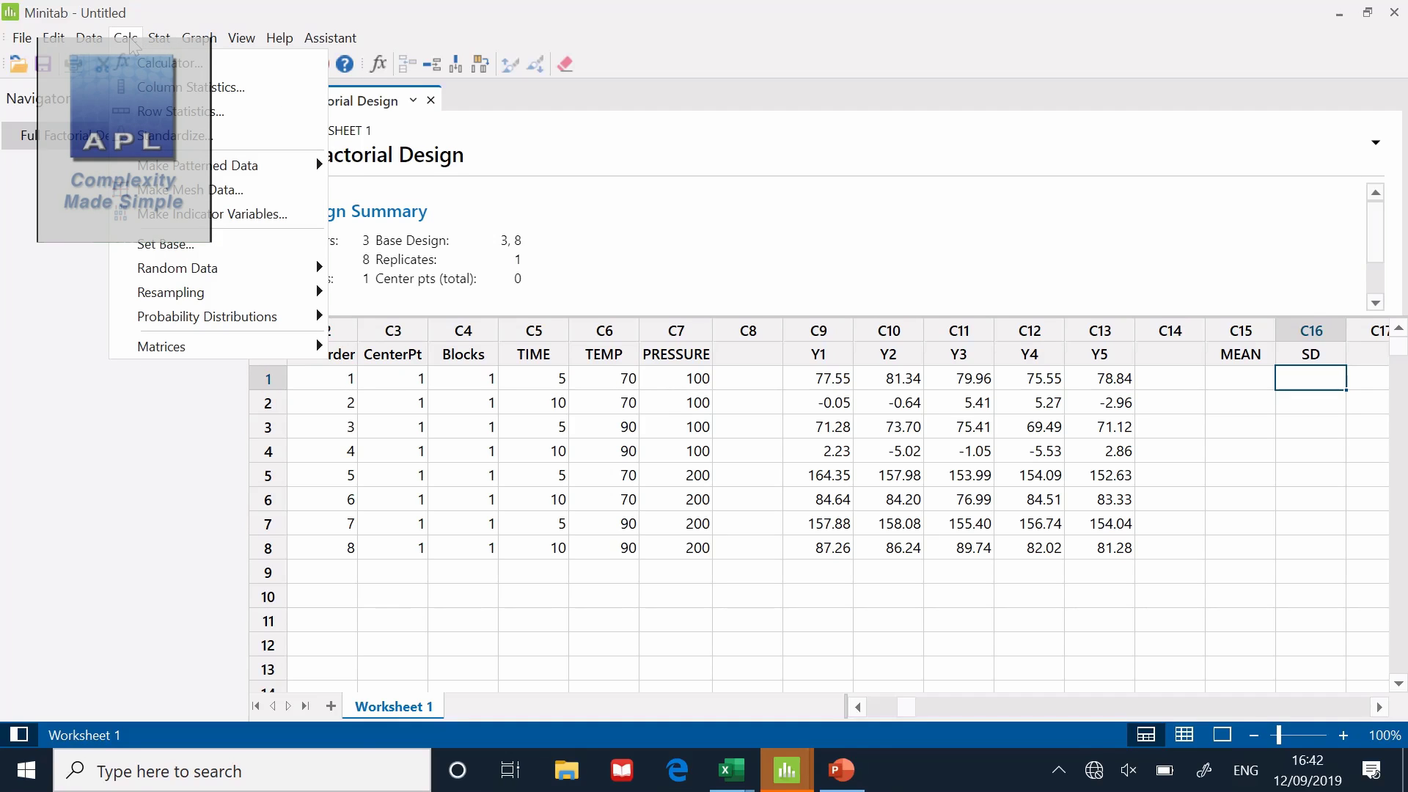
{"action": "mouse_move", "coordinate": [177, 111]}
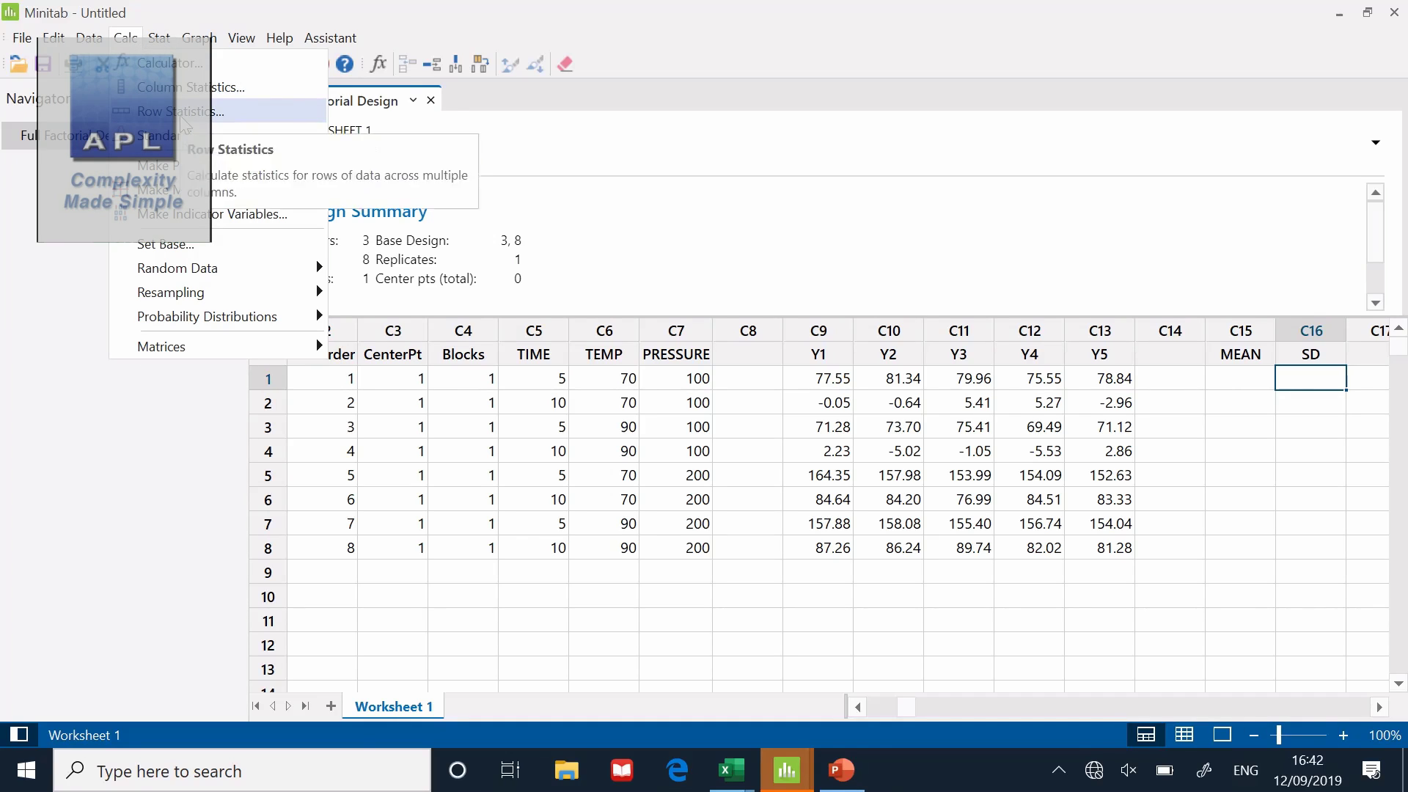
{"action": "left_click", "coordinate": [178, 110]}
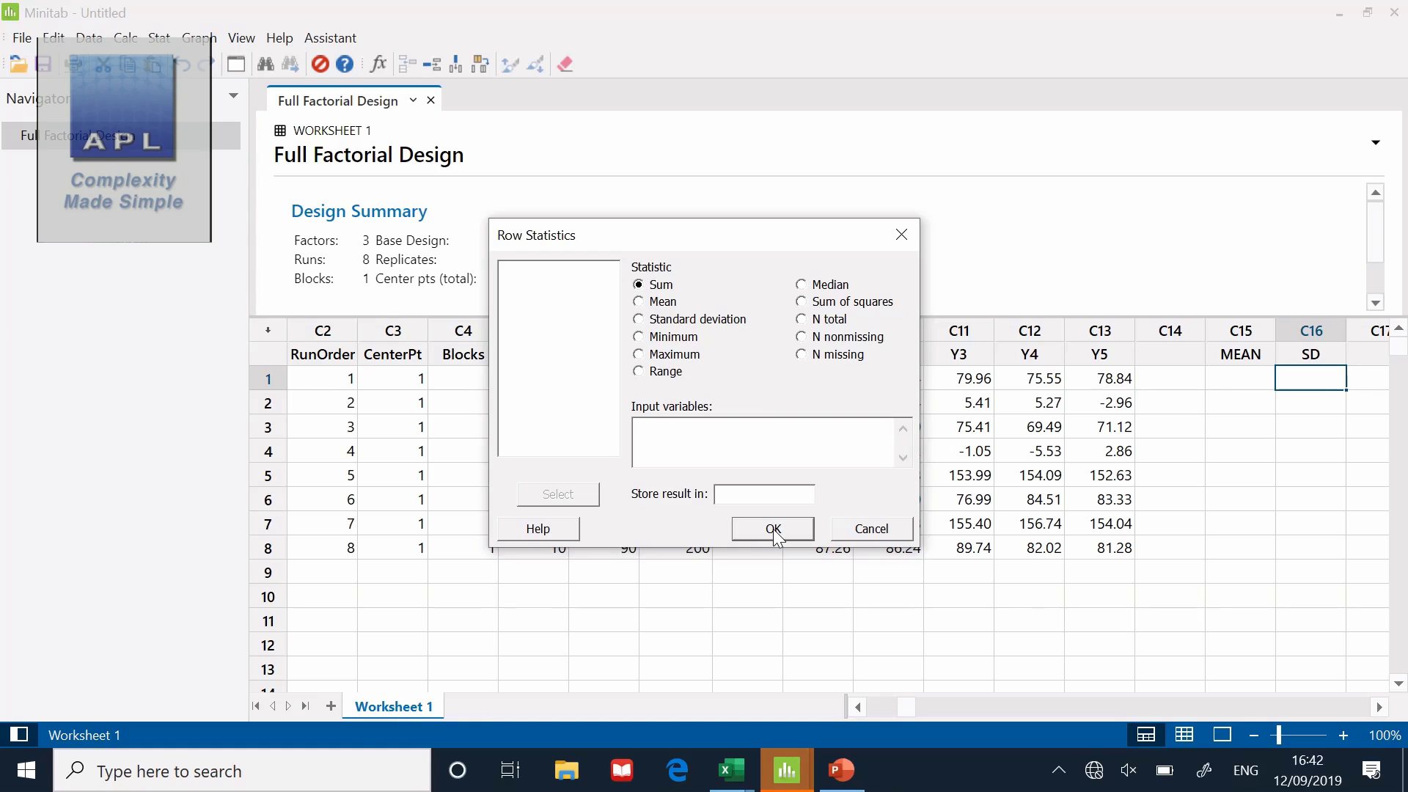
{"action": "mouse_move", "coordinate": [640, 313]}
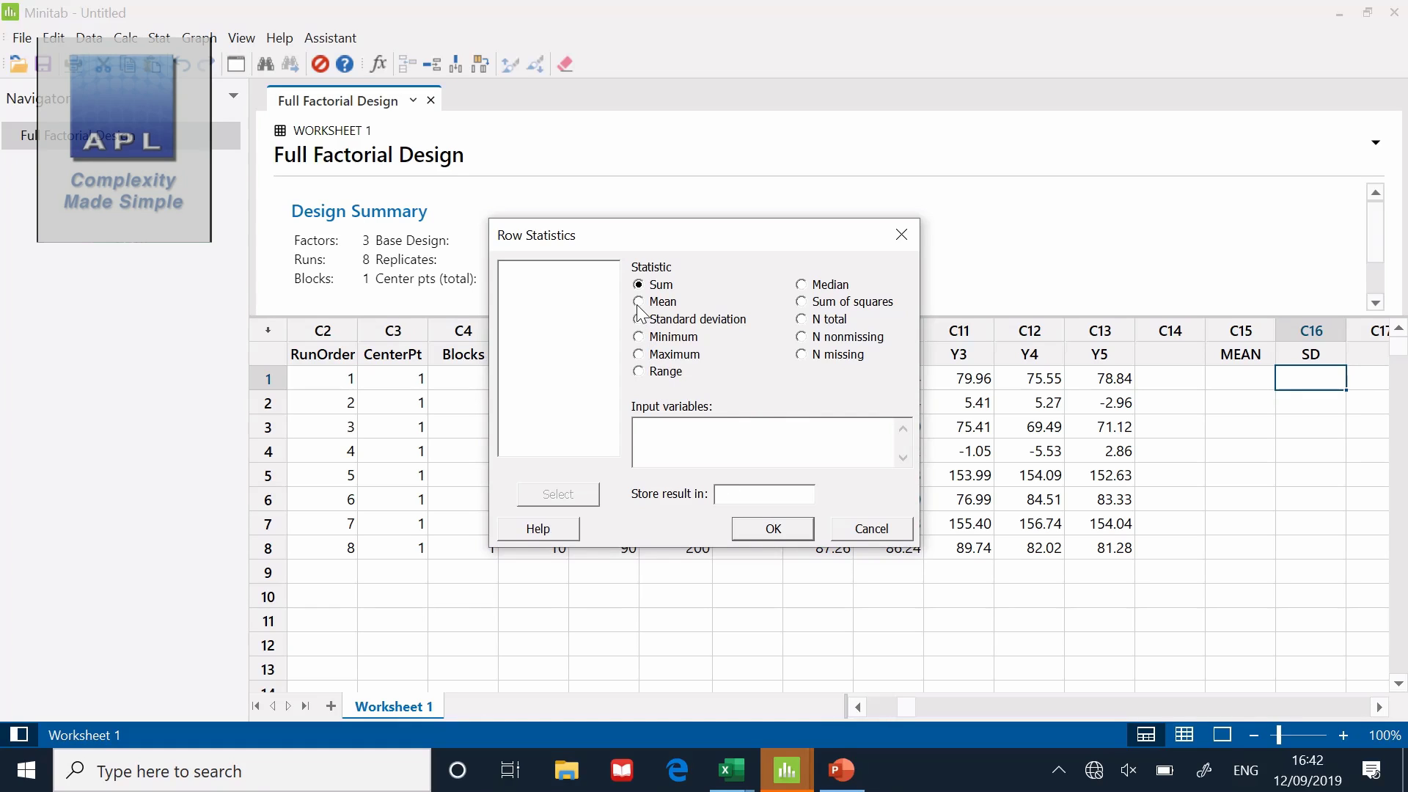
{"action": "left_click", "coordinate": [639, 301]}
{"action": "type", "text": "Y1 Y2 Y3"}
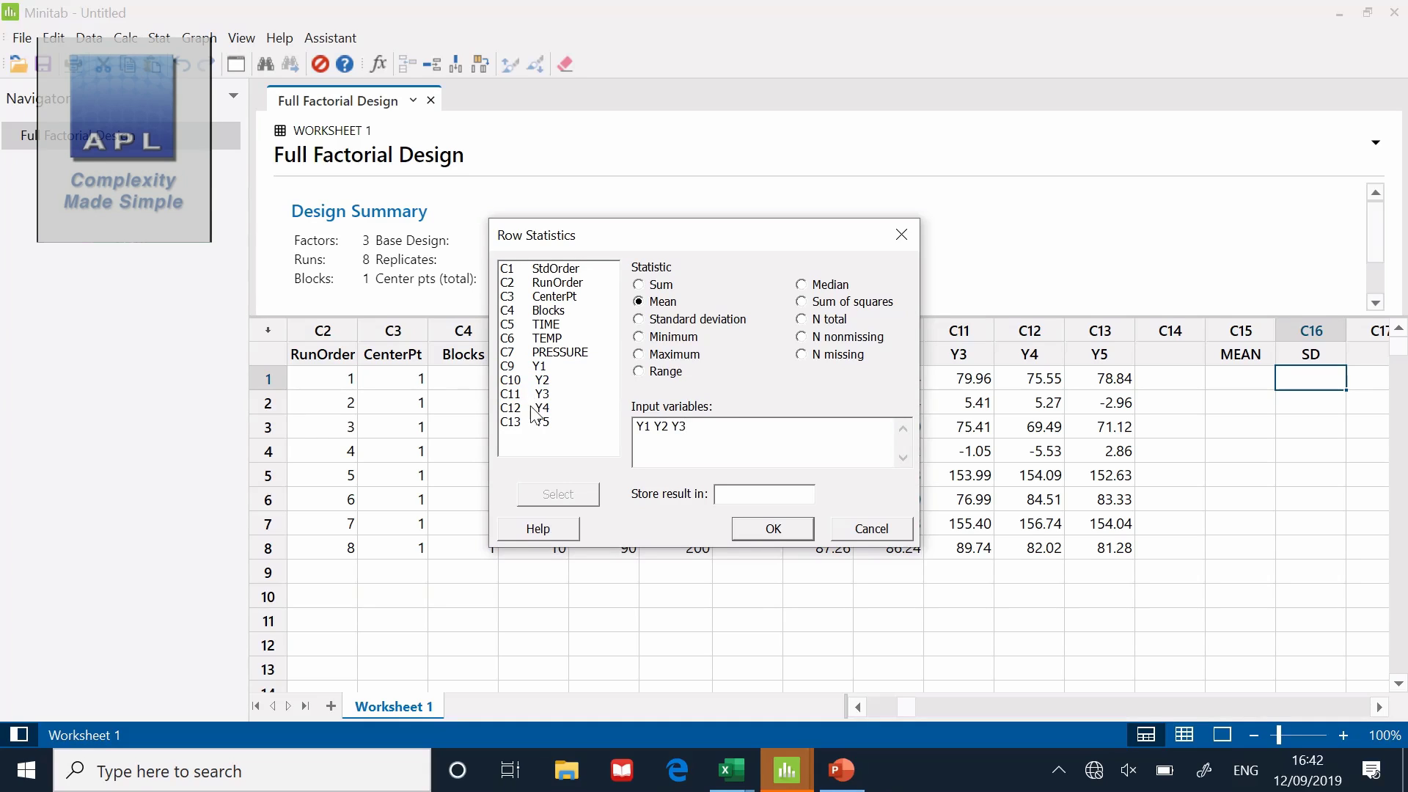
{"action": "type", "text": "Y4"}
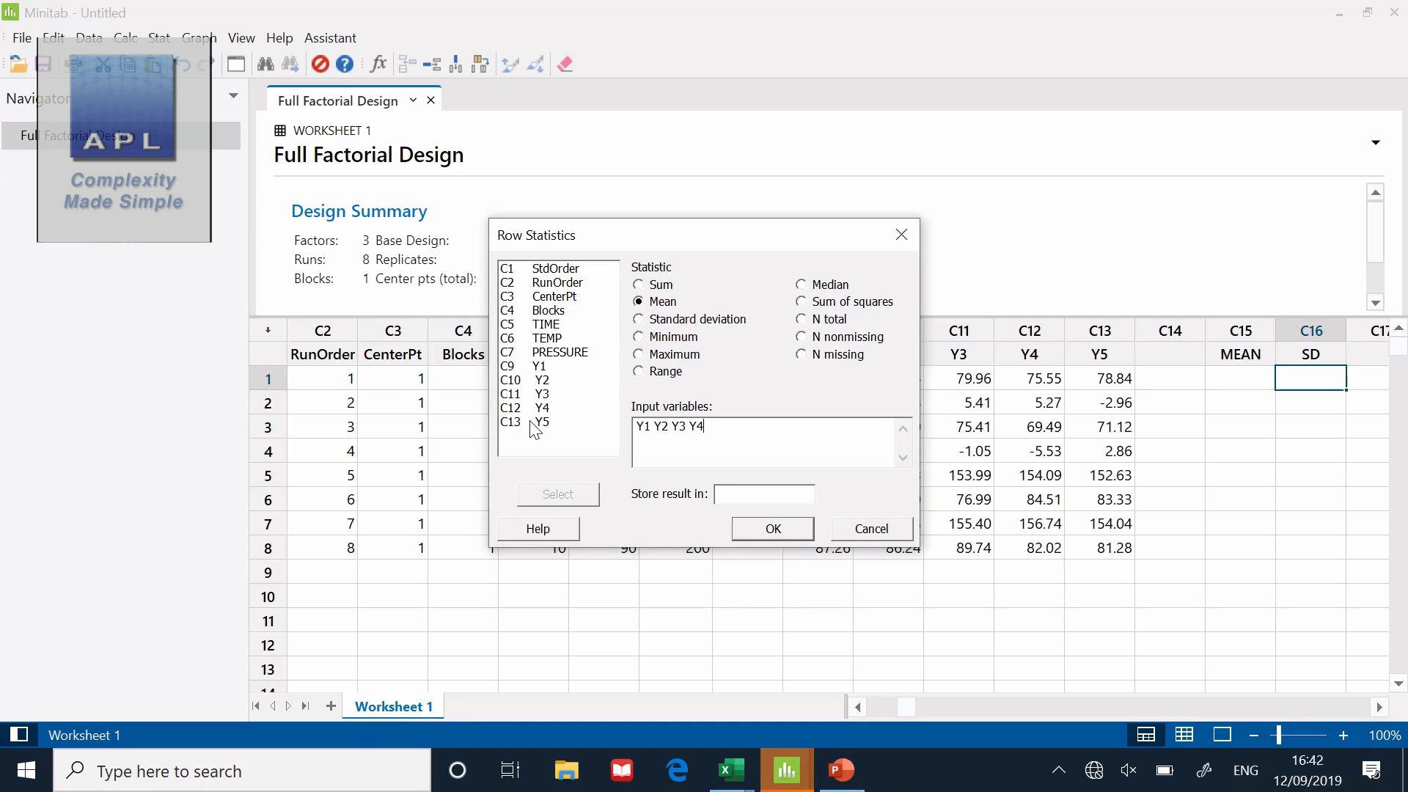
{"action": "type", "text": "Y5"}
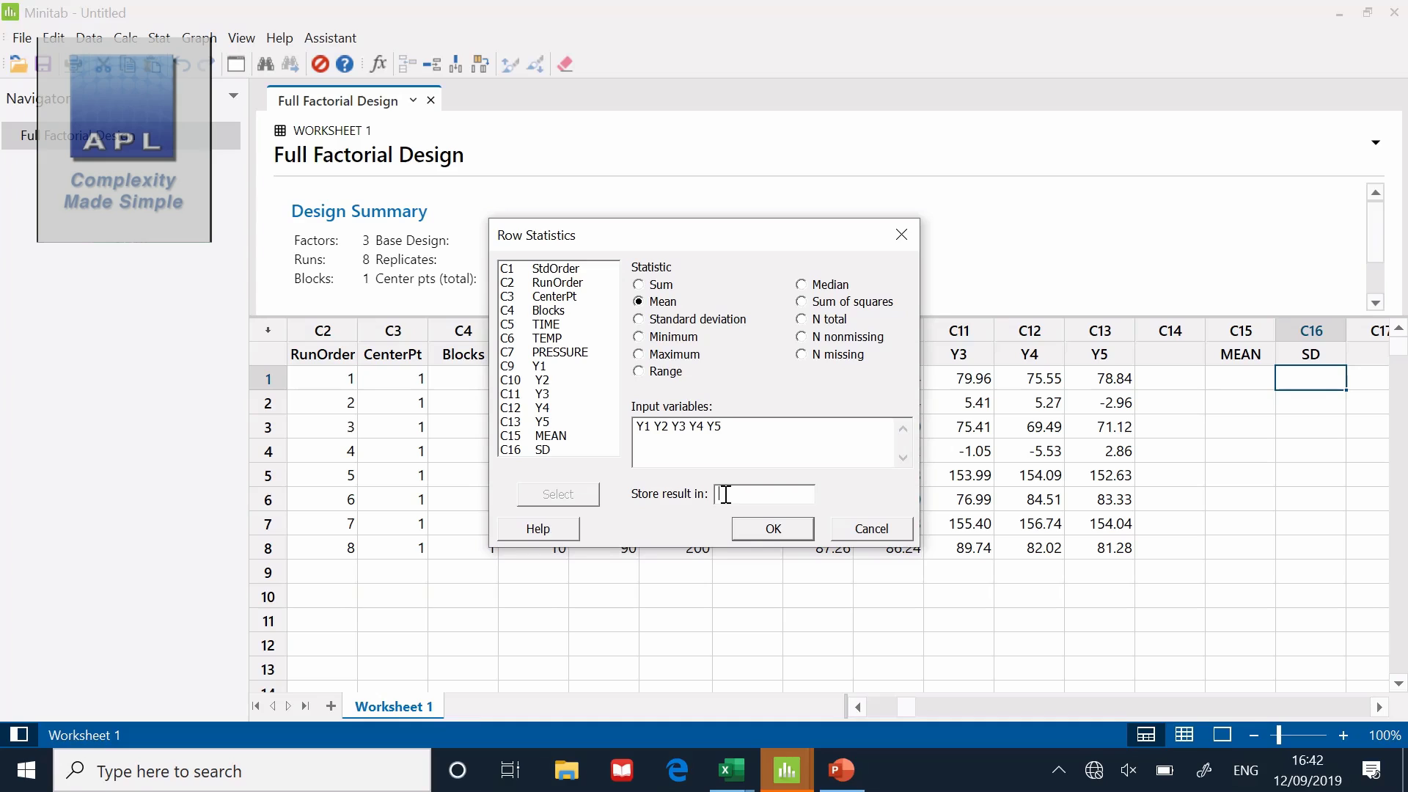
{"action": "left_click", "coordinate": [551, 436]}
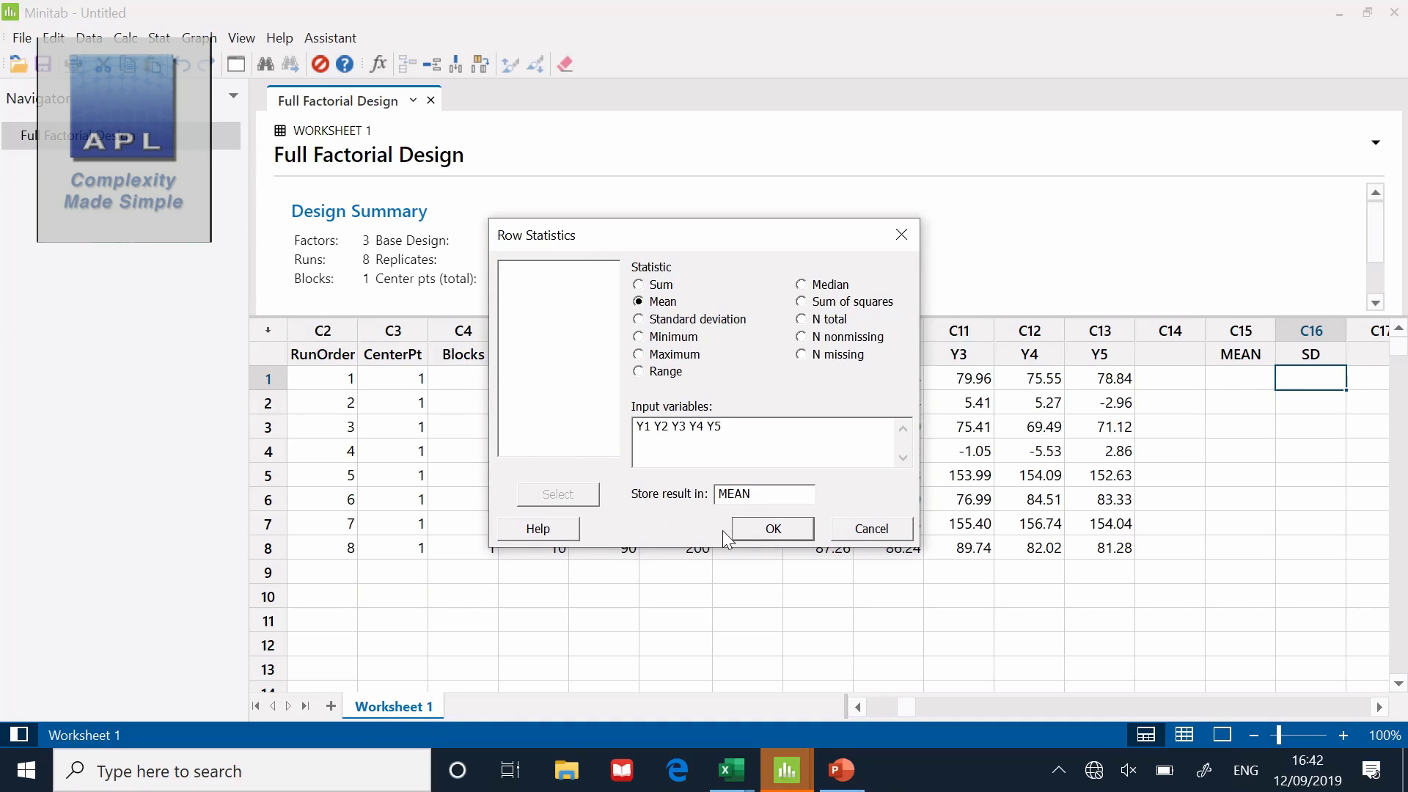
{"action": "left_click", "coordinate": [771, 528]}
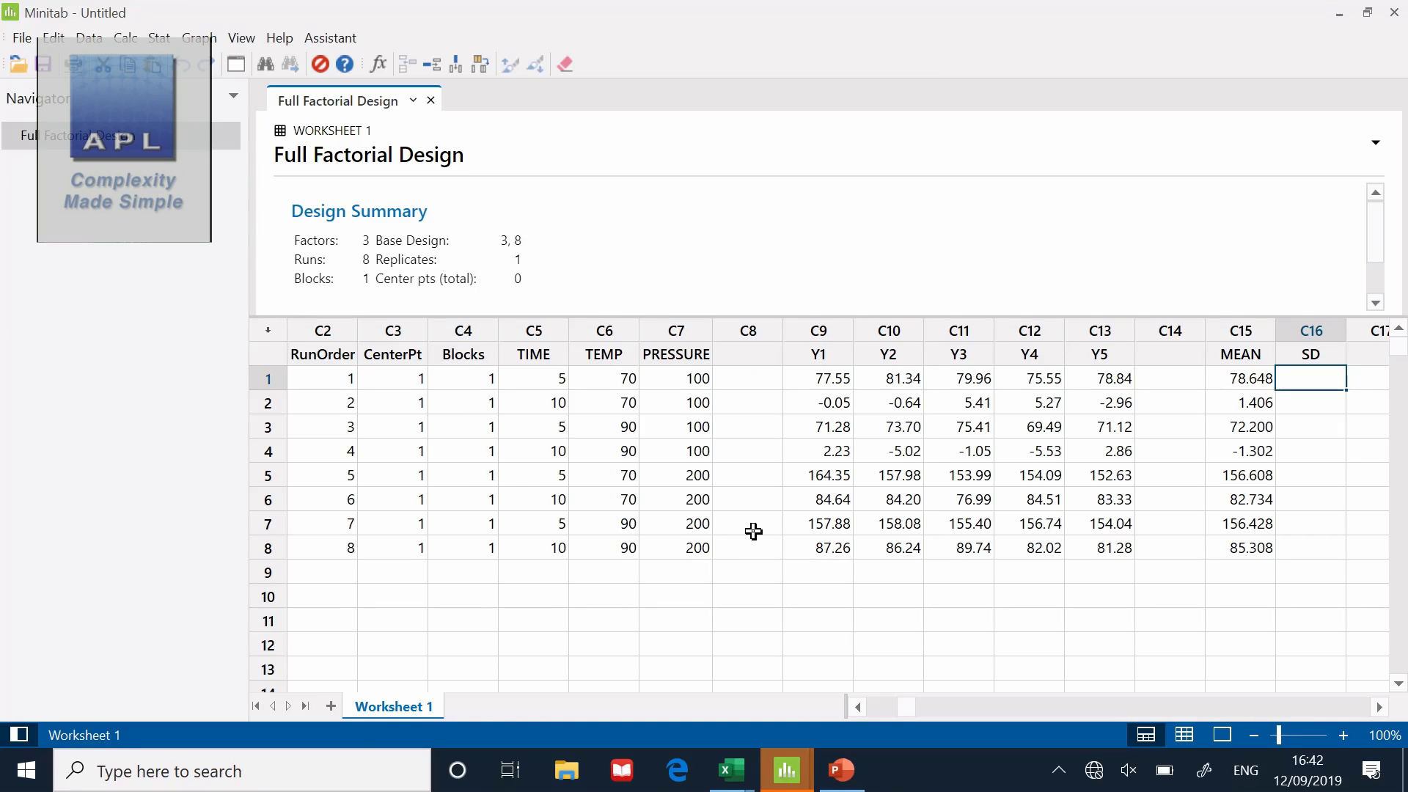
{"action": "left_click_drag", "start_coordinate": [1311, 377], "coordinate": [1311, 548]}
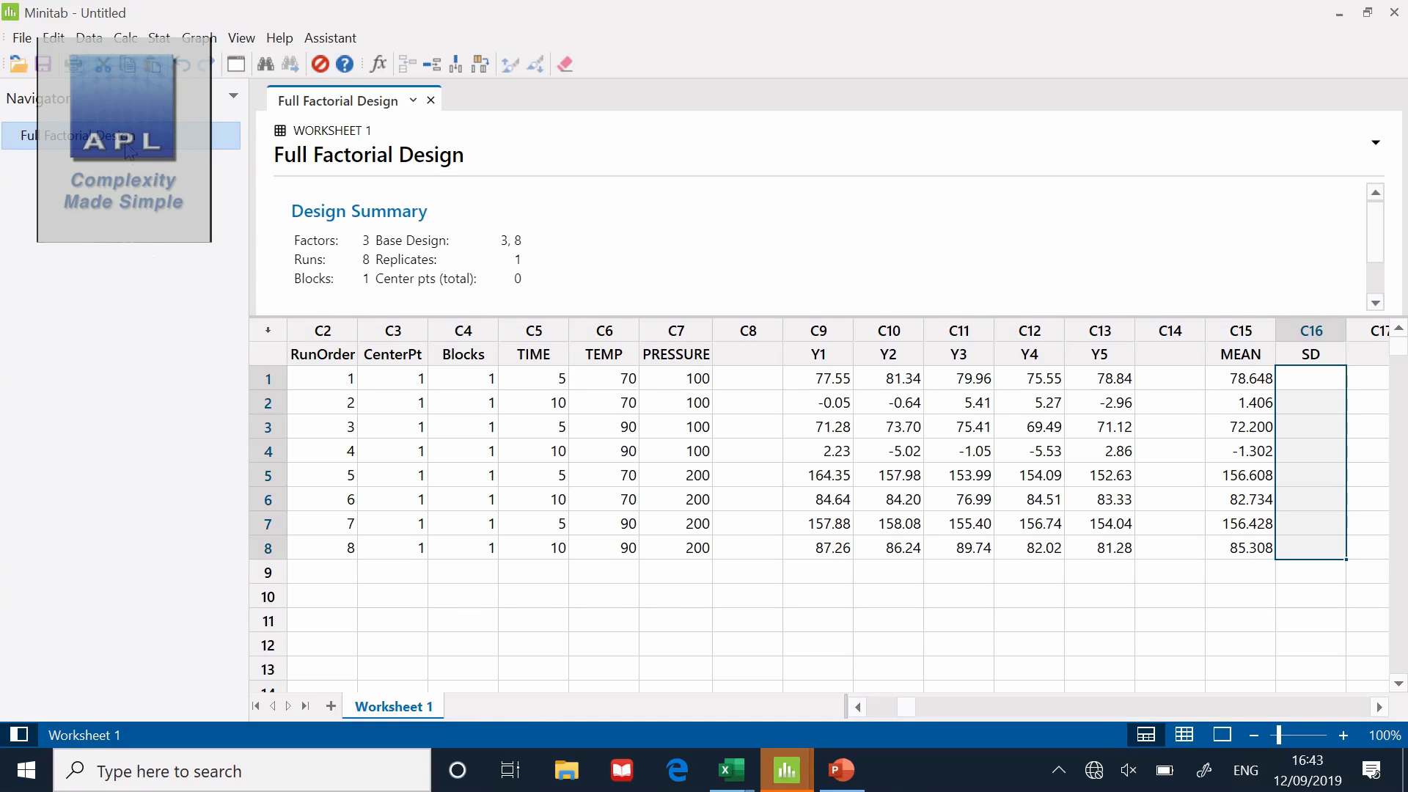
Compute row standard deviations of Y1–Y5 into the SD column via Row Statistics
{"action": "left_click", "coordinate": [124, 37]}
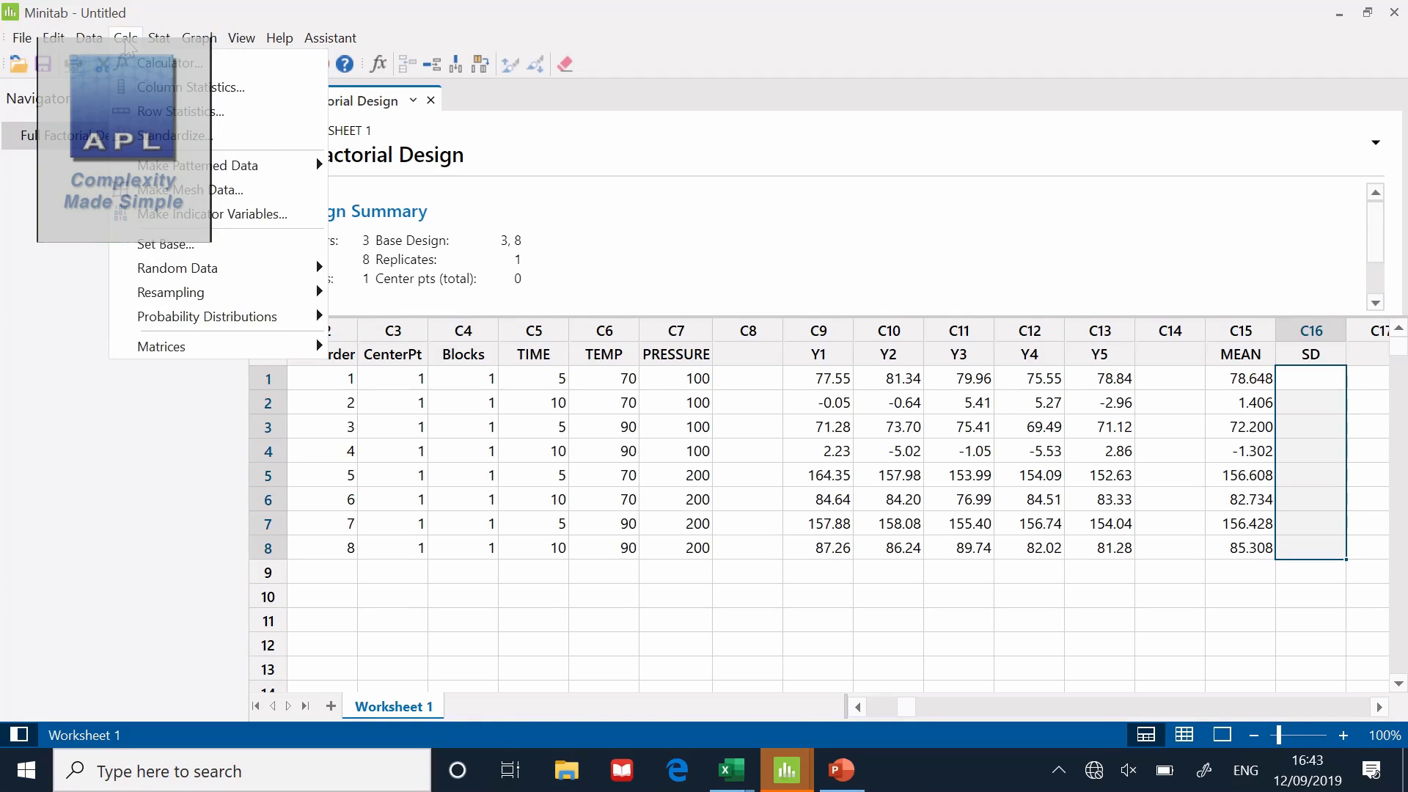
{"action": "left_click", "coordinate": [179, 111]}
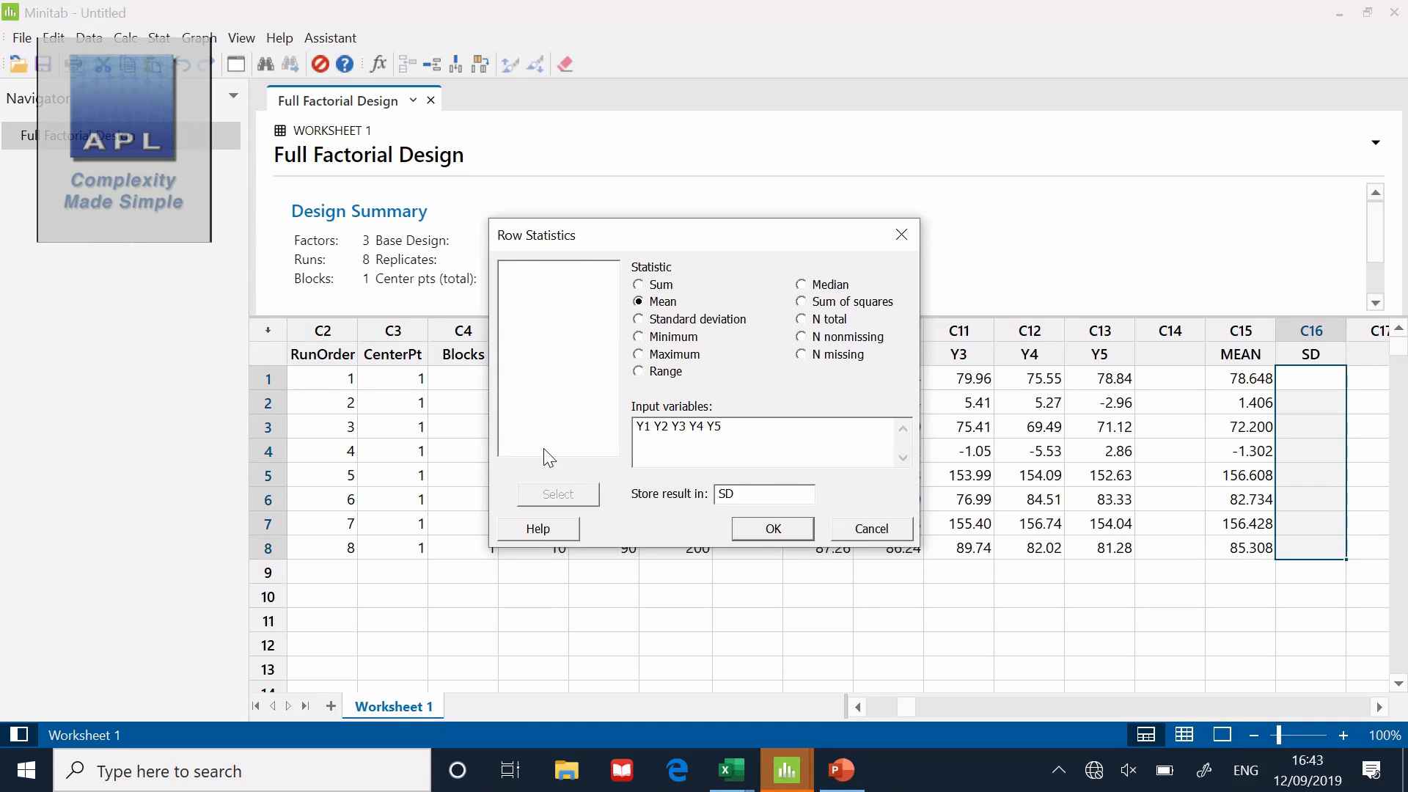
{"action": "left_click", "coordinate": [639, 319]}
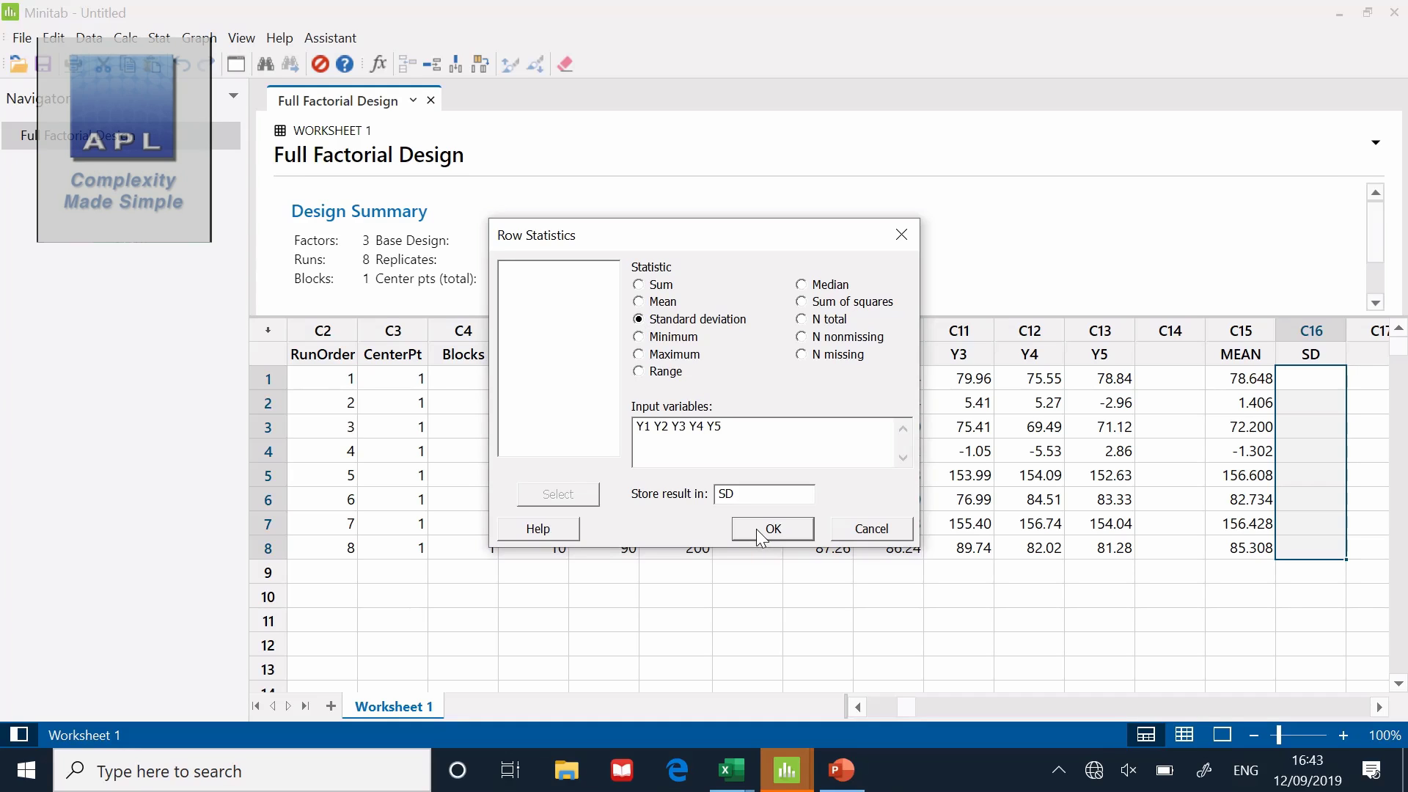
{"action": "left_click", "coordinate": [771, 528]}
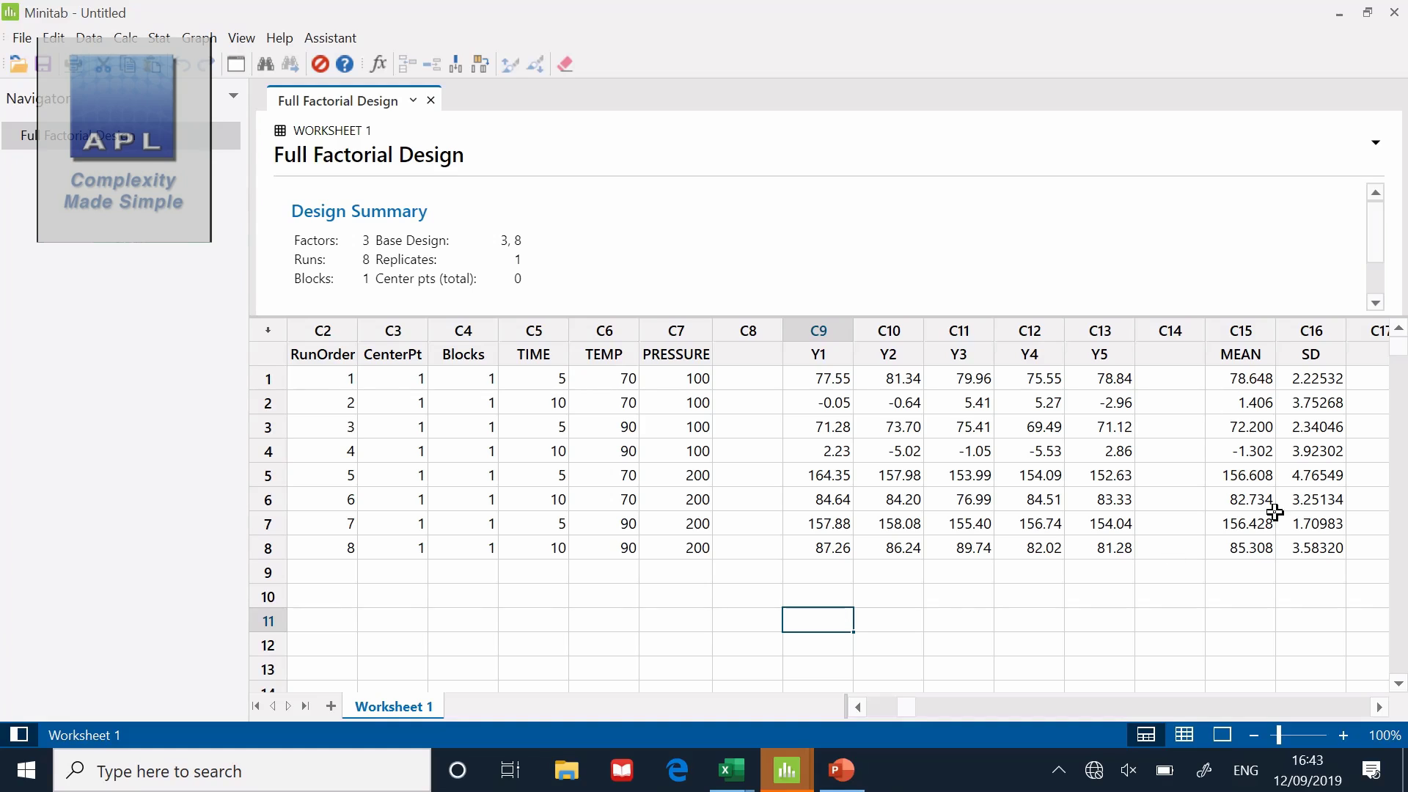
{"action": "mouse_move", "coordinate": [1244, 371]}
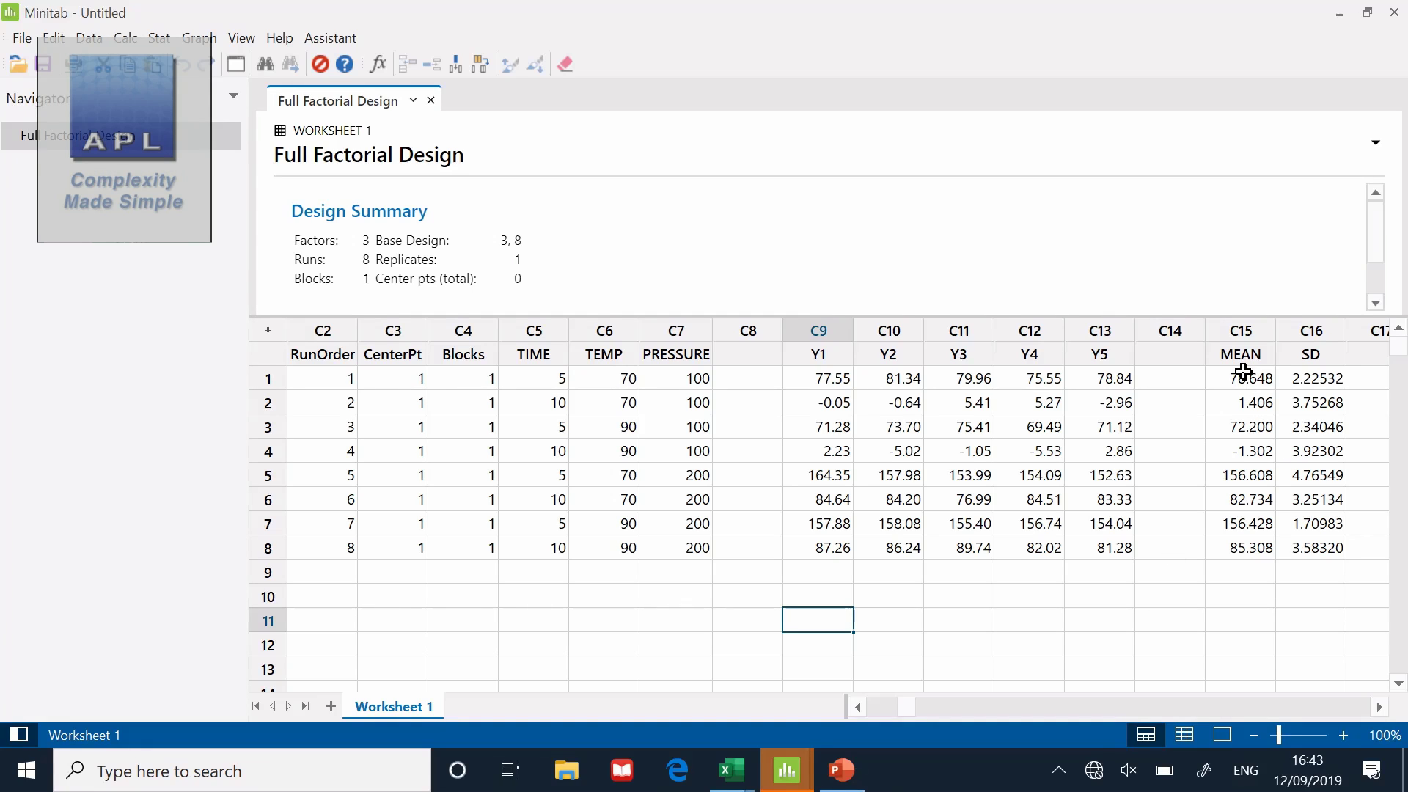
{"action": "left_click_drag", "start_coordinate": [1242, 376], "coordinate": [1311, 548]}
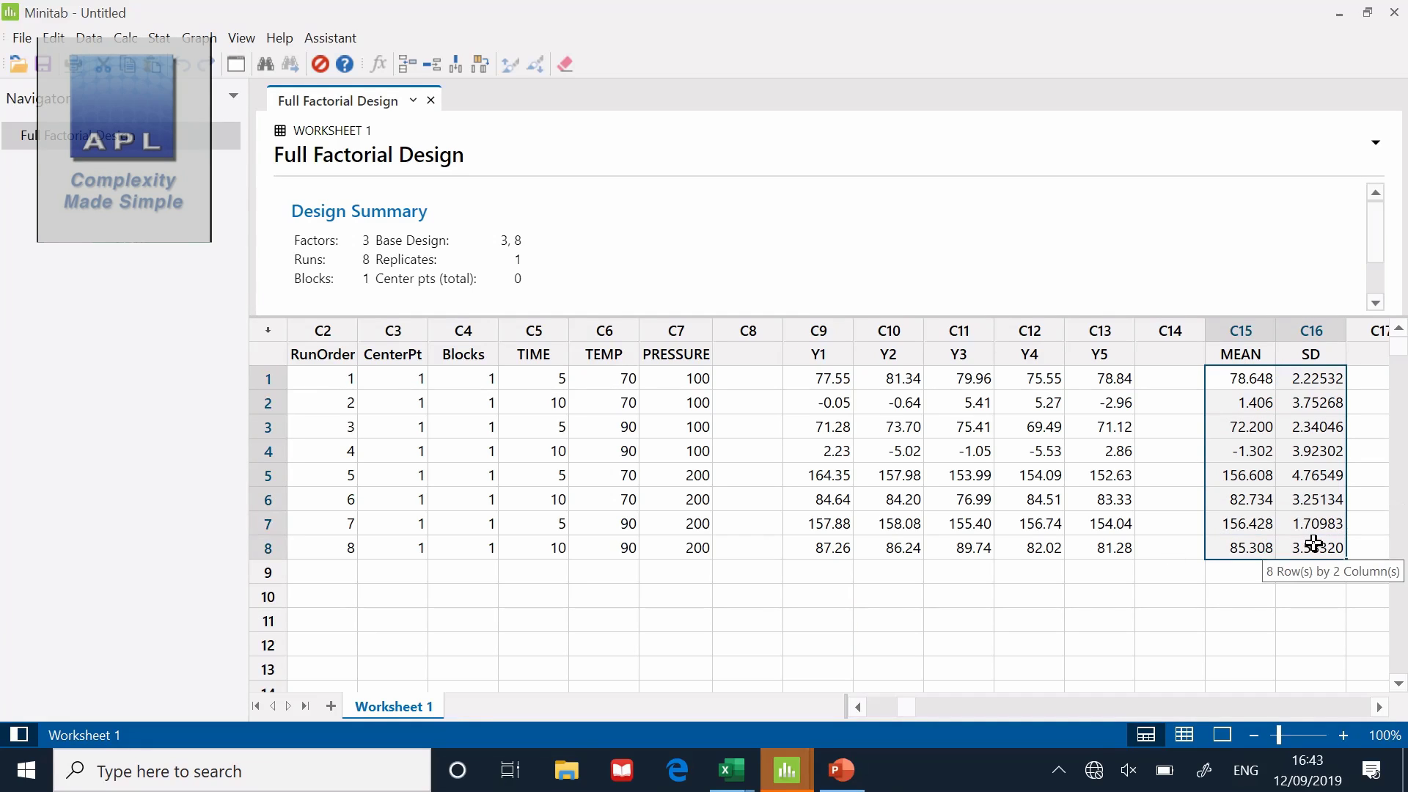
{"action": "mouse_move", "coordinate": [1268, 648]}
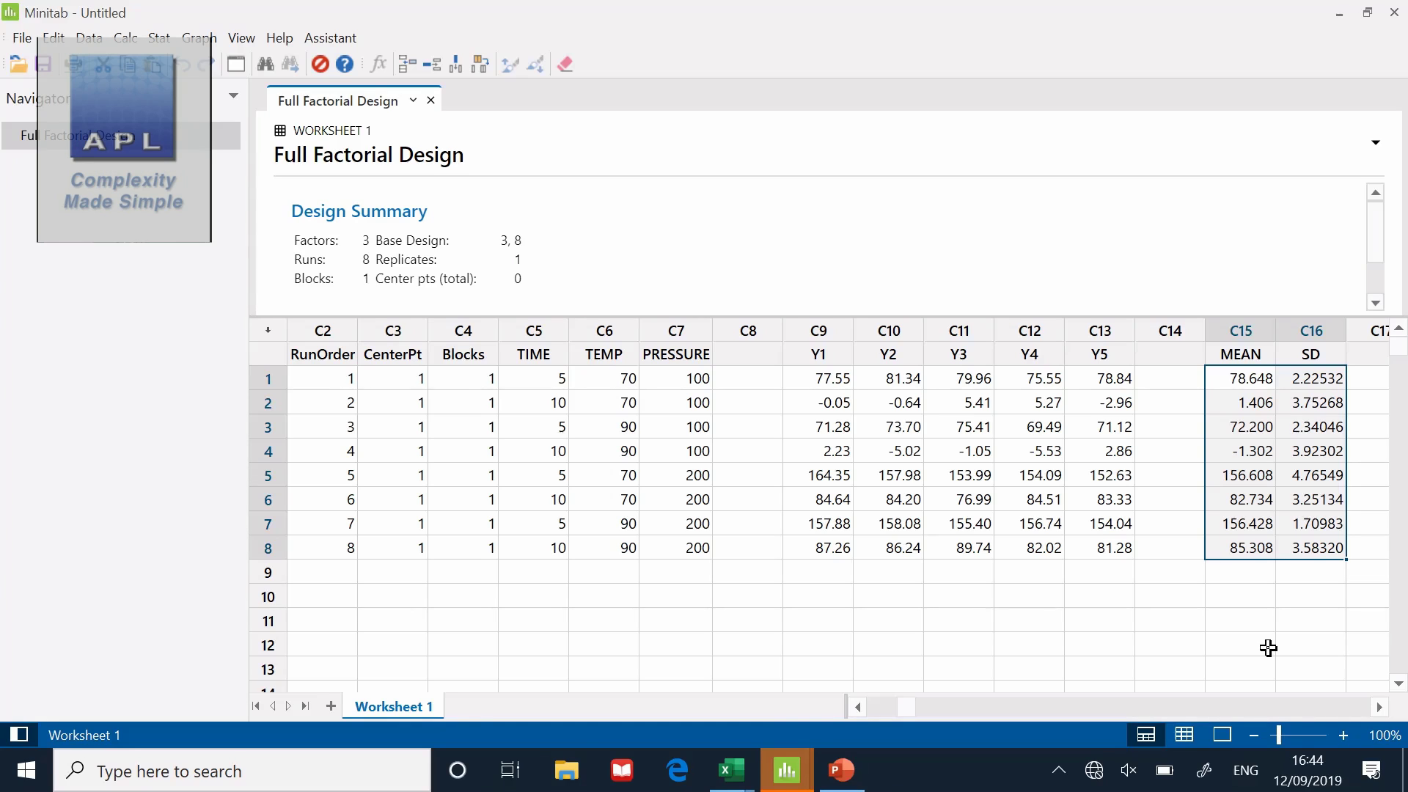
{"action": "mouse_move", "coordinate": [150, 281]}
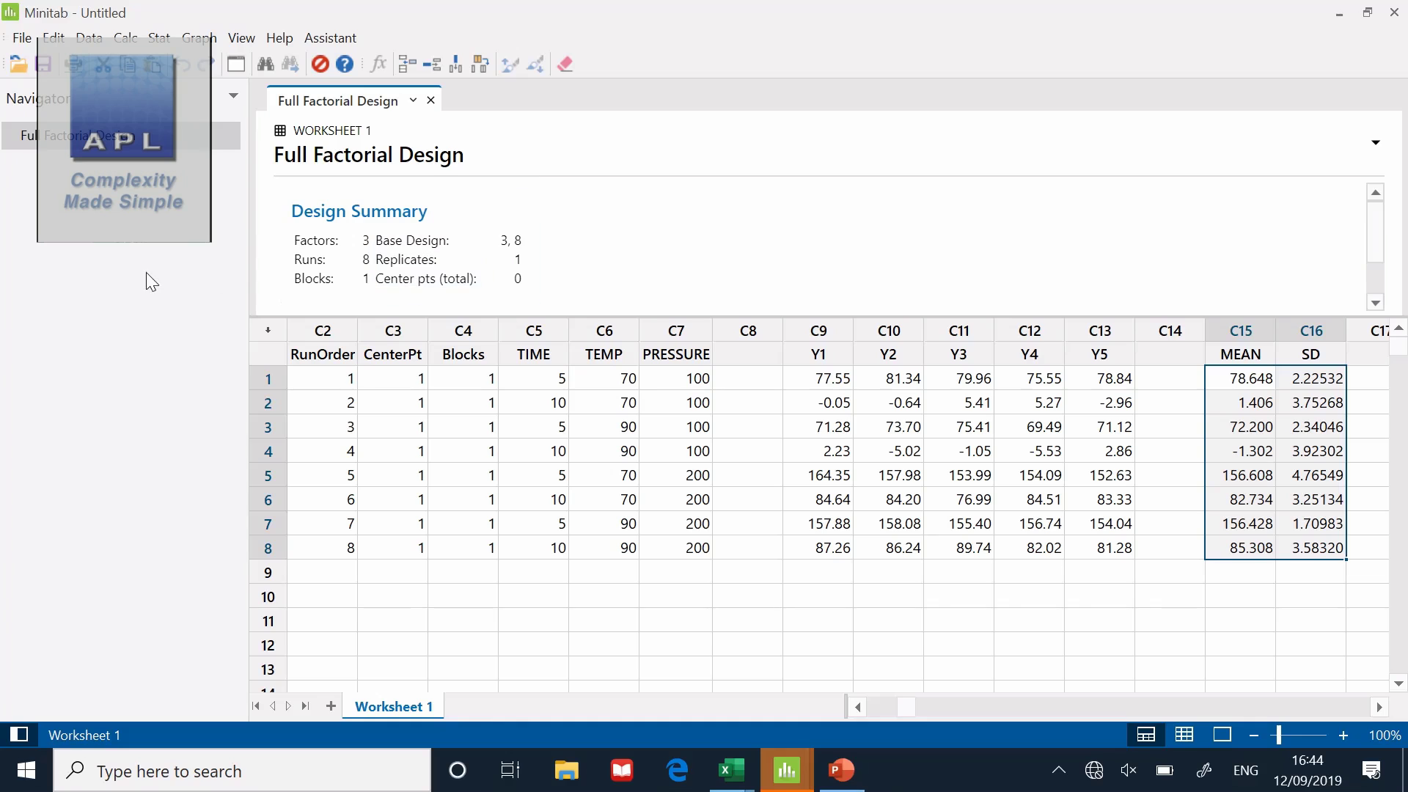
Start a new Create Factorial Design and choose the three-factor full factorial under Designs
{"action": "left_click", "coordinate": [159, 38]}
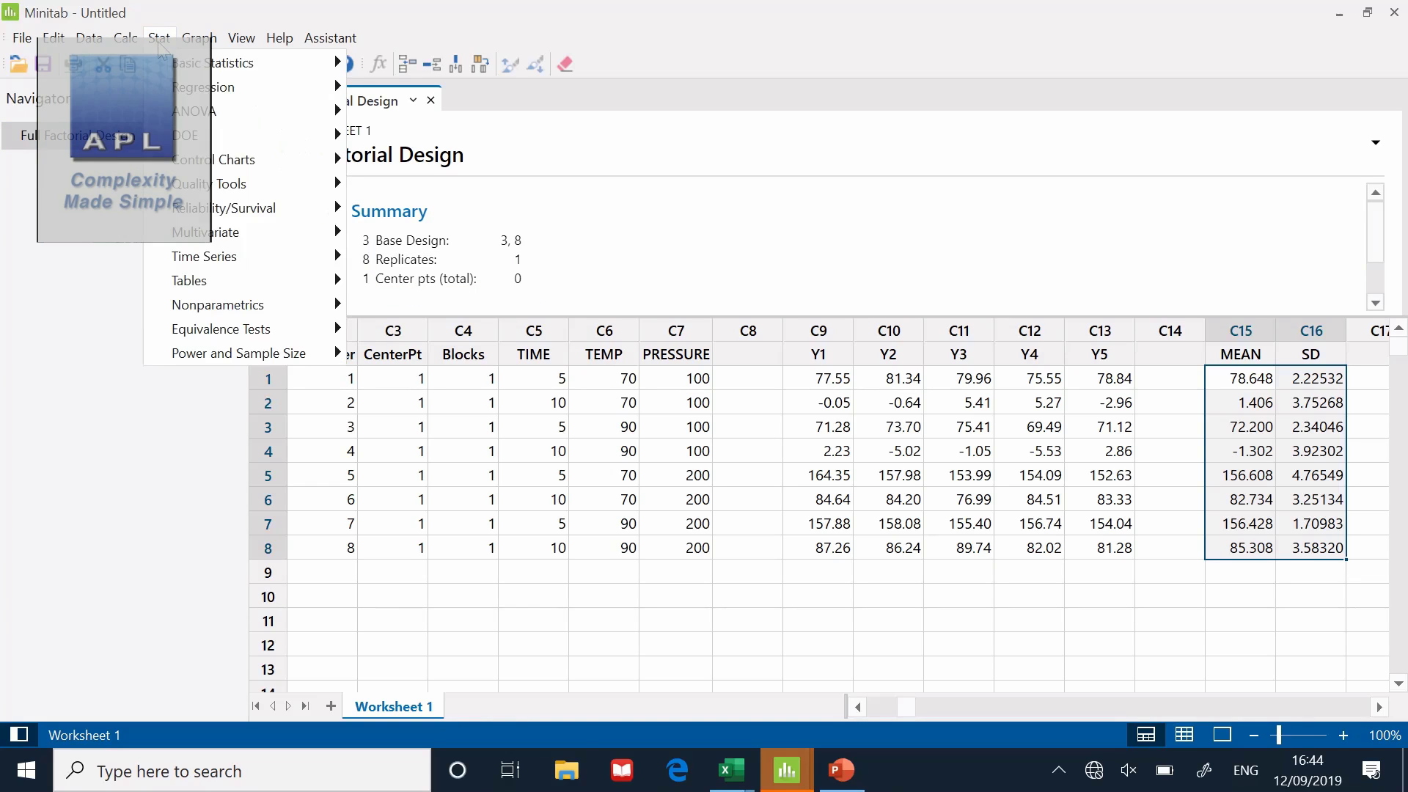
{"action": "mouse_move", "coordinate": [186, 135]}
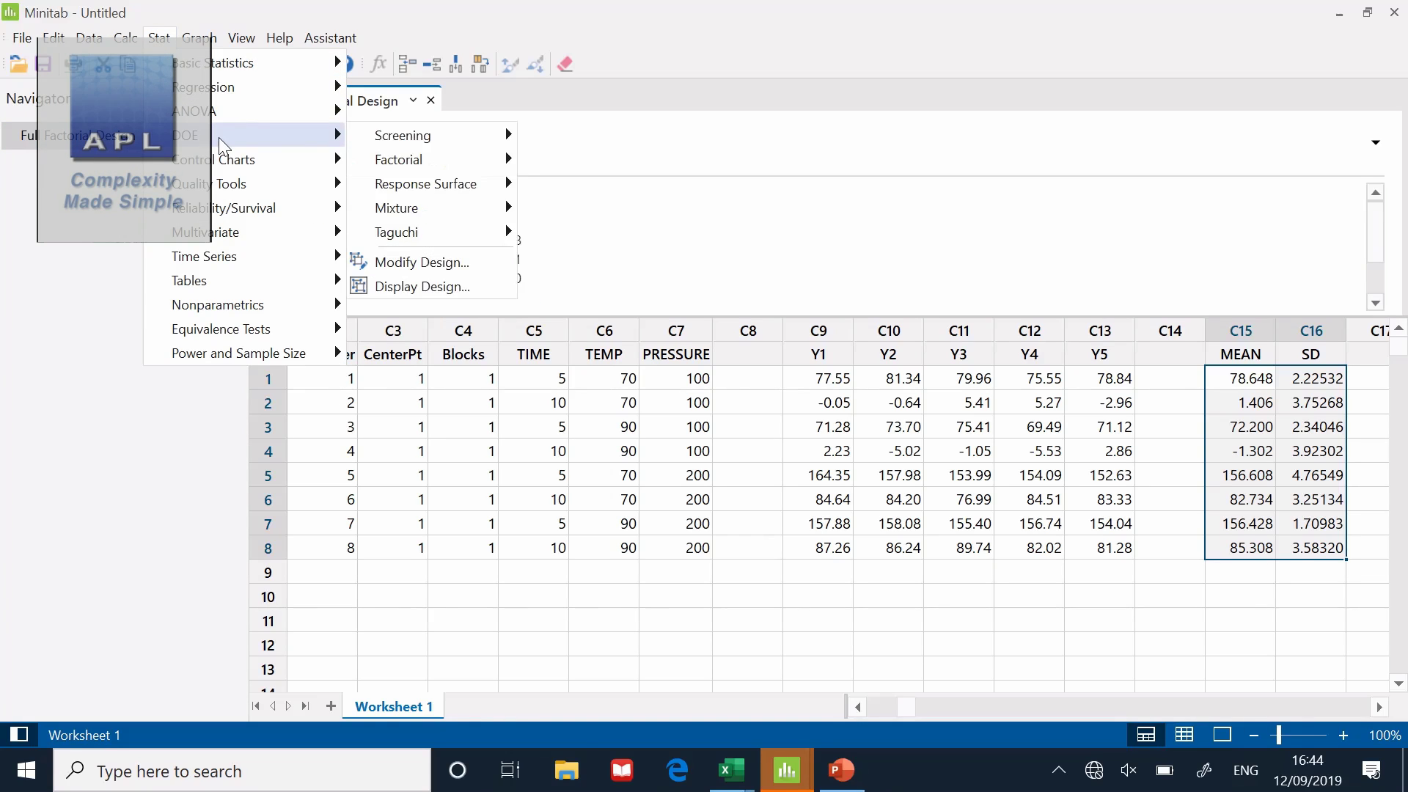
{"action": "mouse_move", "coordinate": [399, 159]}
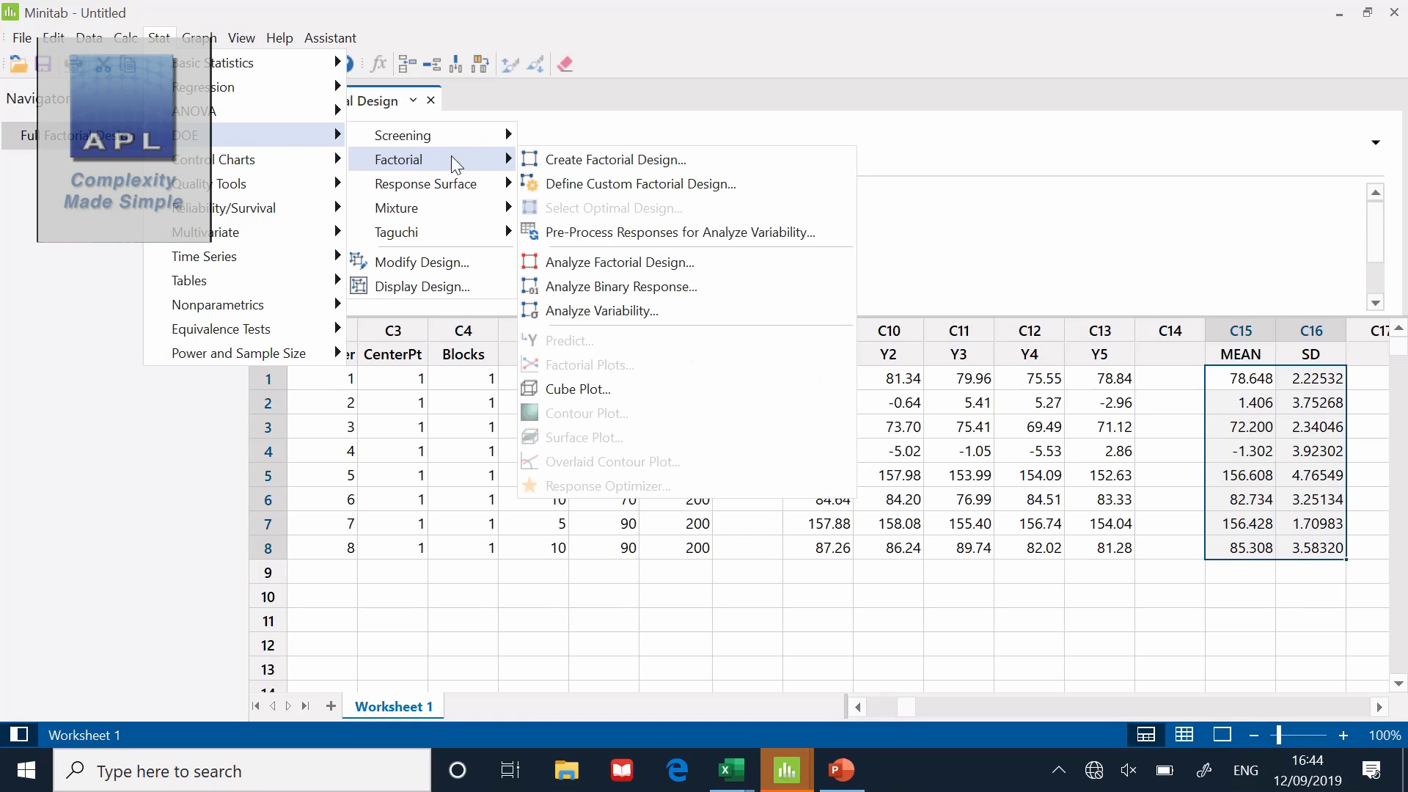
{"action": "left_click", "coordinate": [615, 159]}
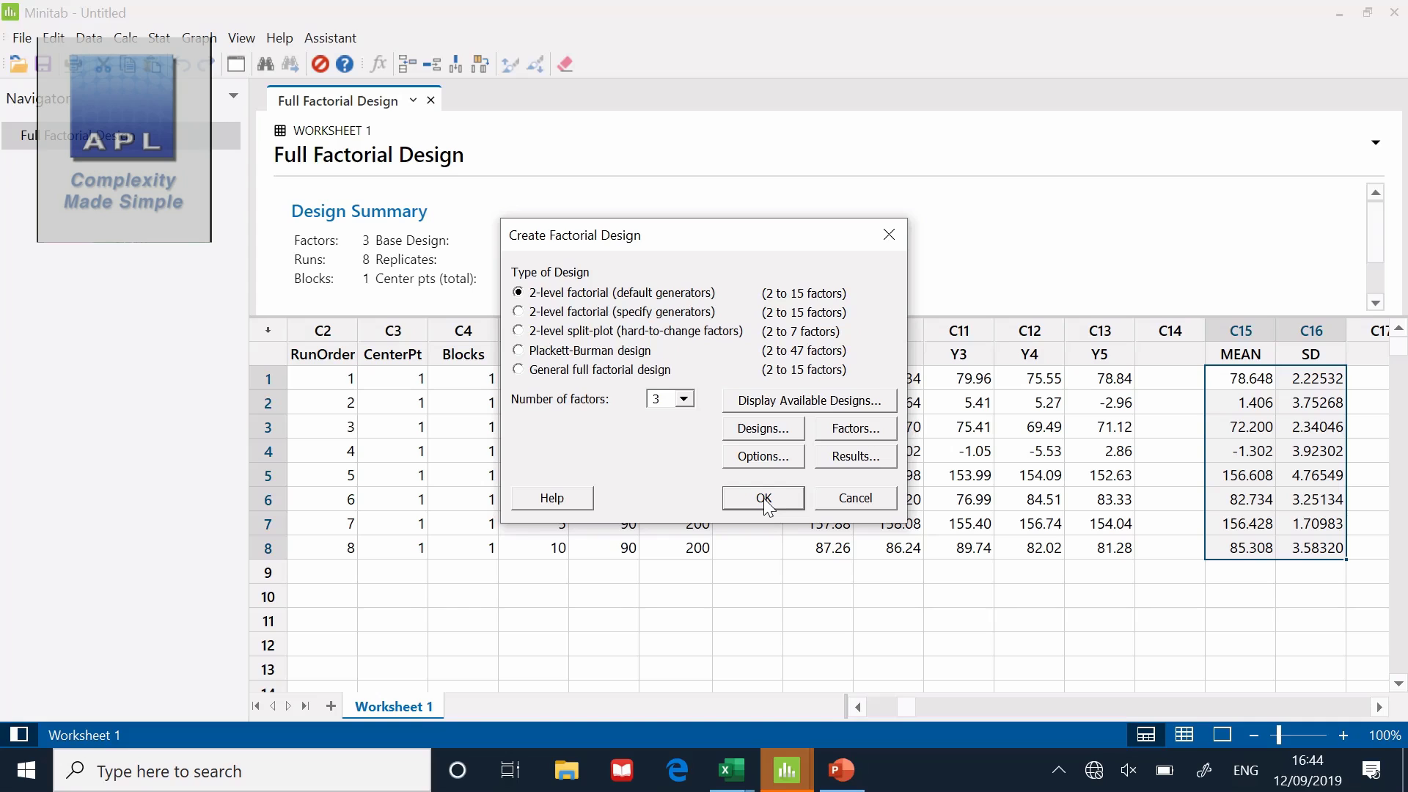
{"action": "mouse_move", "coordinate": [754, 440]}
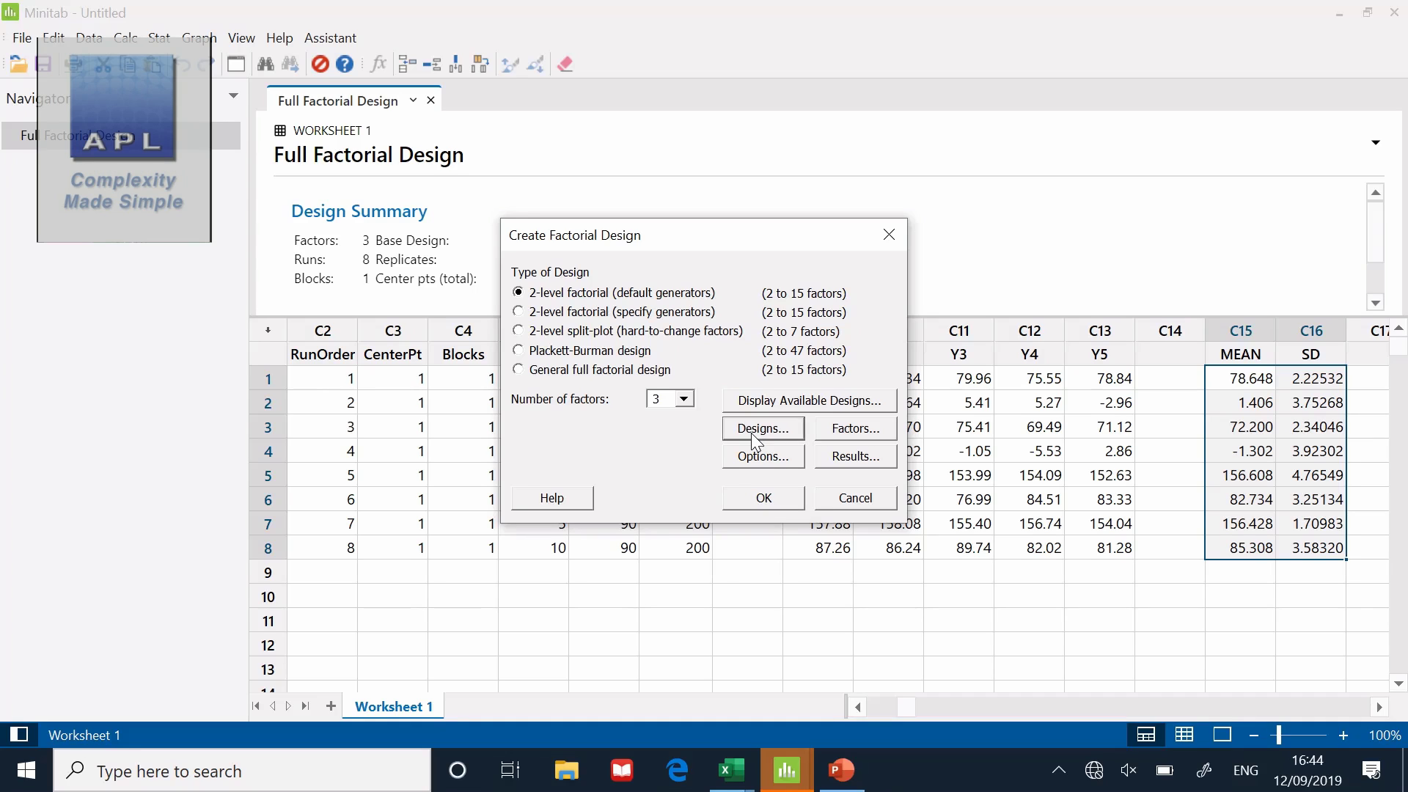
{"action": "left_click", "coordinate": [761, 428]}
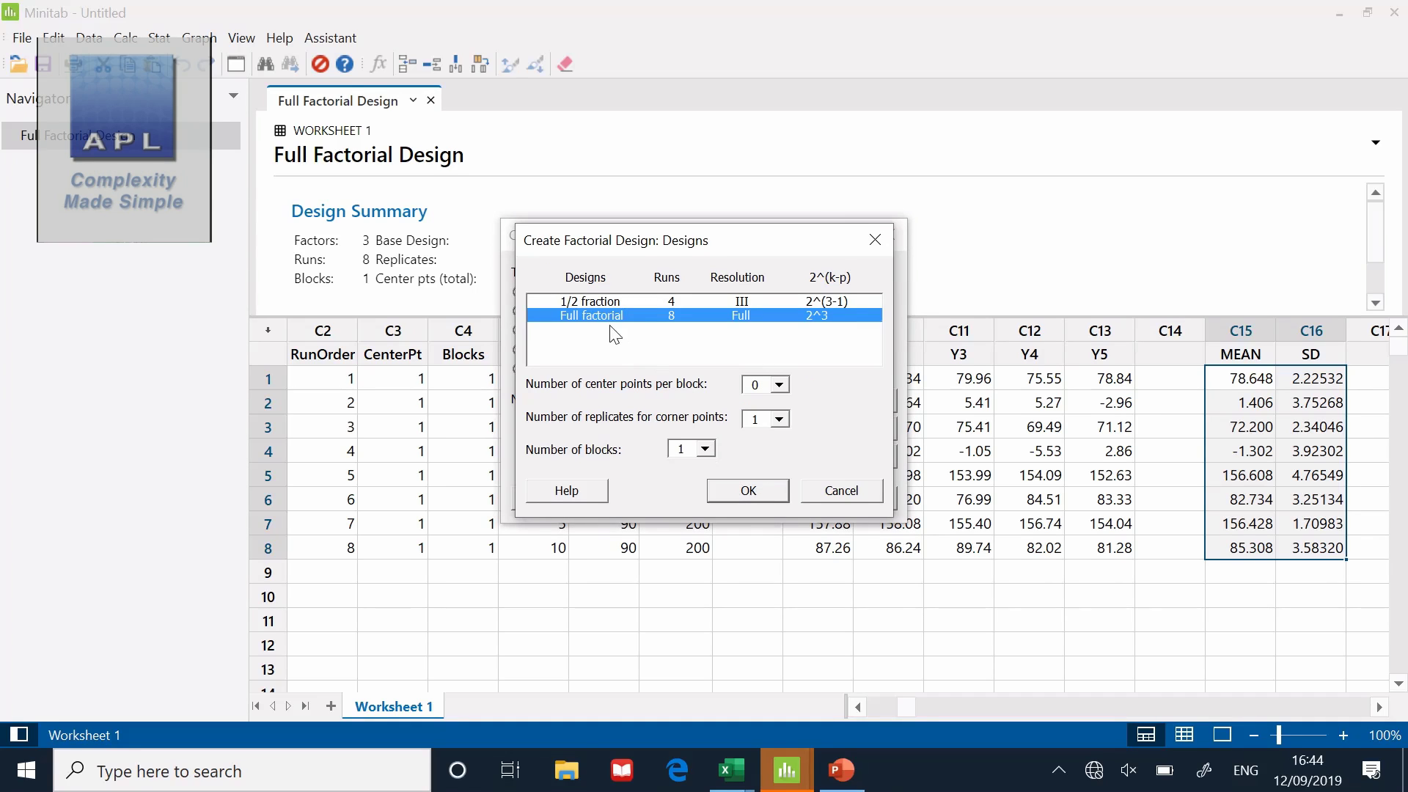
{"action": "mouse_move", "coordinate": [795, 480]}
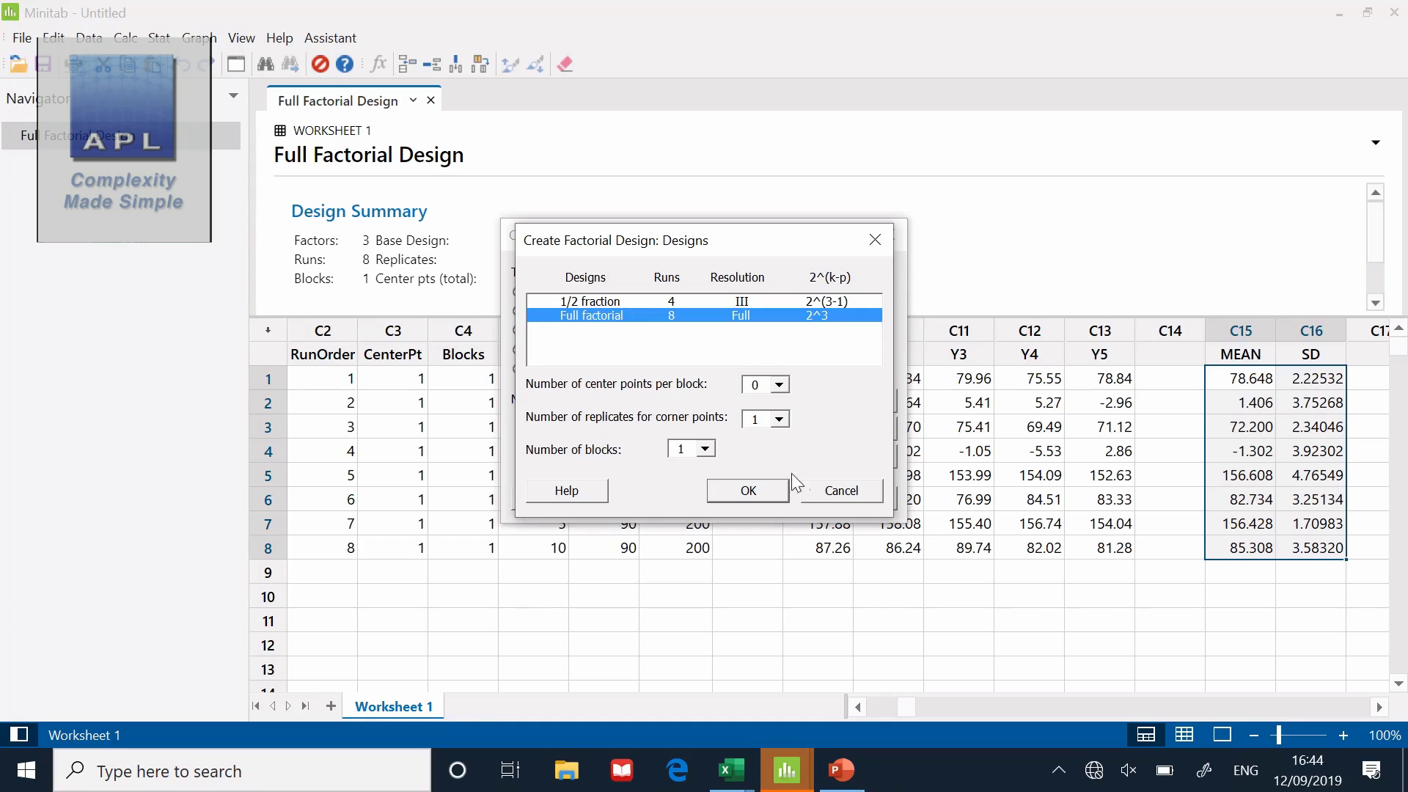
{"action": "left_click", "coordinate": [747, 491]}
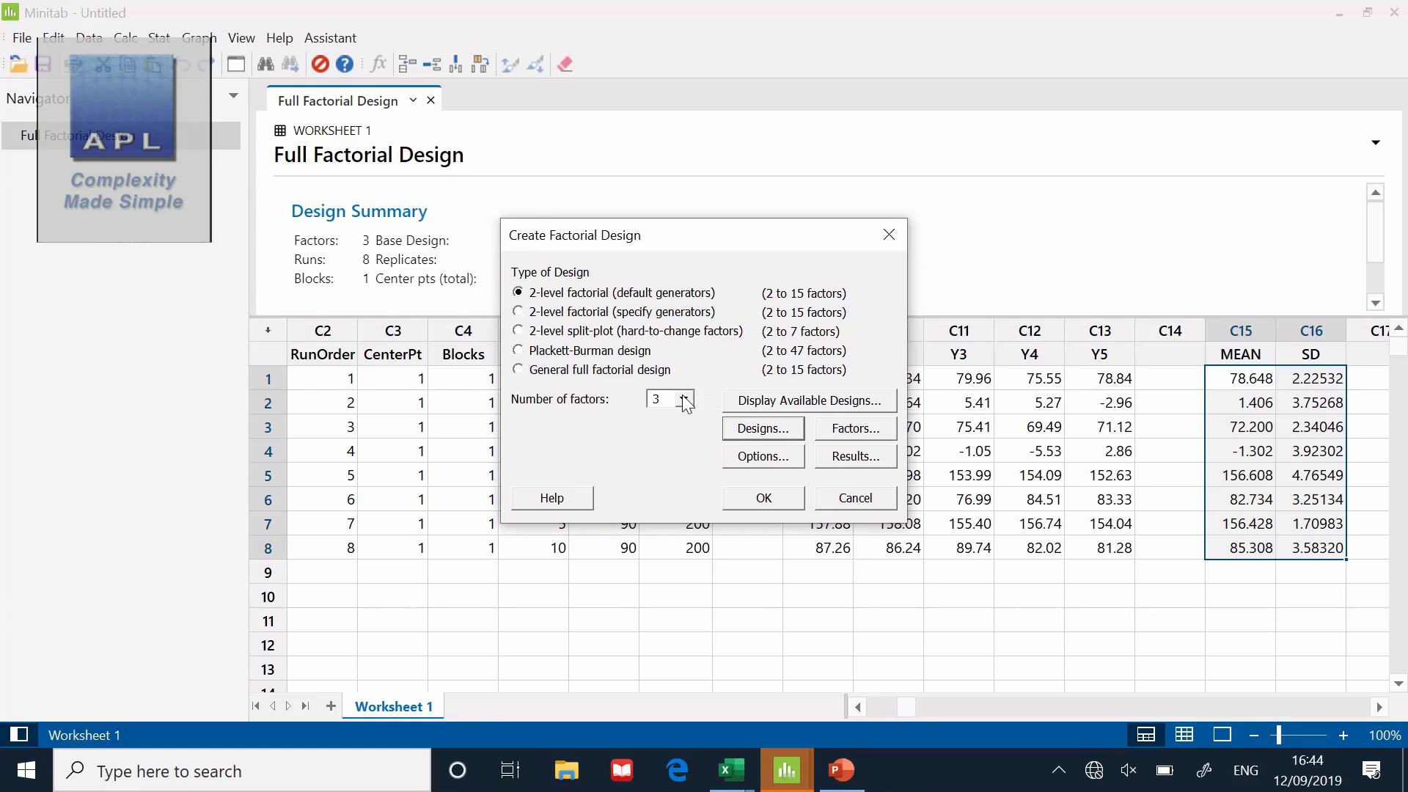
{"action": "left_click", "coordinate": [761, 428]}
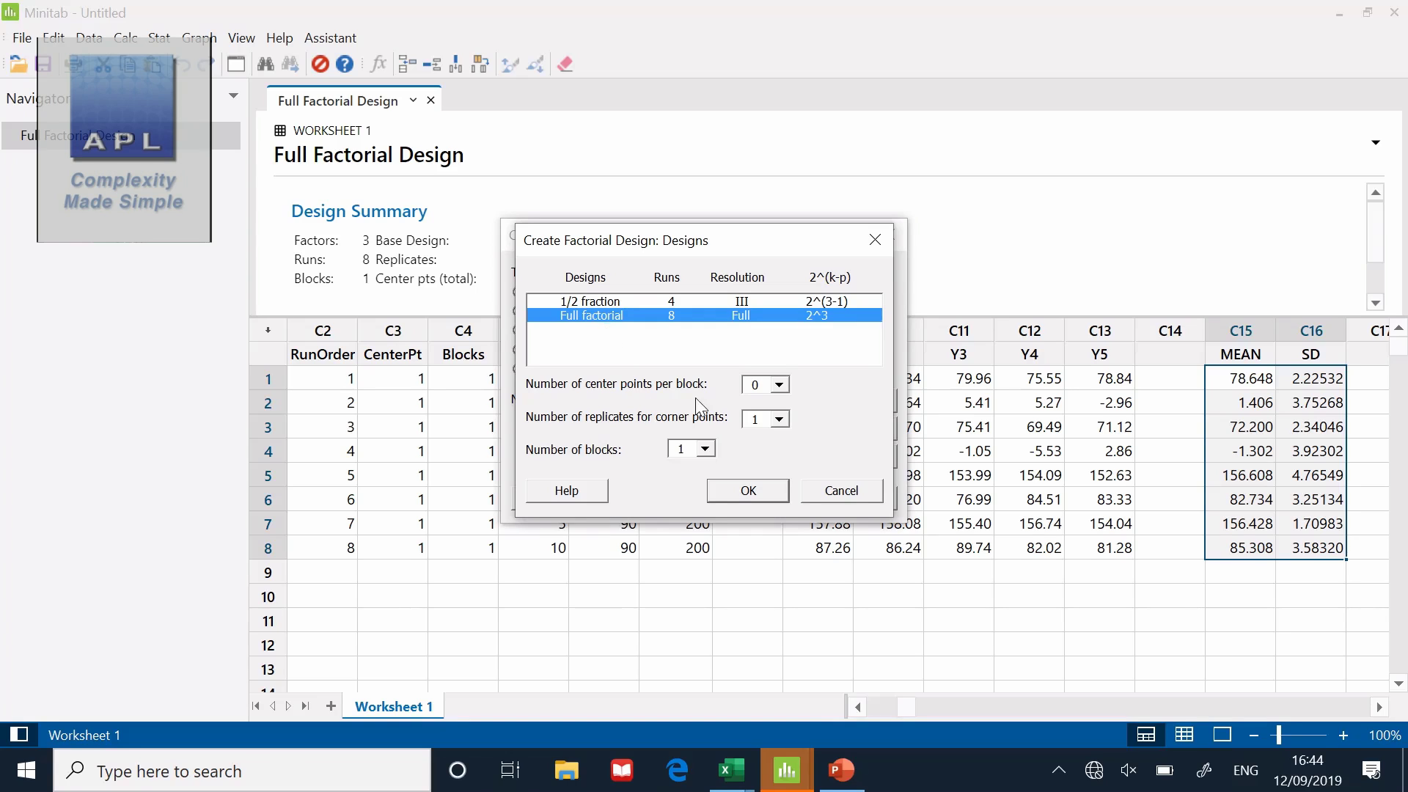
{"action": "left_click", "coordinate": [778, 419]}
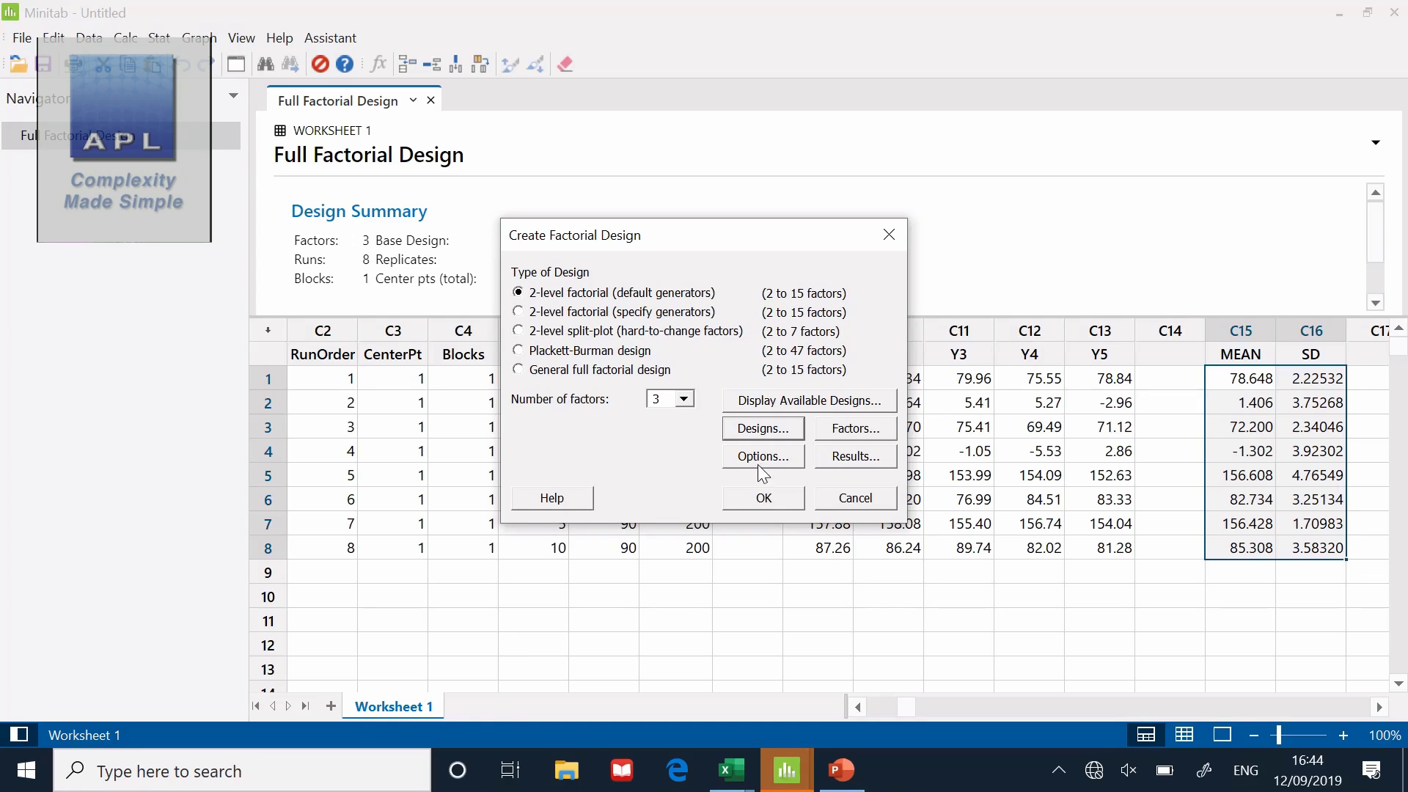
Turn on Randomize runs in the design Options and confirm
{"action": "left_click", "coordinate": [761, 456]}
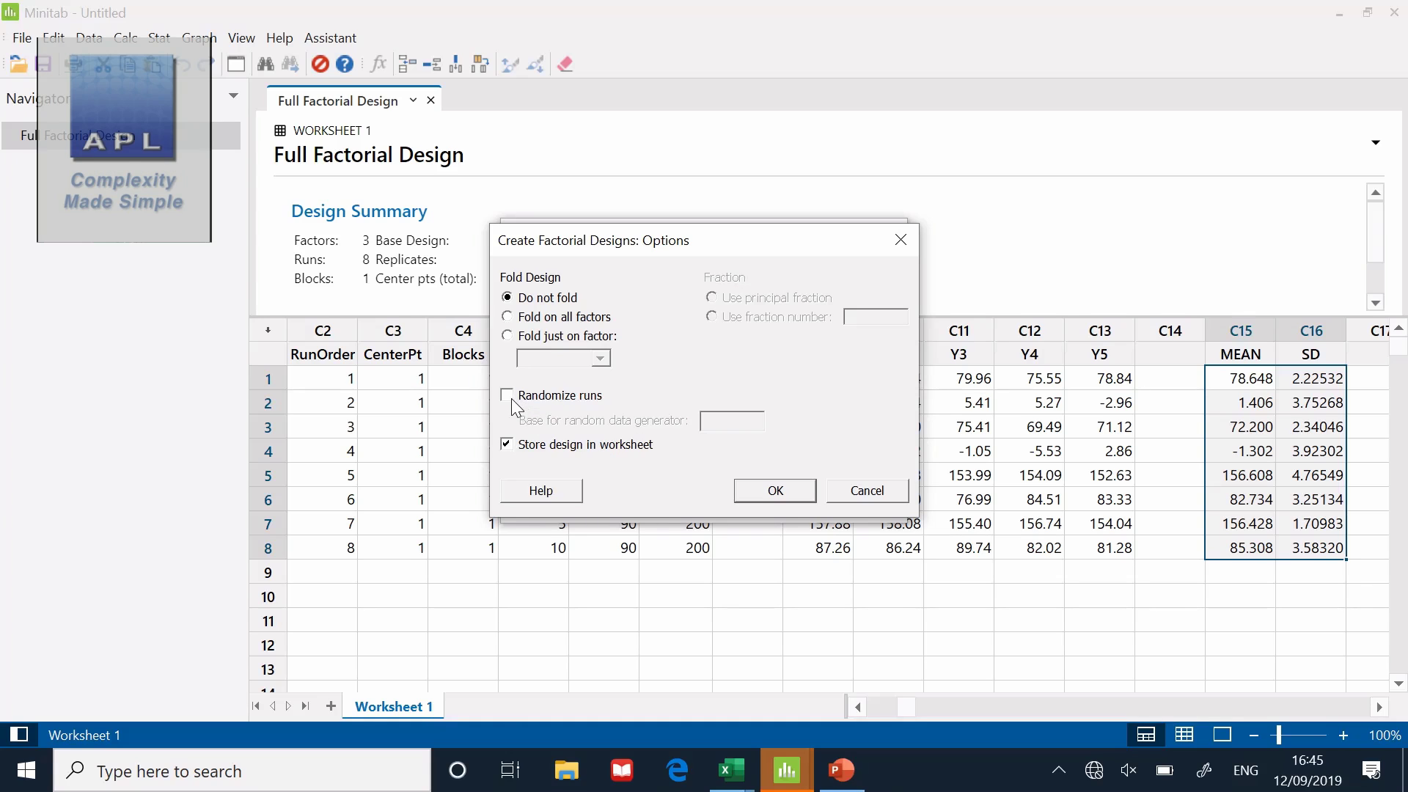
{"action": "left_click", "coordinate": [506, 395]}
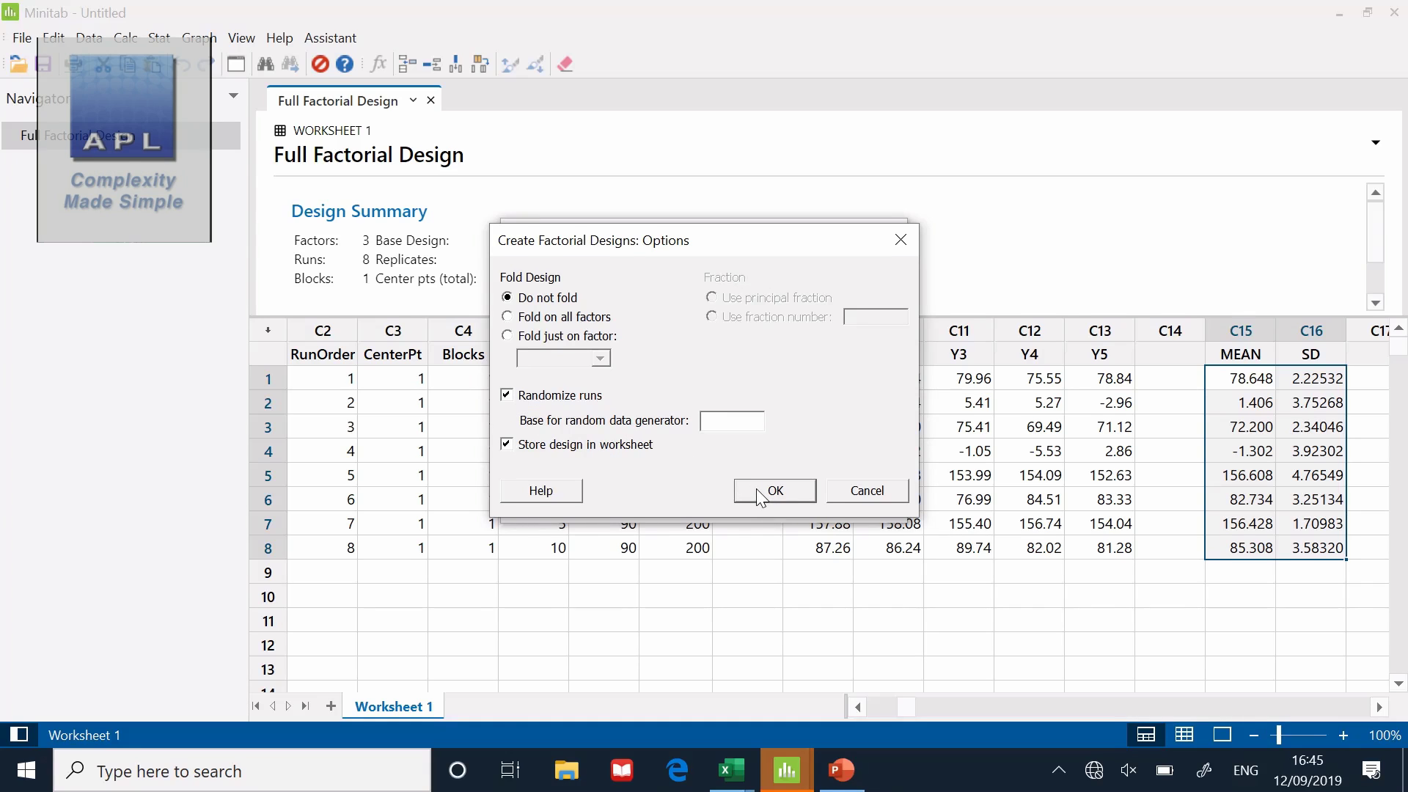
{"action": "left_click", "coordinate": [773, 491]}
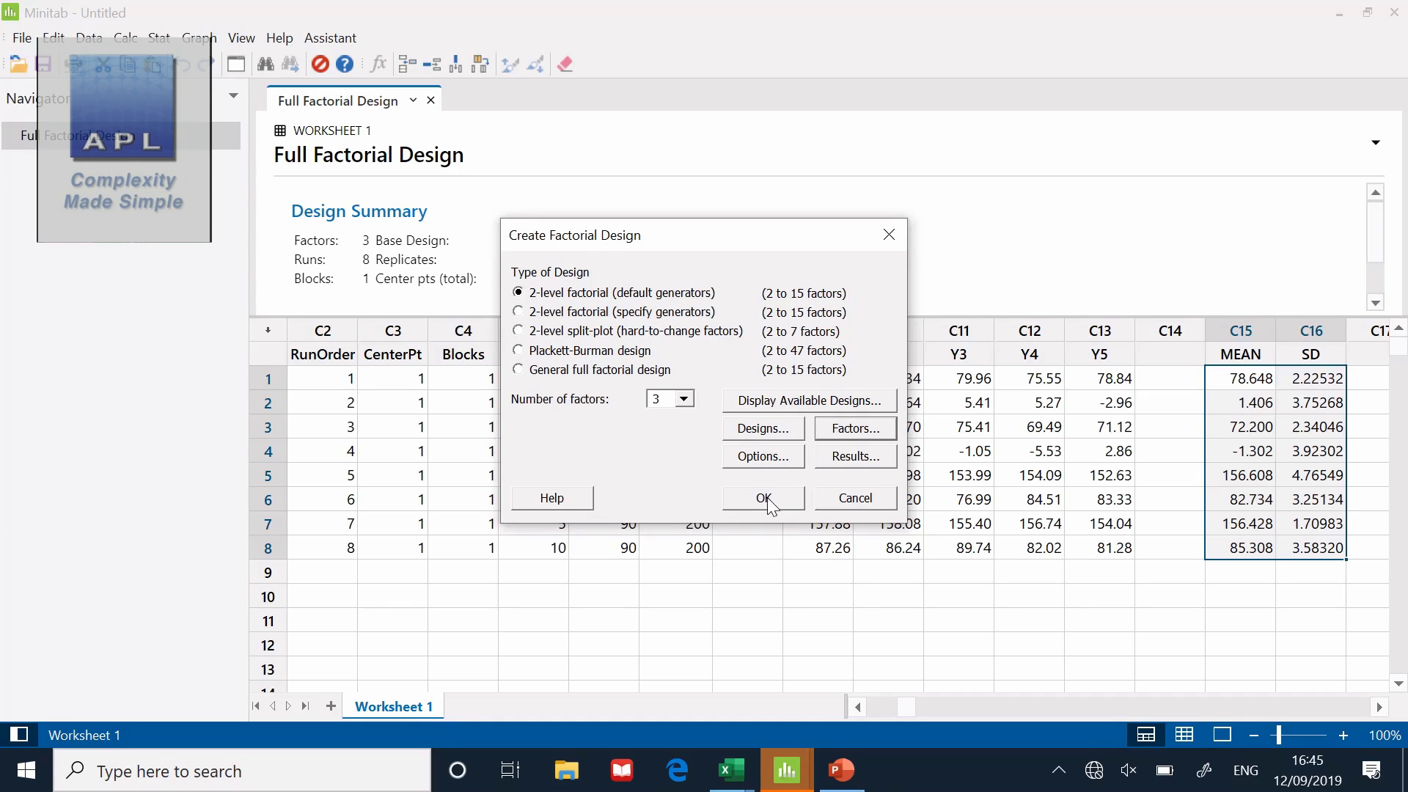
Generate Worksheet 2 with the randomized 40-run design and check its rows down to run 40
{"action": "left_click", "coordinate": [763, 497]}
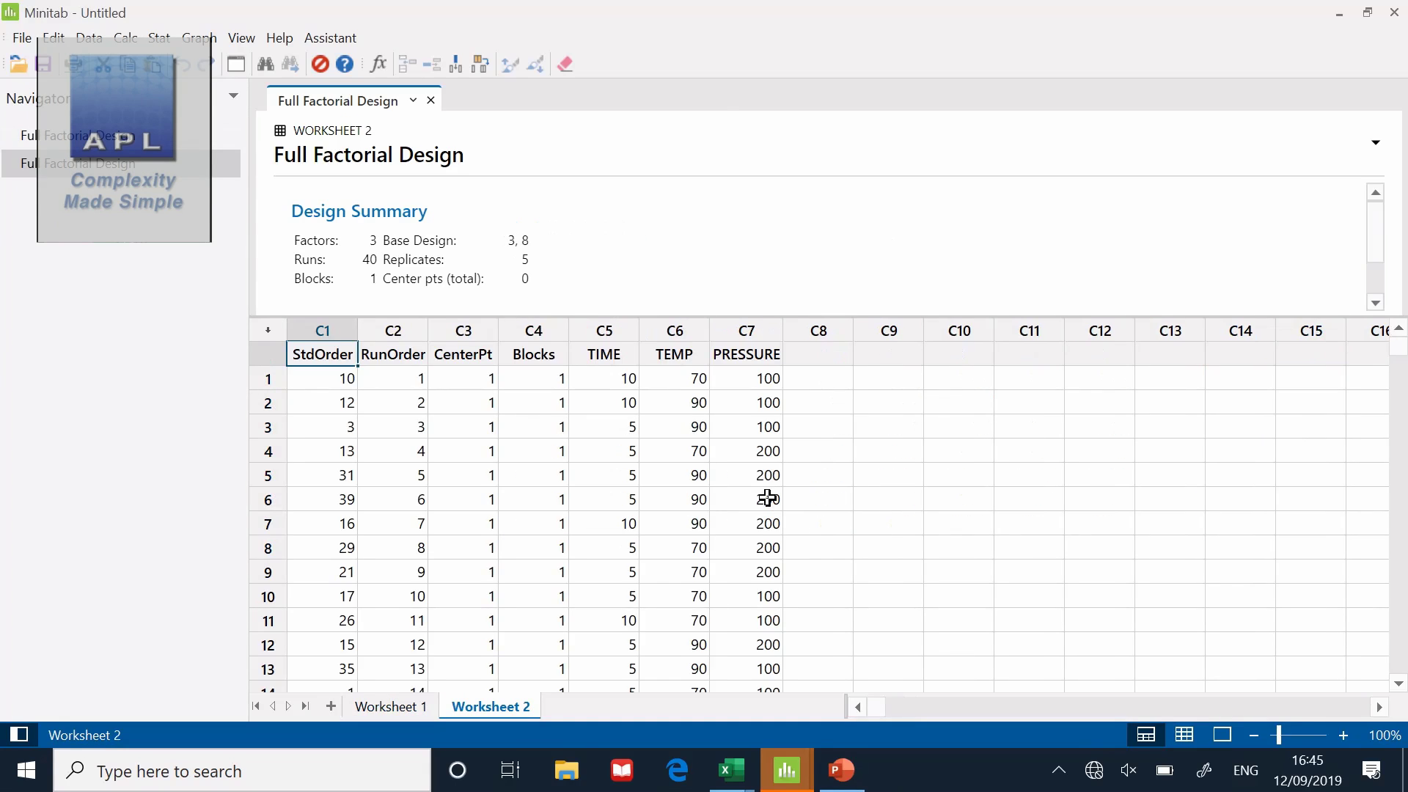
{"action": "mouse_move", "coordinate": [1397, 687]}
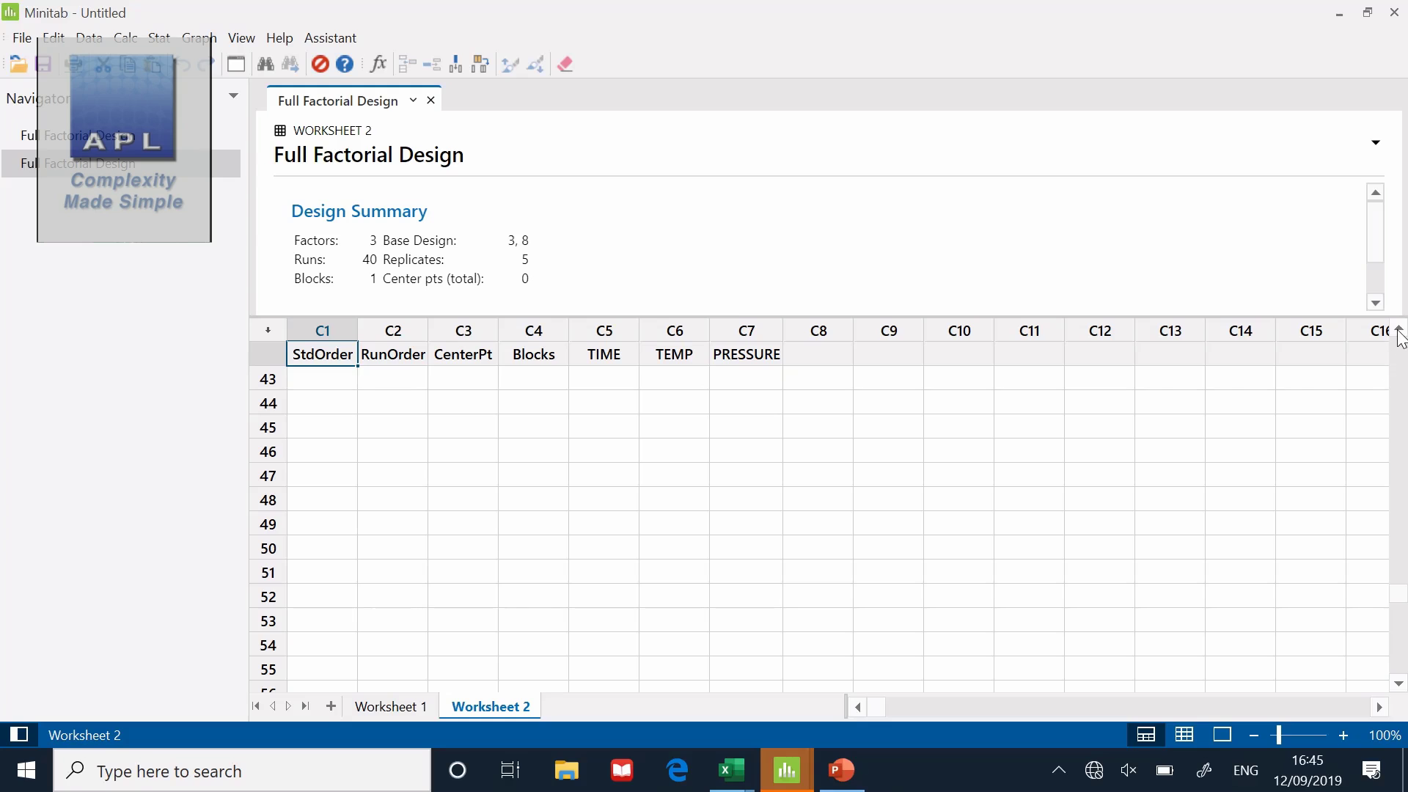
{"action": "scroll", "scroll_direction": "up", "scroll_amount": 3}
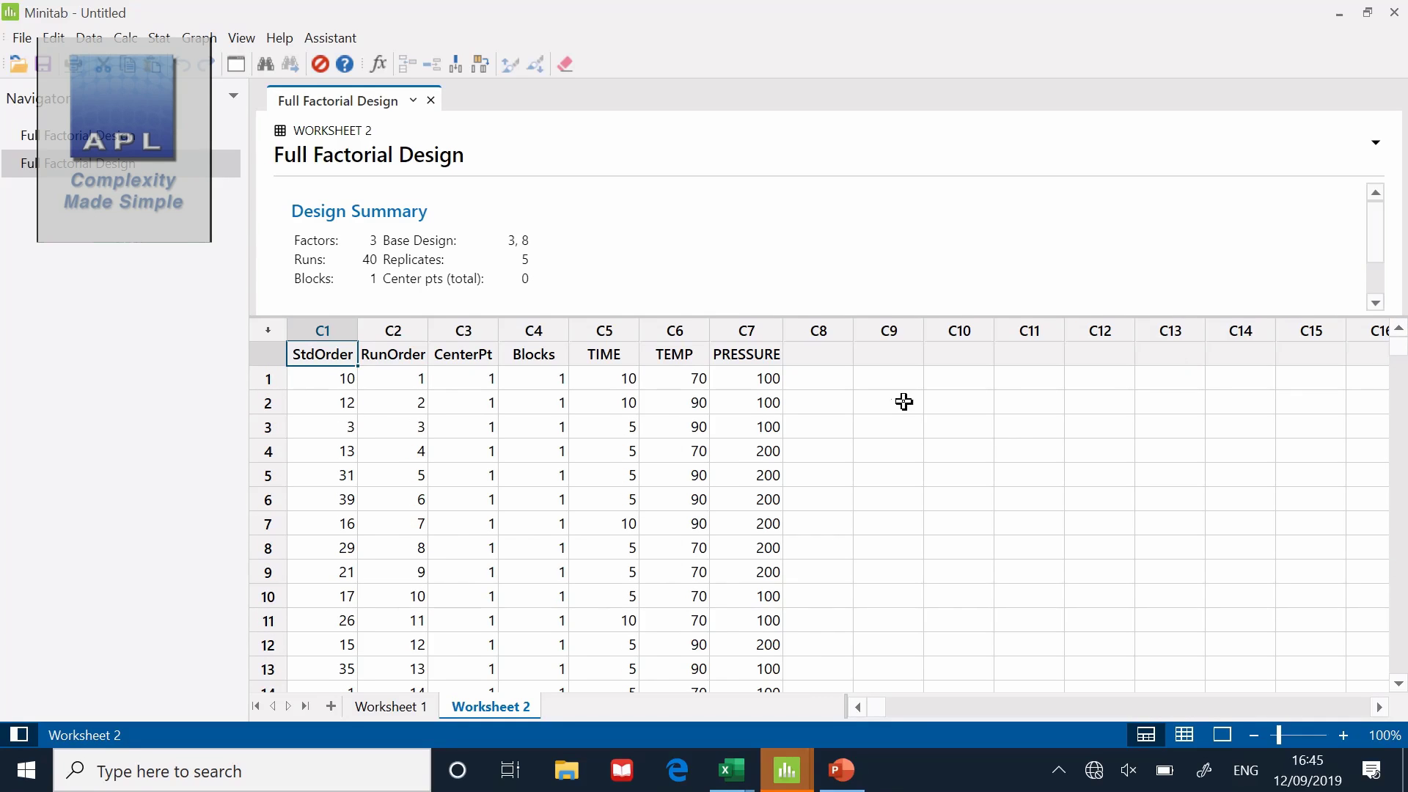
{"action": "left_click_drag", "start_coordinate": [888, 379], "coordinate": [888, 571]}
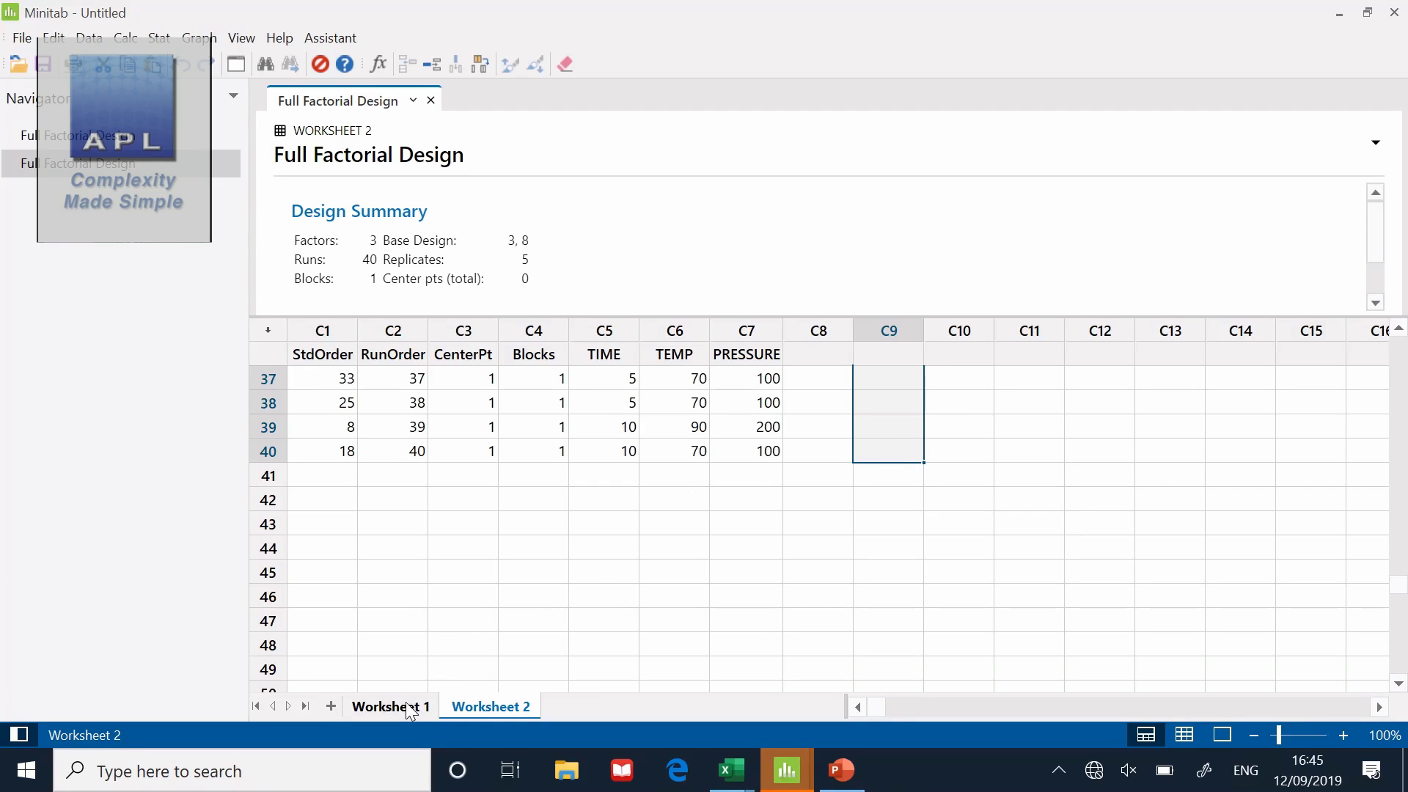
Switch back to Worksheet 1 and review the Y1–Y5 values of runs 2 and 4
{"action": "left_click", "coordinate": [391, 707]}
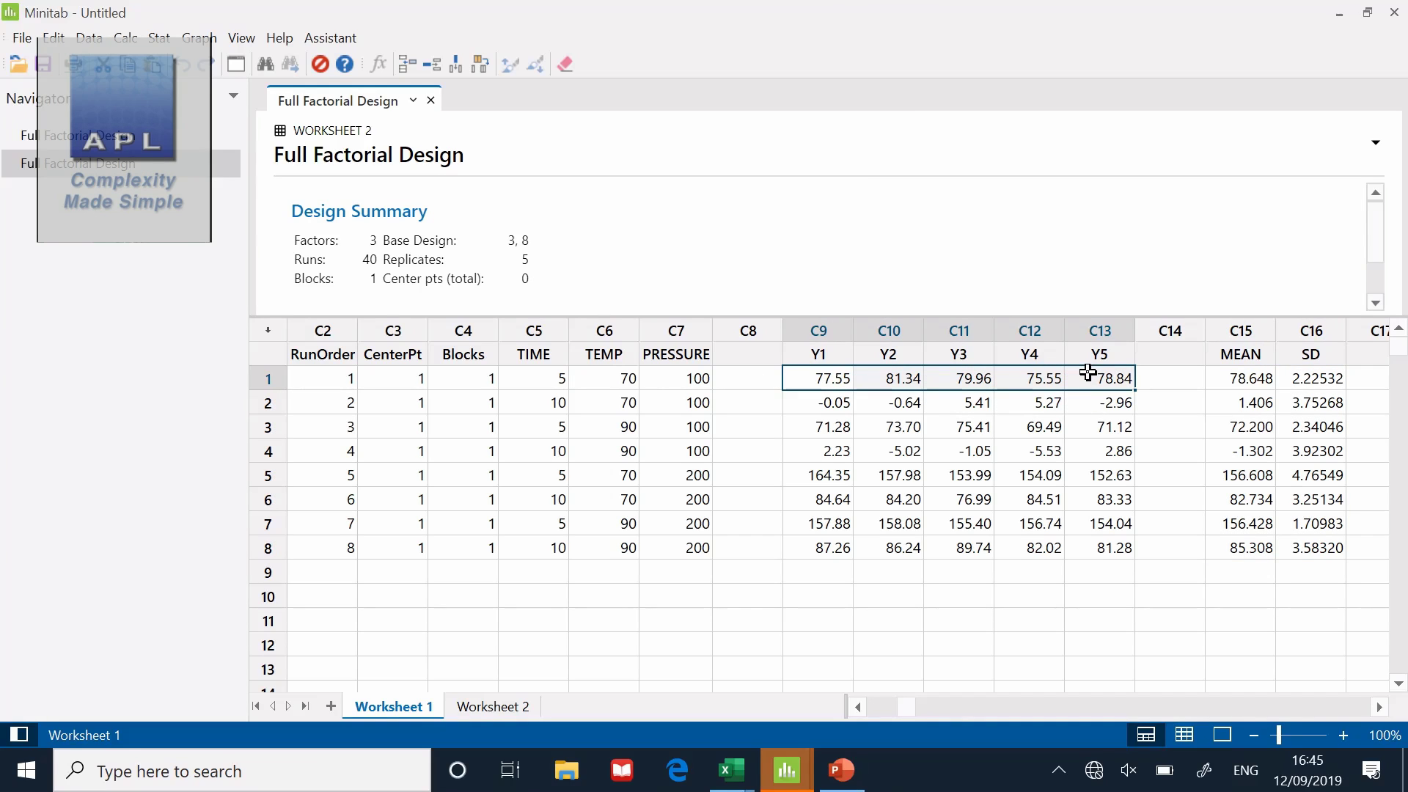
{"action": "left_click", "coordinate": [1096, 402]}
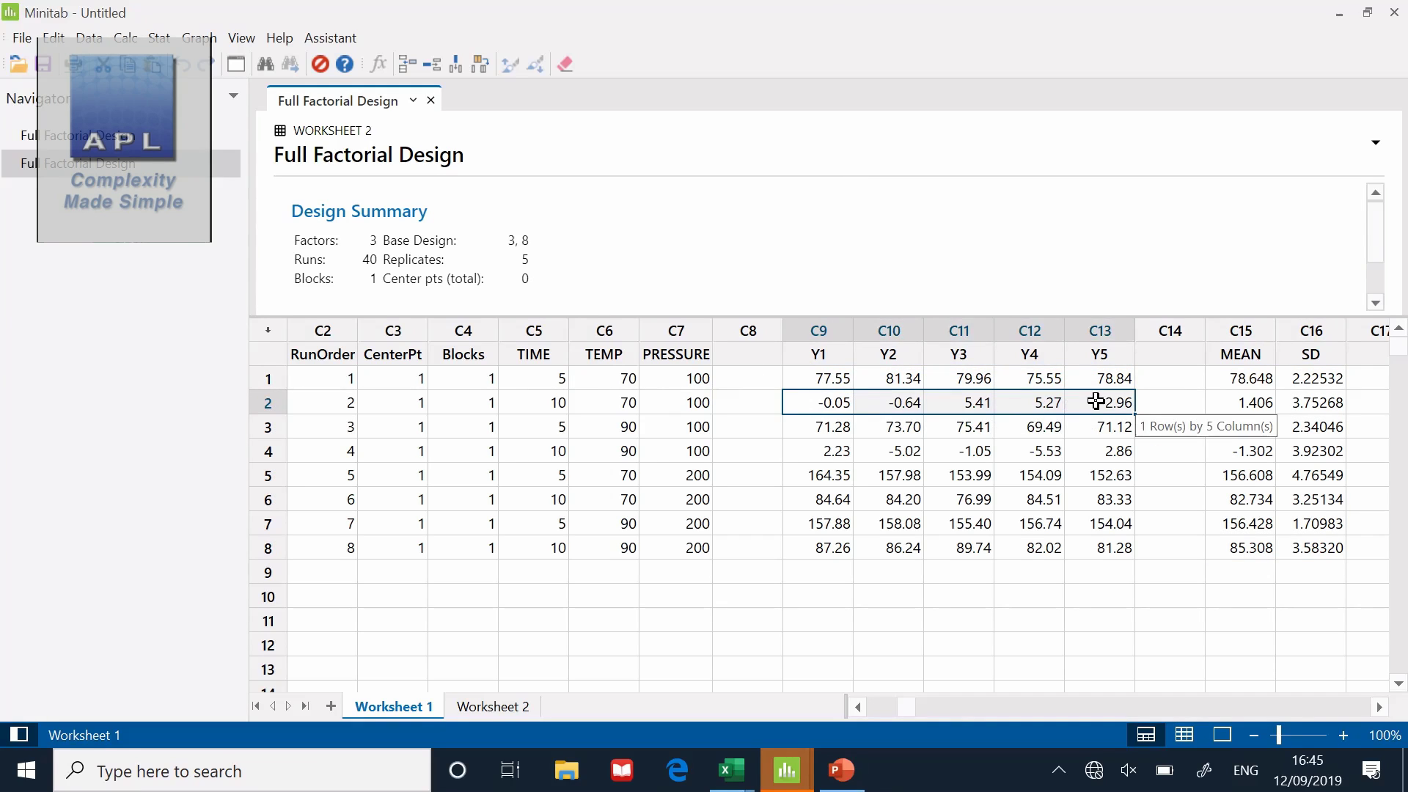
{"action": "left_click", "coordinate": [815, 427]}
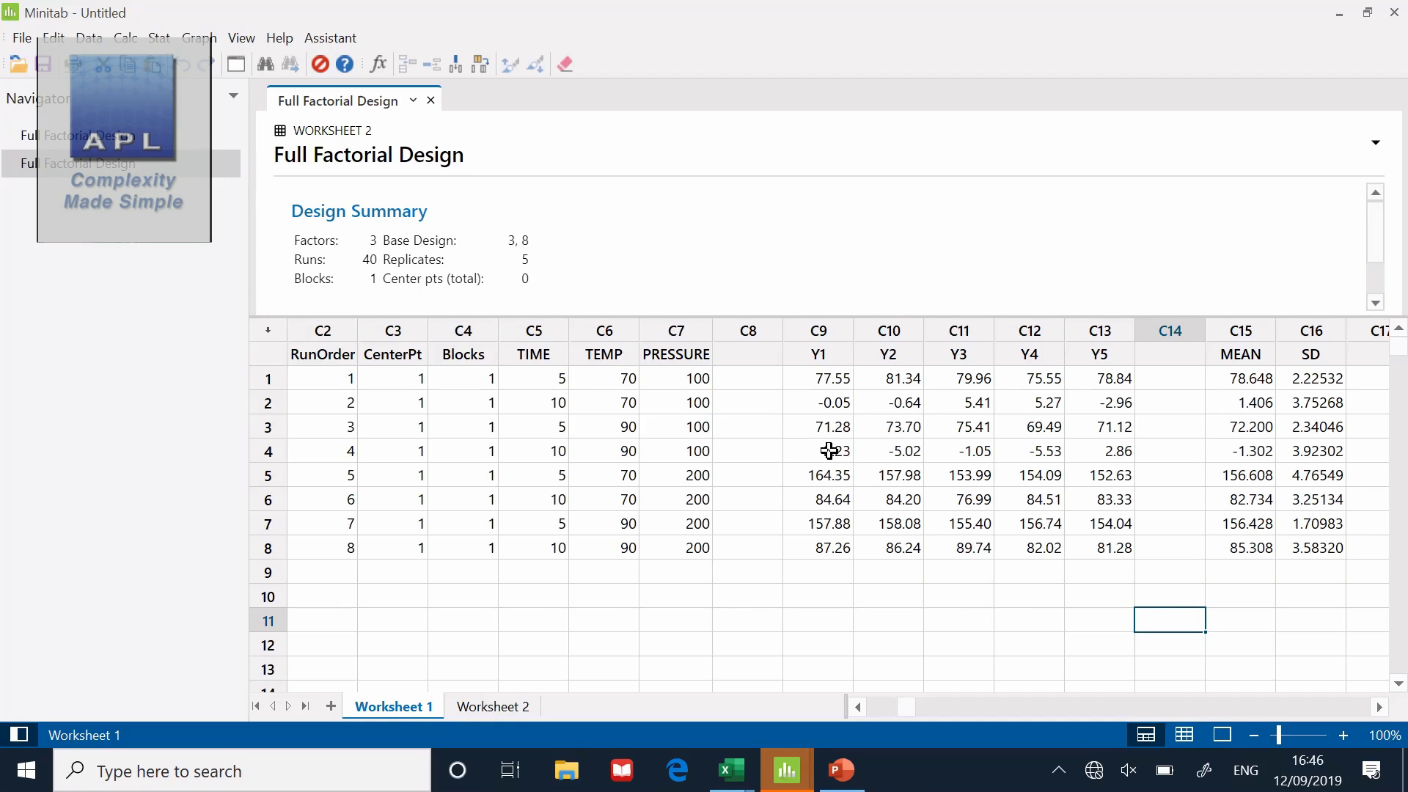
{"action": "left_click_drag", "start_coordinate": [819, 450], "coordinate": [1030, 449]}
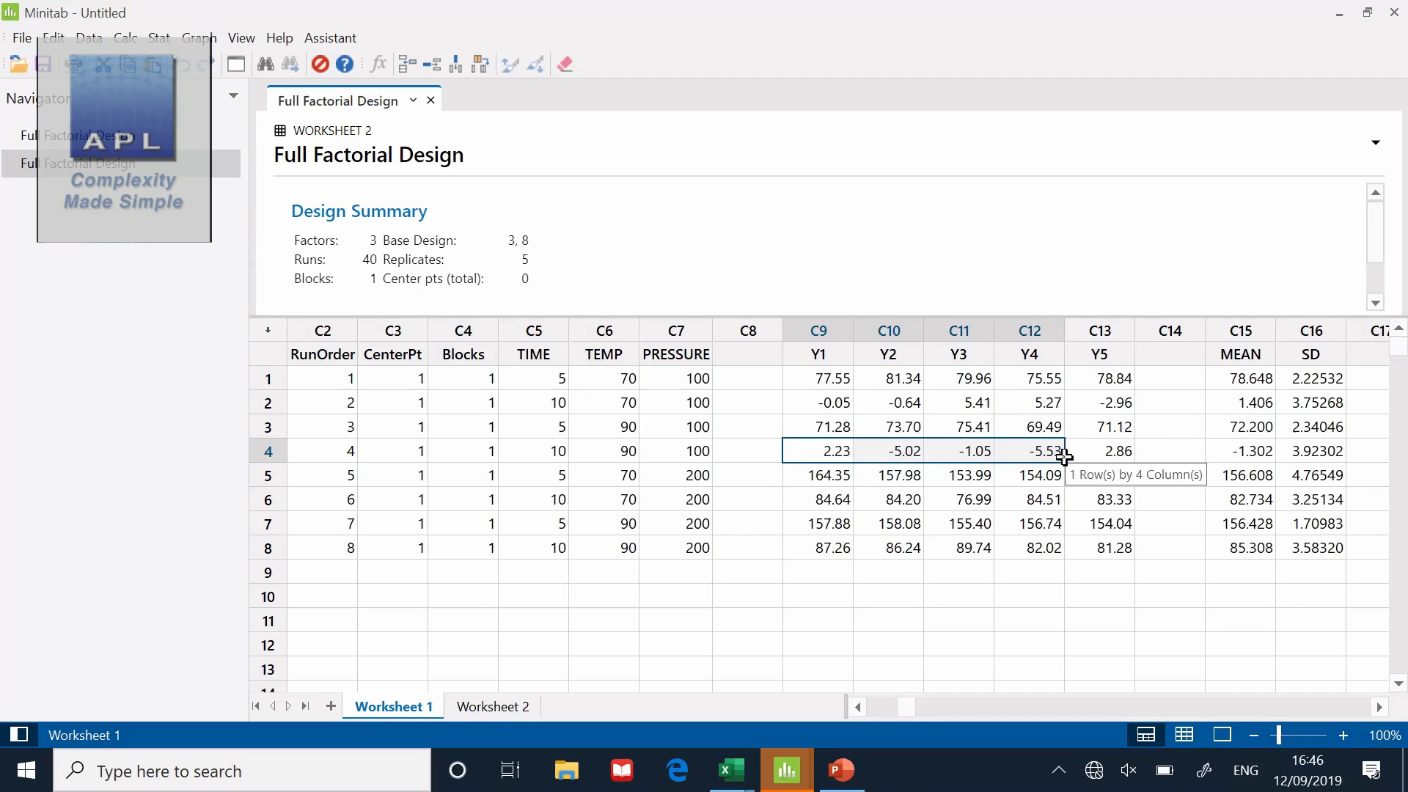